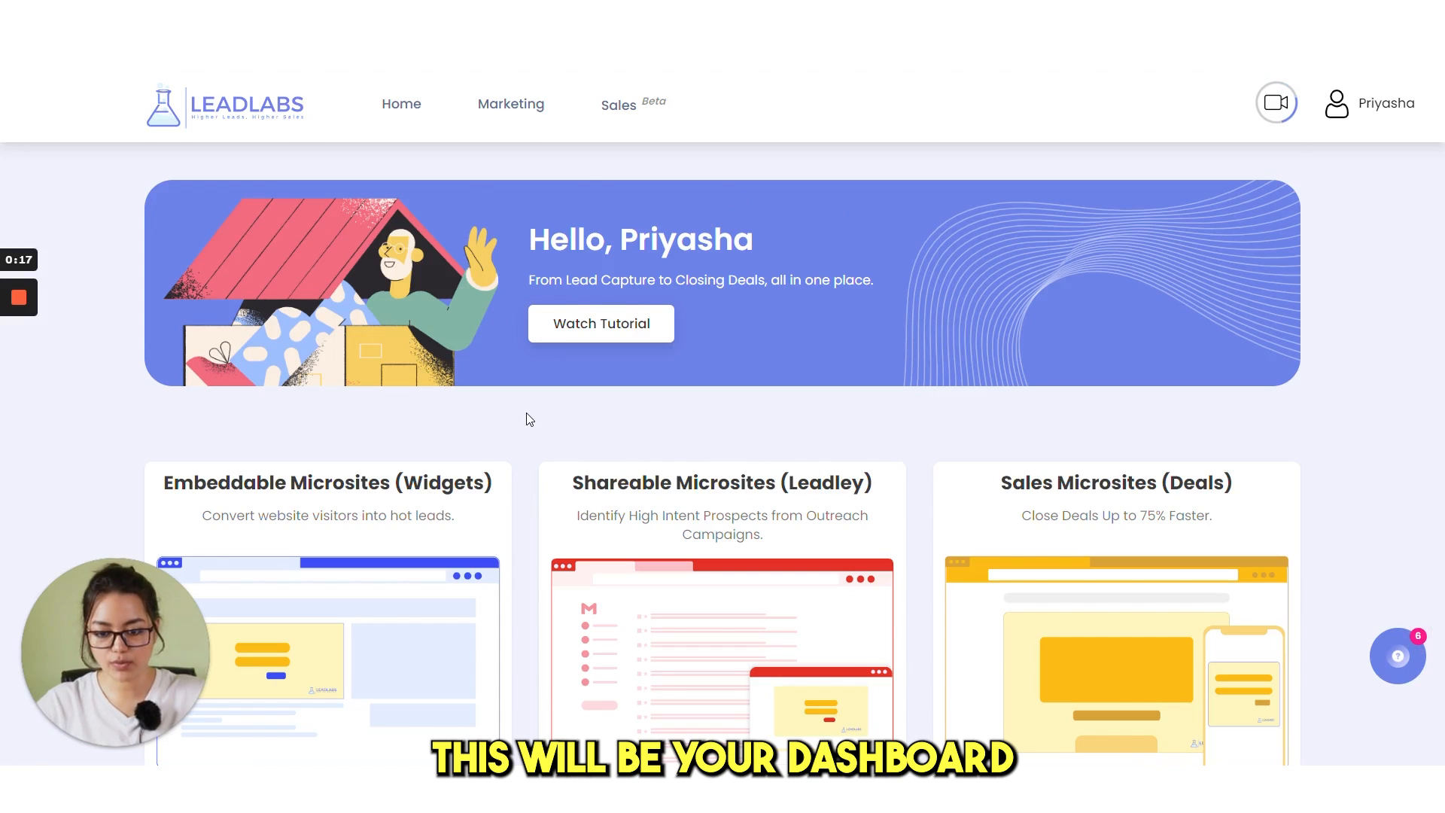
Launch a new Embedded Microsite (Widget) from Embeddable Microsites and continue.
scroll(down, 3)
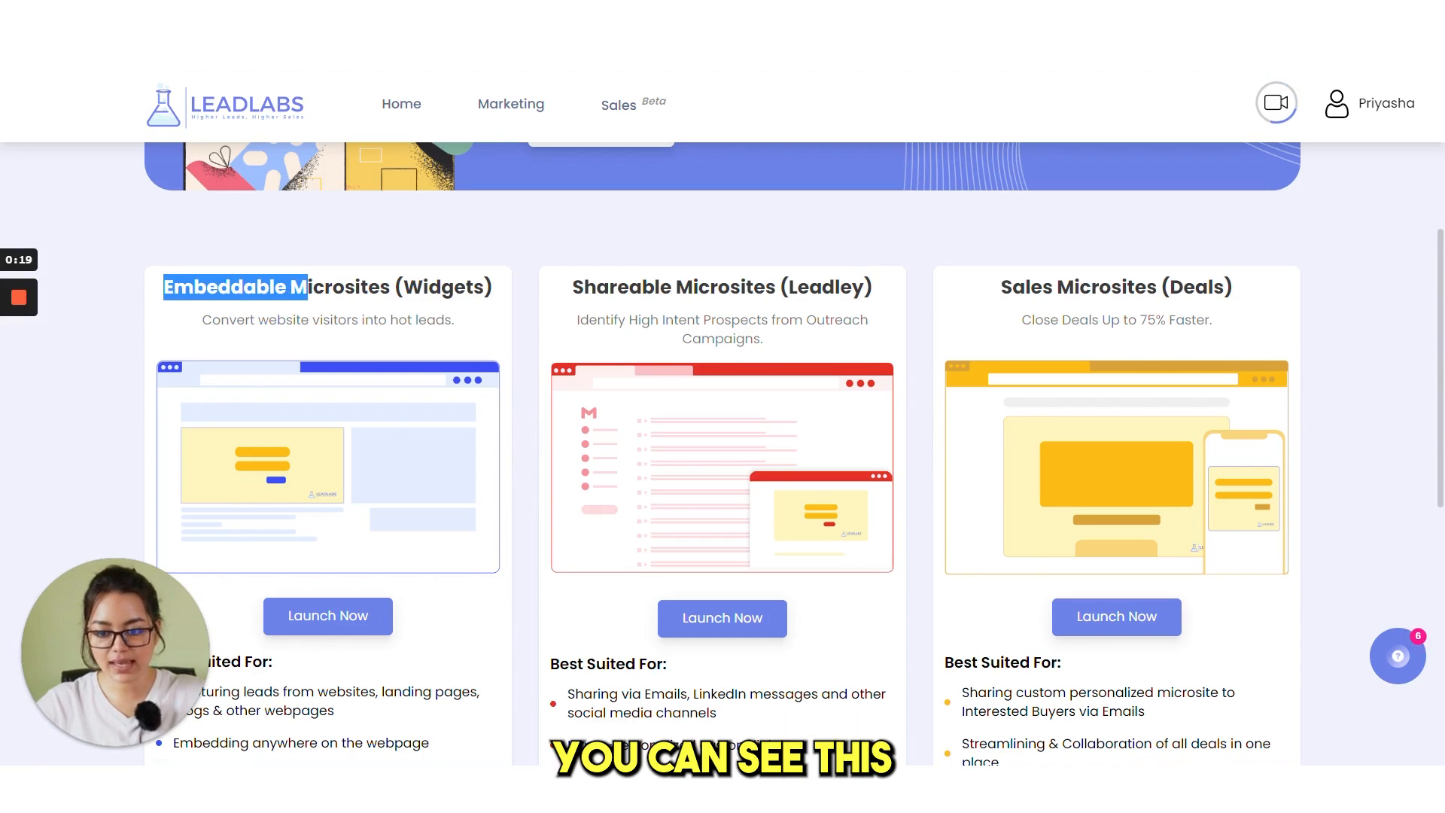
scroll(down, 3)
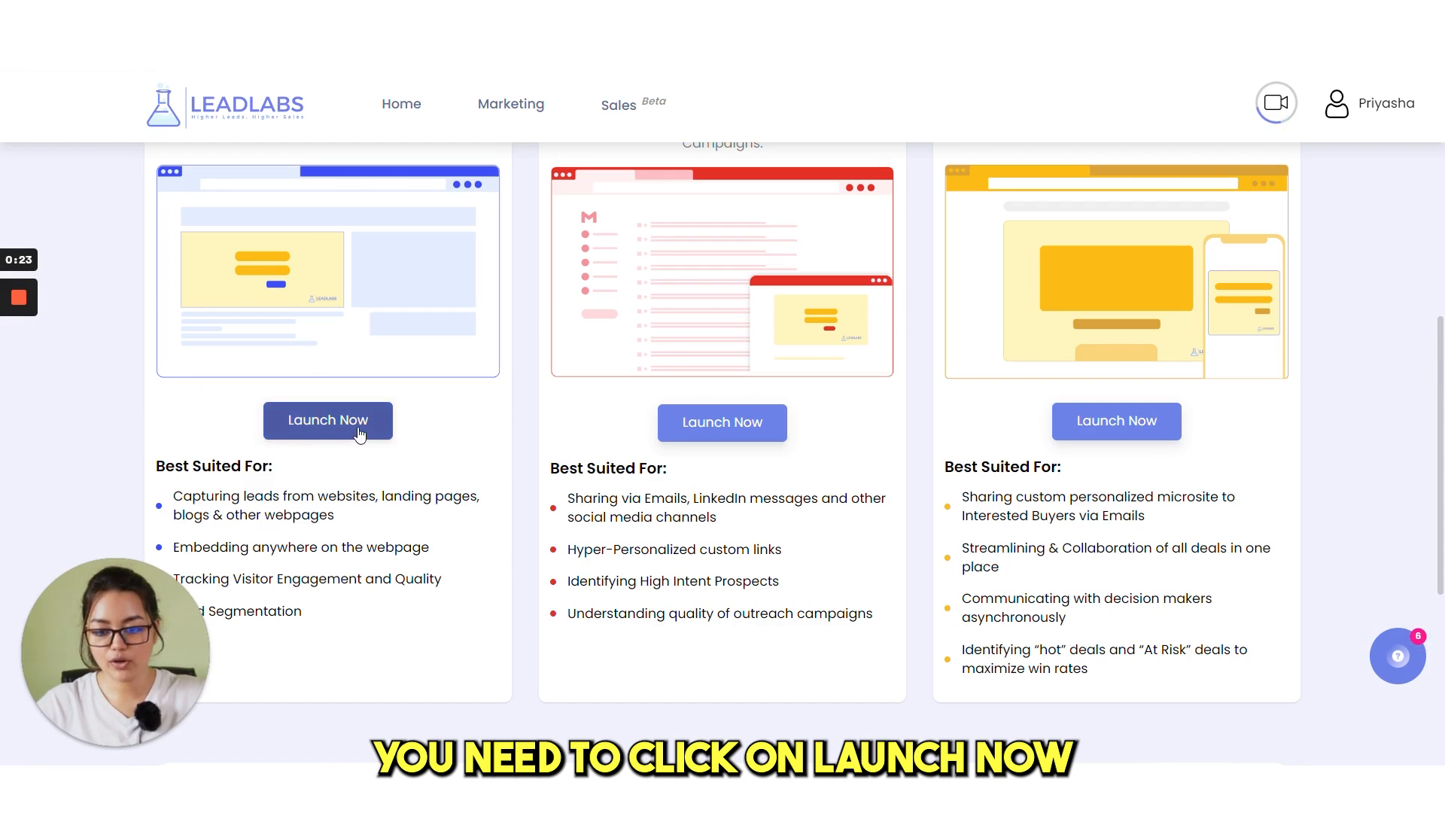
click(327, 420)
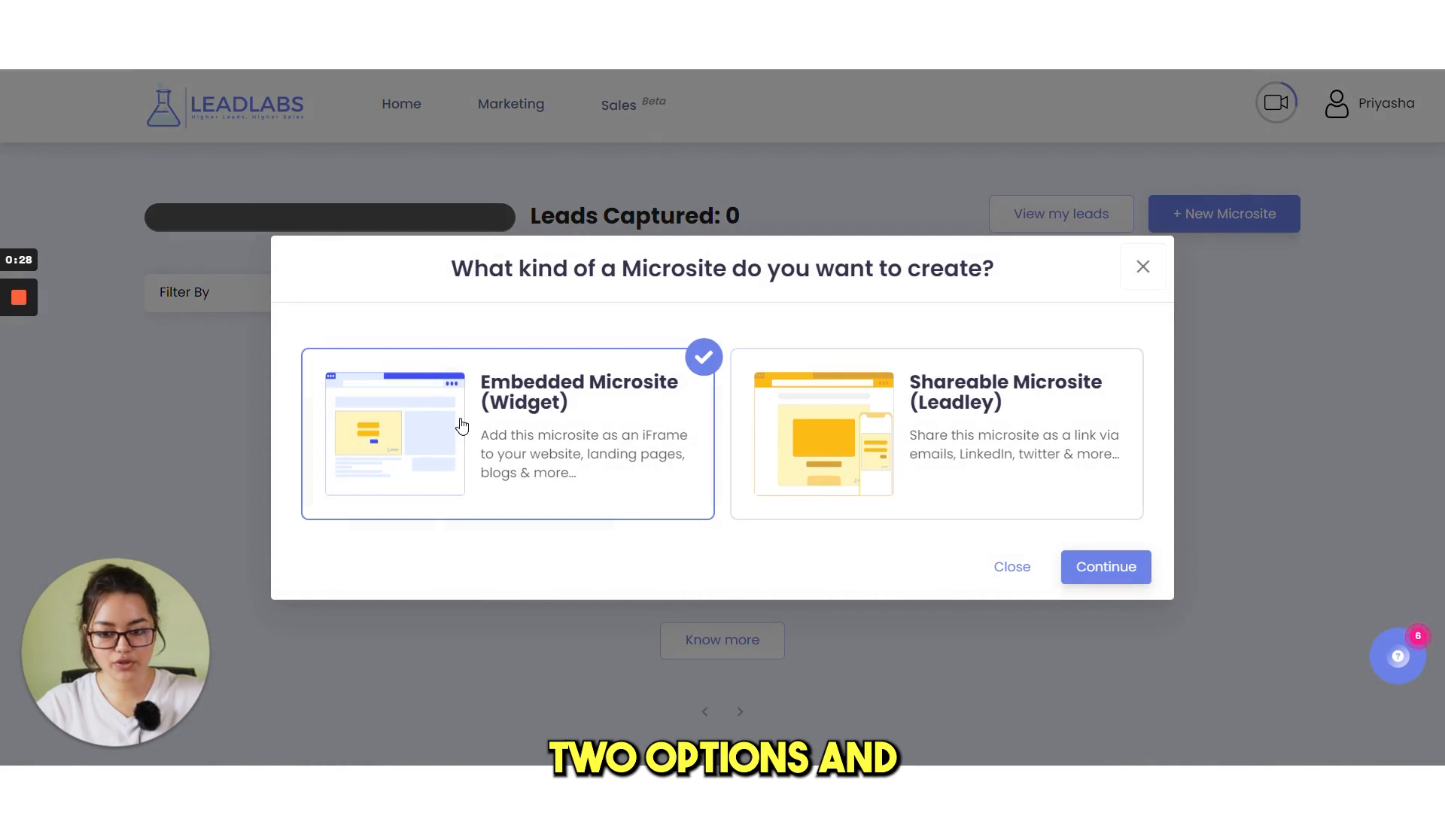
mouse_move(1091, 378)
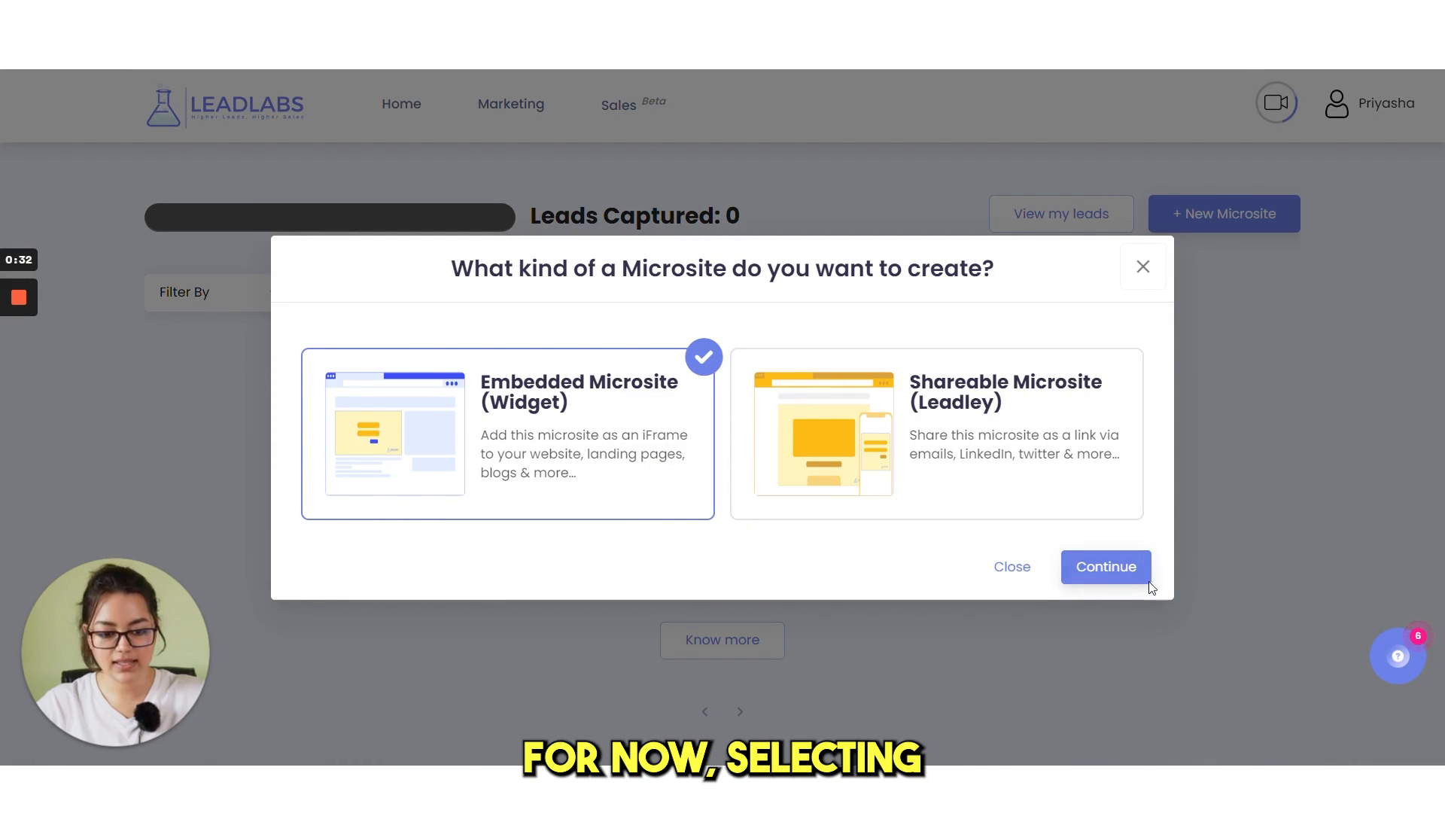
click(1104, 567)
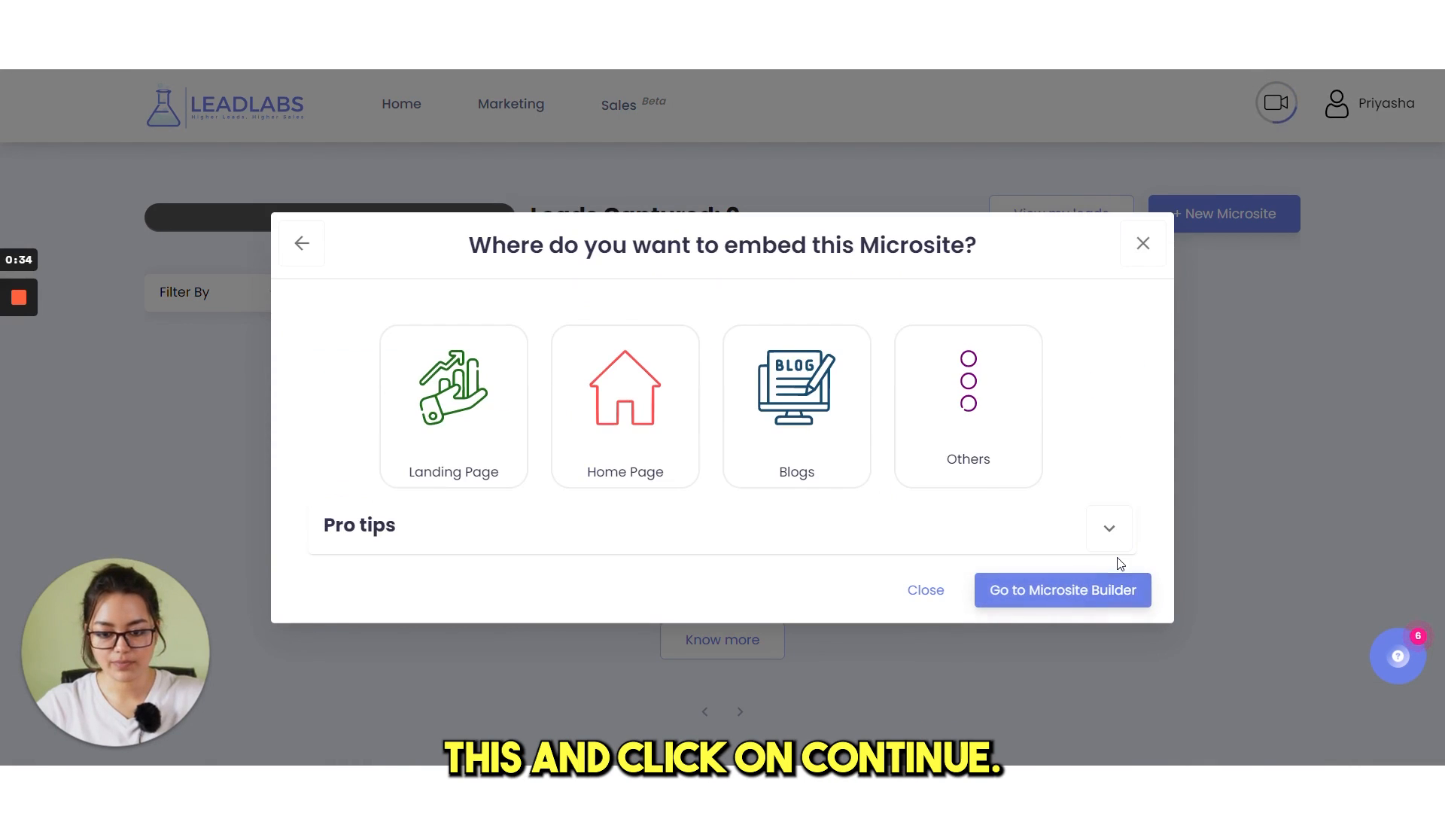
mouse_move(859, 347)
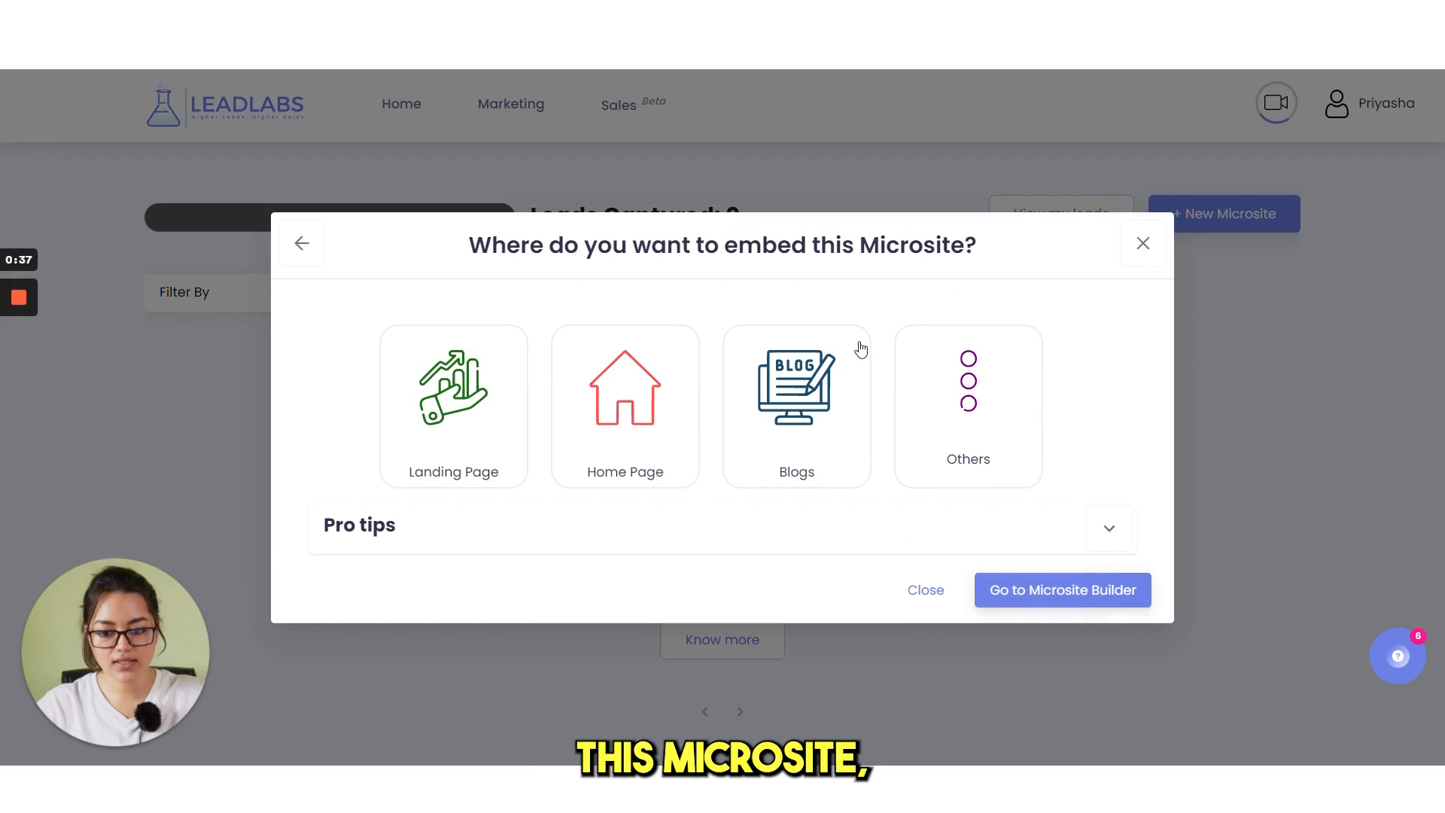
Choose Home Page as the location where the widget will be embedded.
click(625, 404)
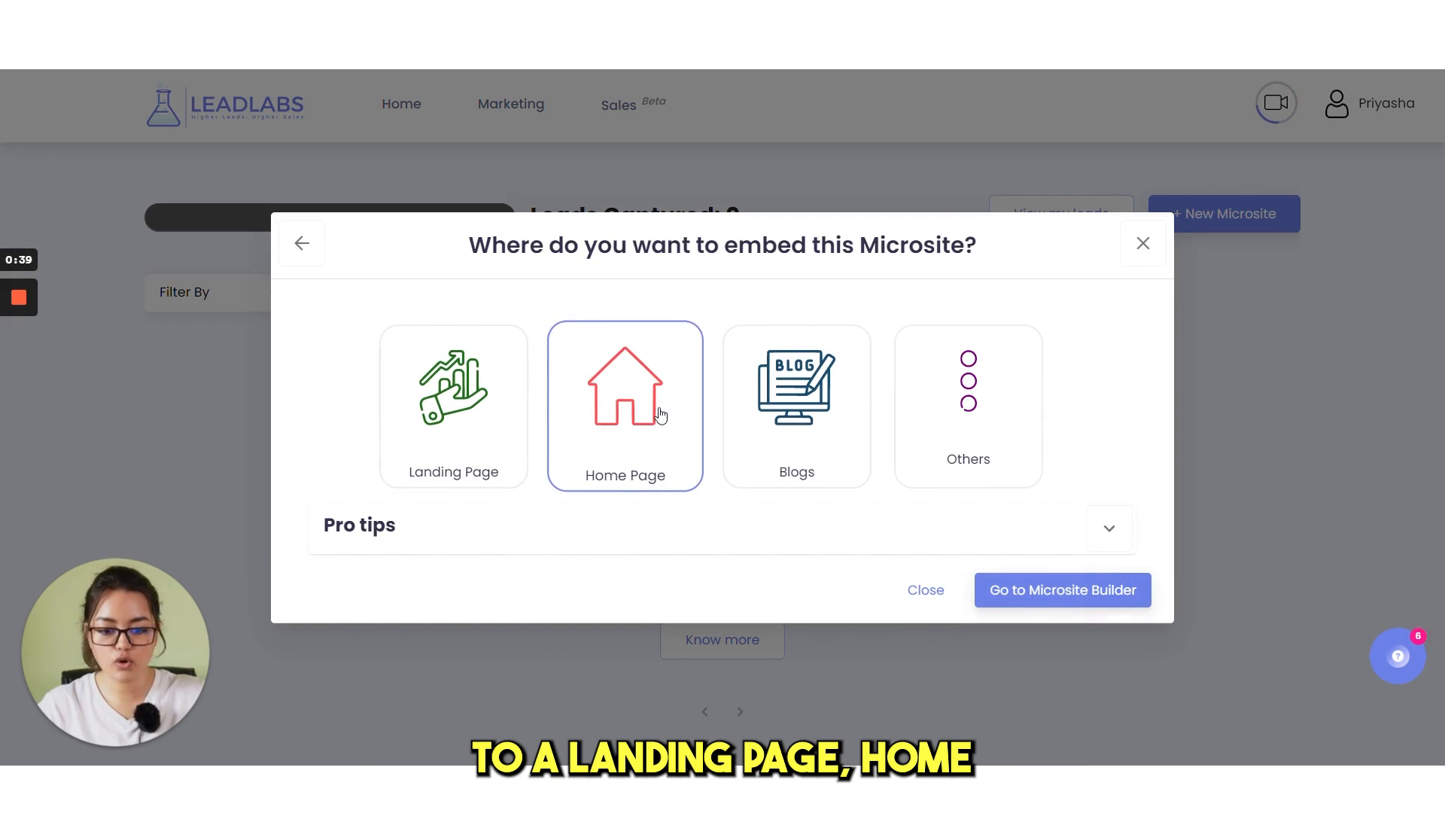
click(968, 405)
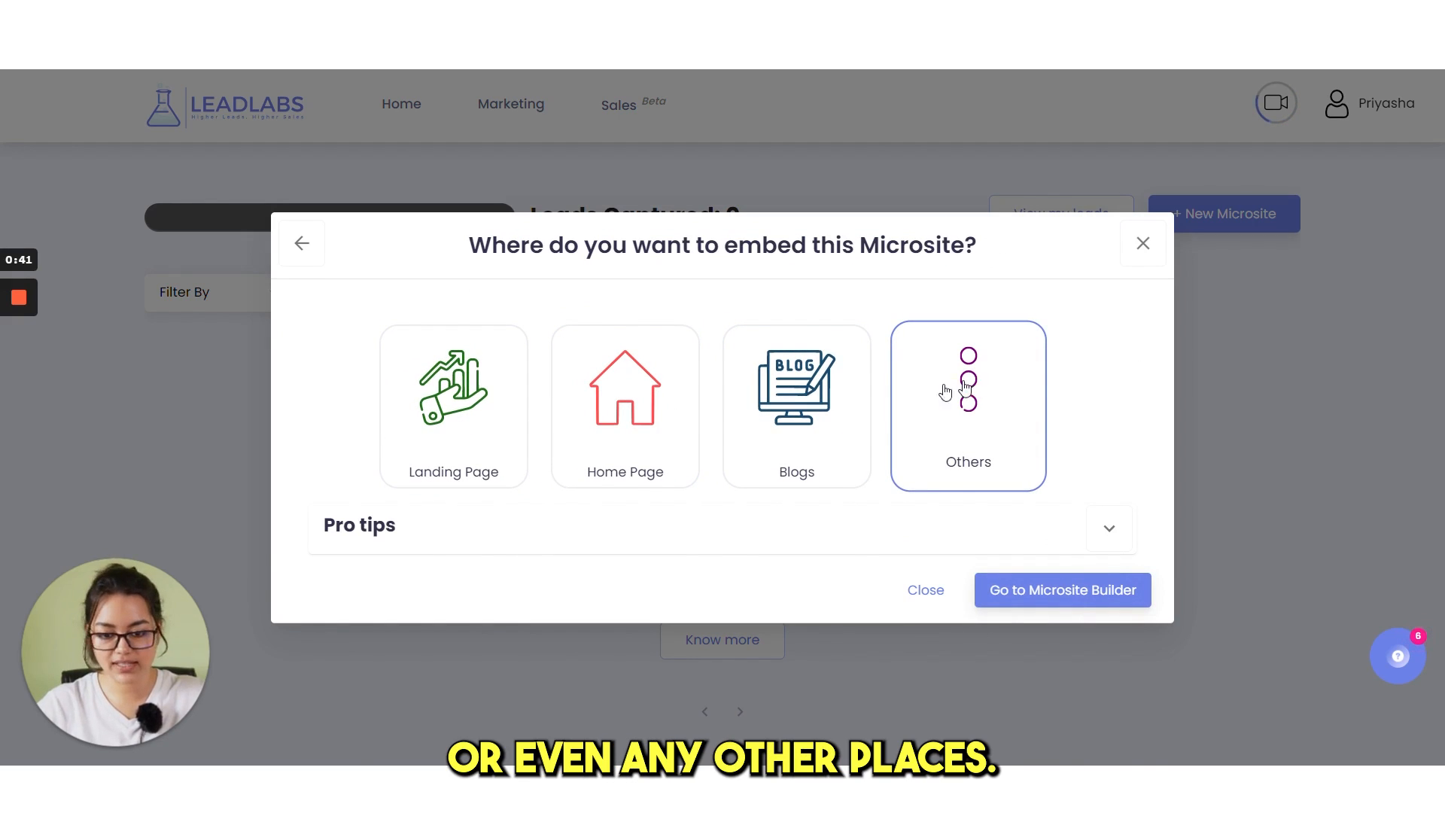
click(624, 405)
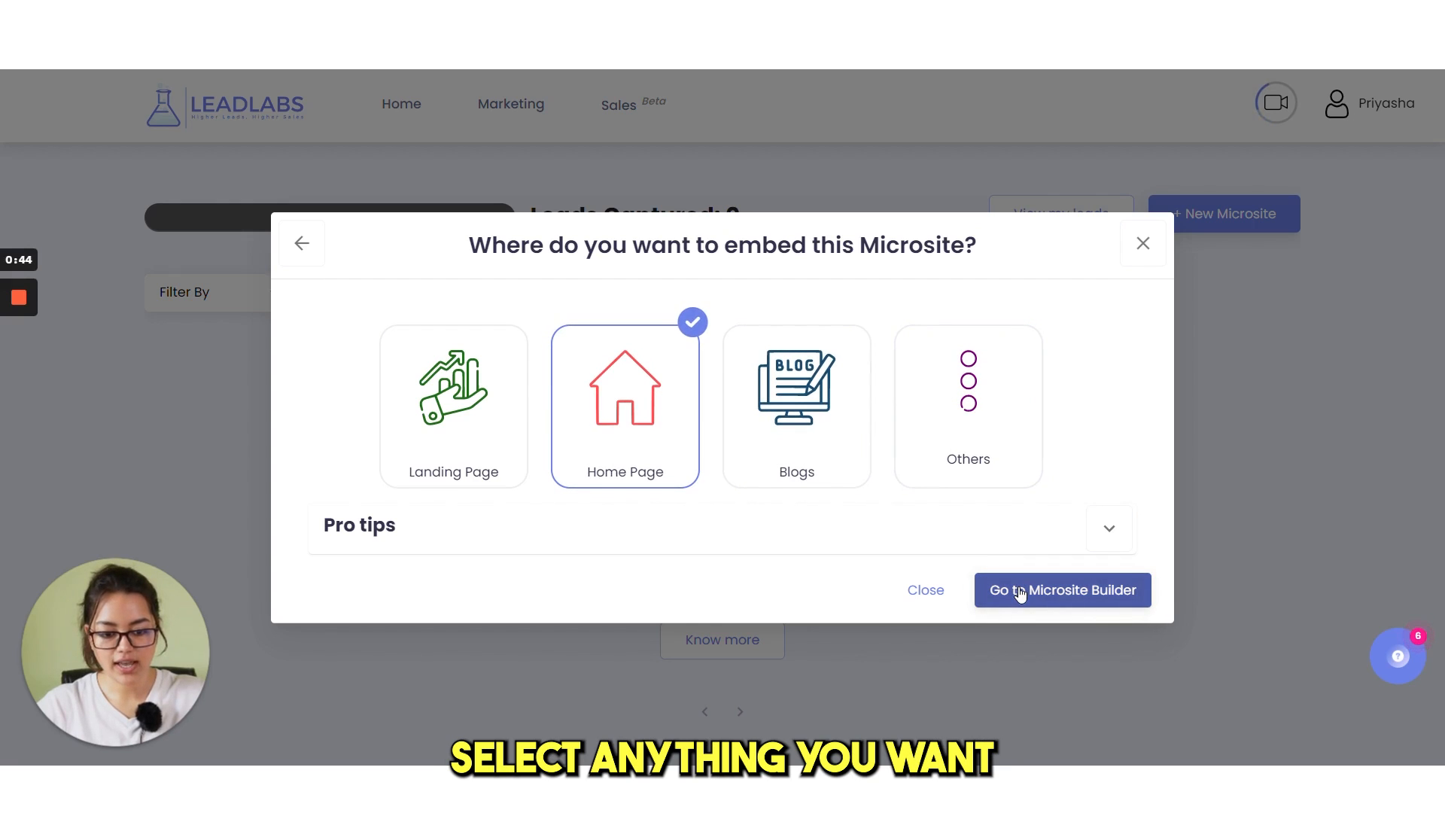
Name the widget Demo with interactive buttons Yes, keeping Publish and no play button.
click(1061, 590)
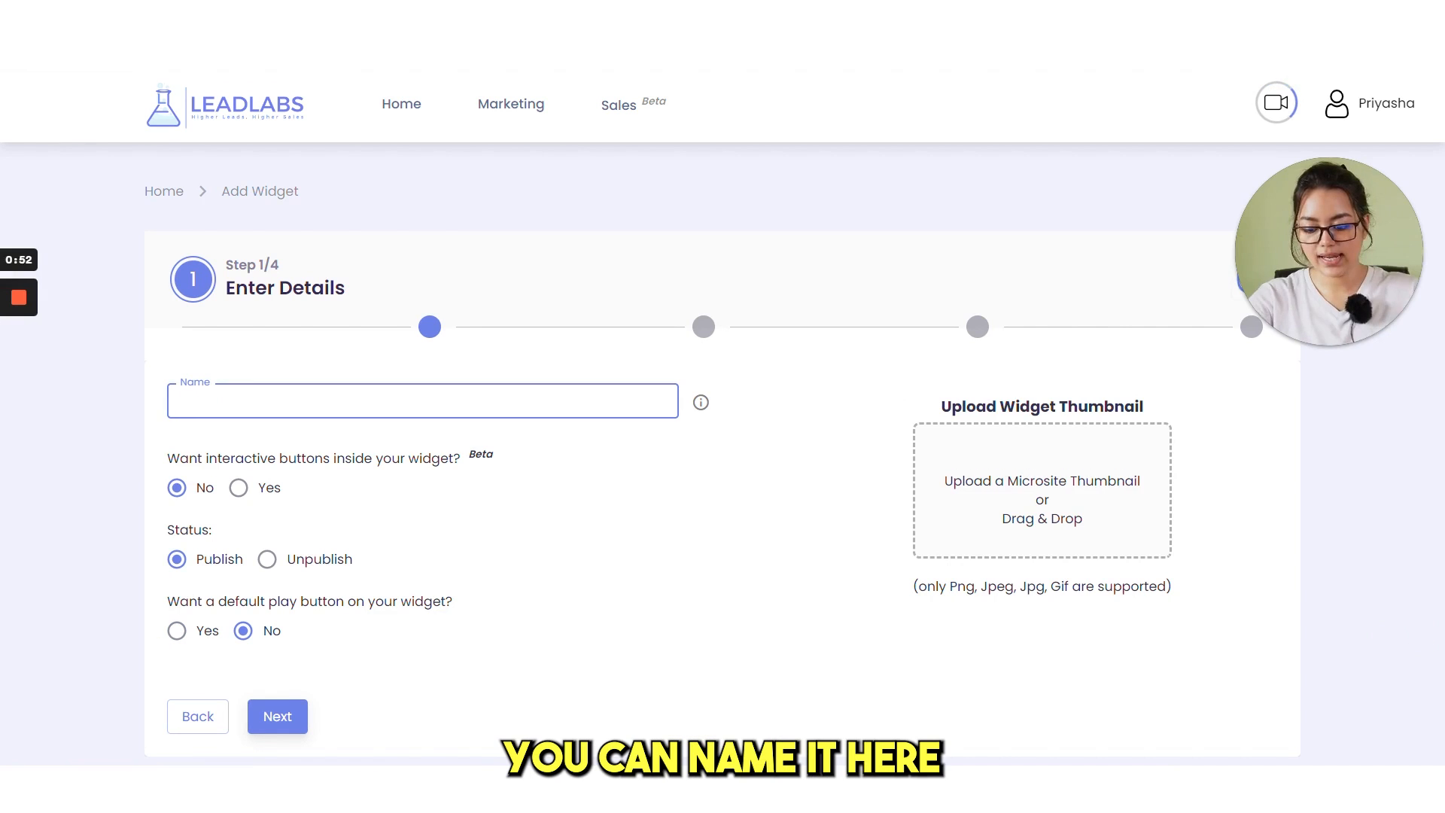
text(Demo)
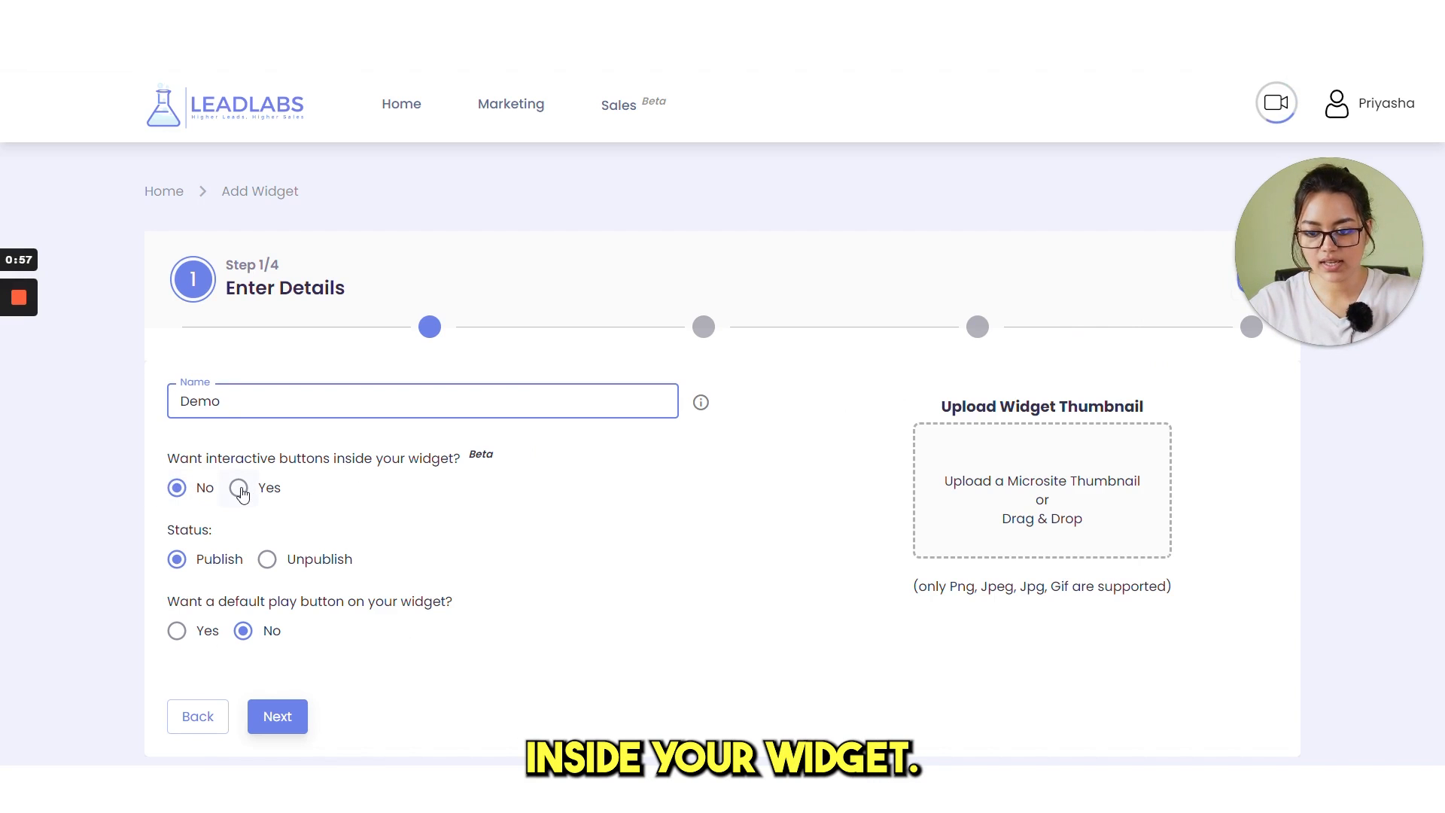
click(238, 488)
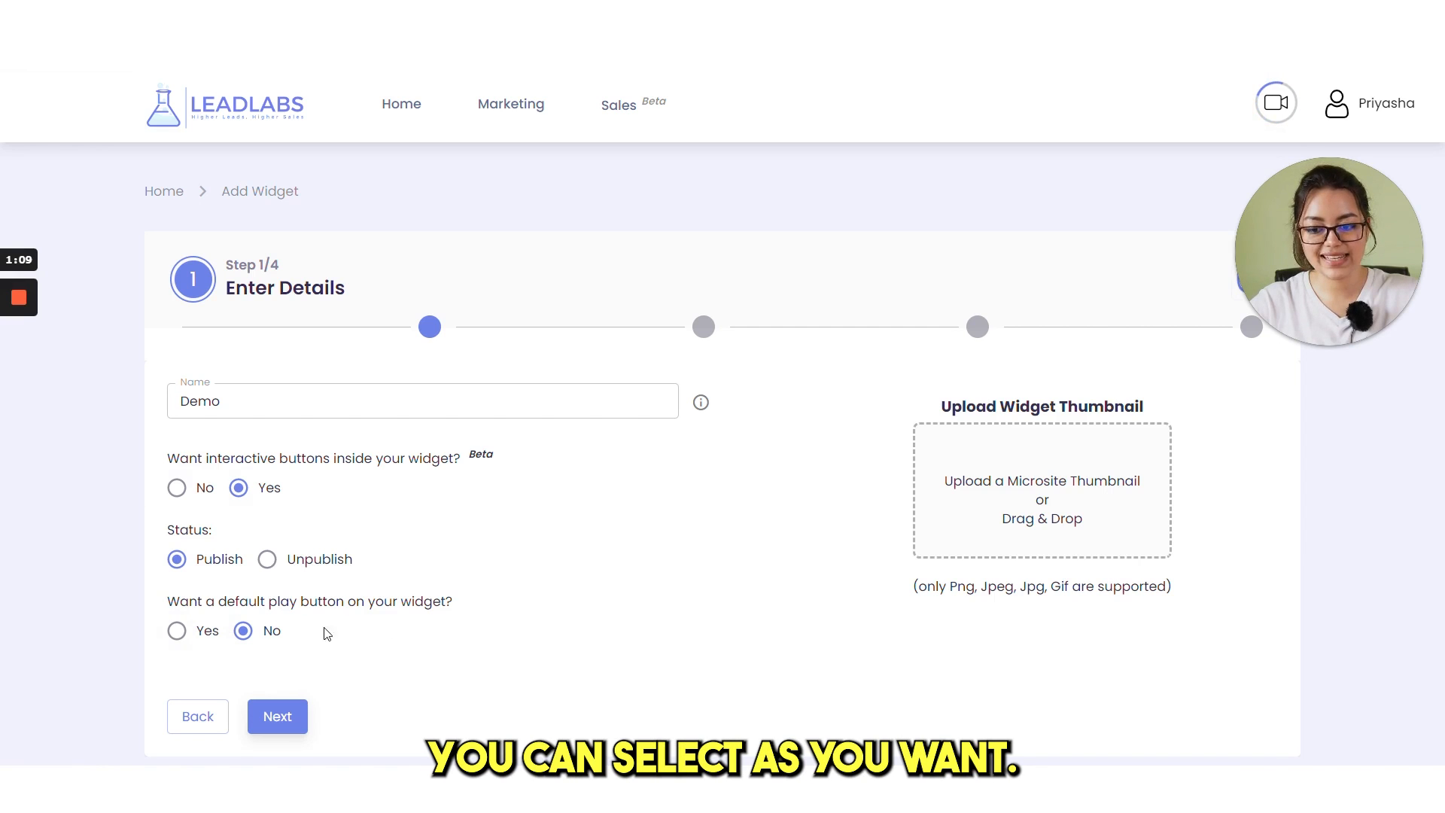
mouse_move(859, 478)
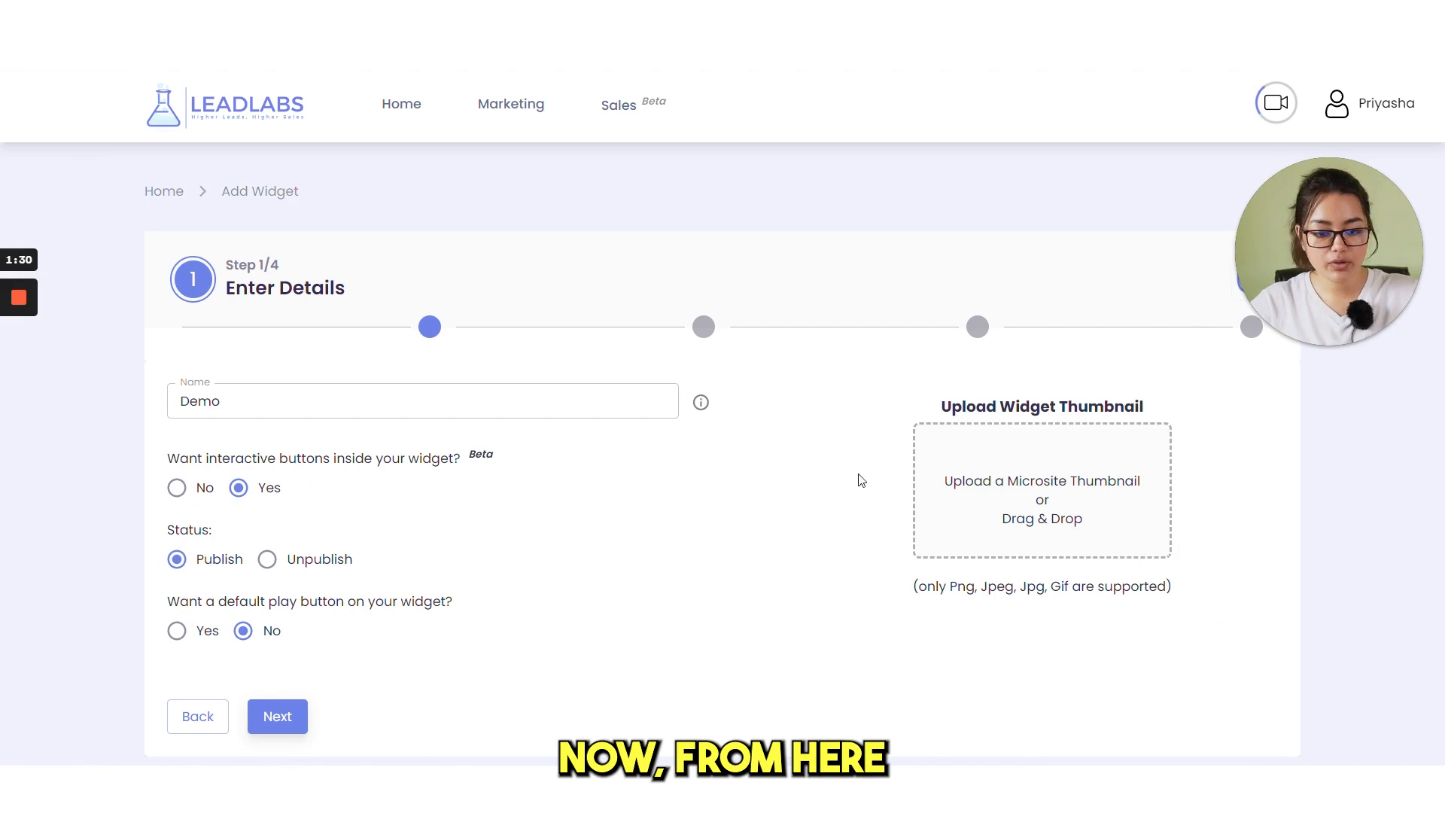
mouse_move(1189, 586)
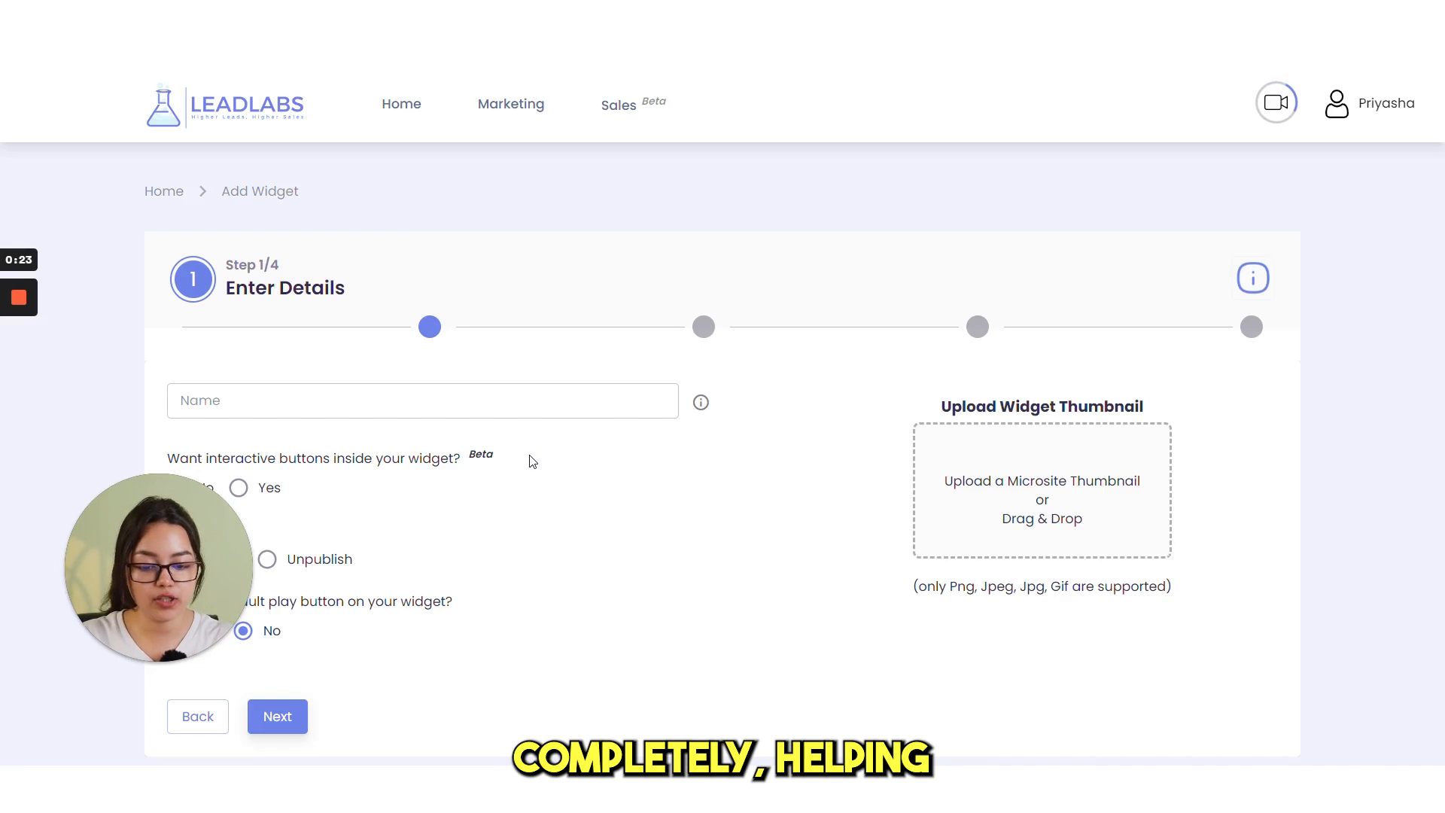
Advance to the Media Library step and cancel the media upload without choosing a file.
click(277, 716)
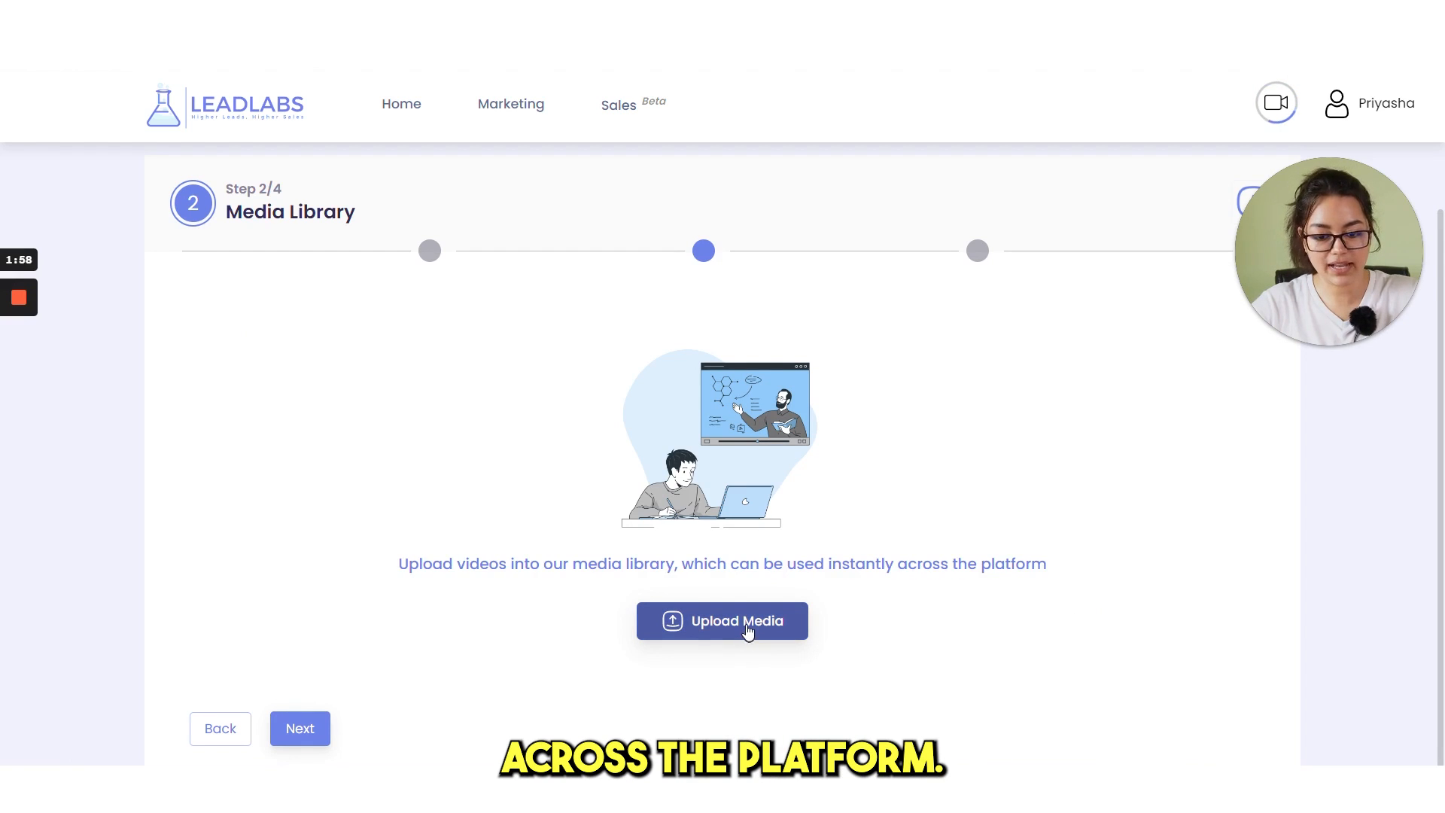
click(721, 620)
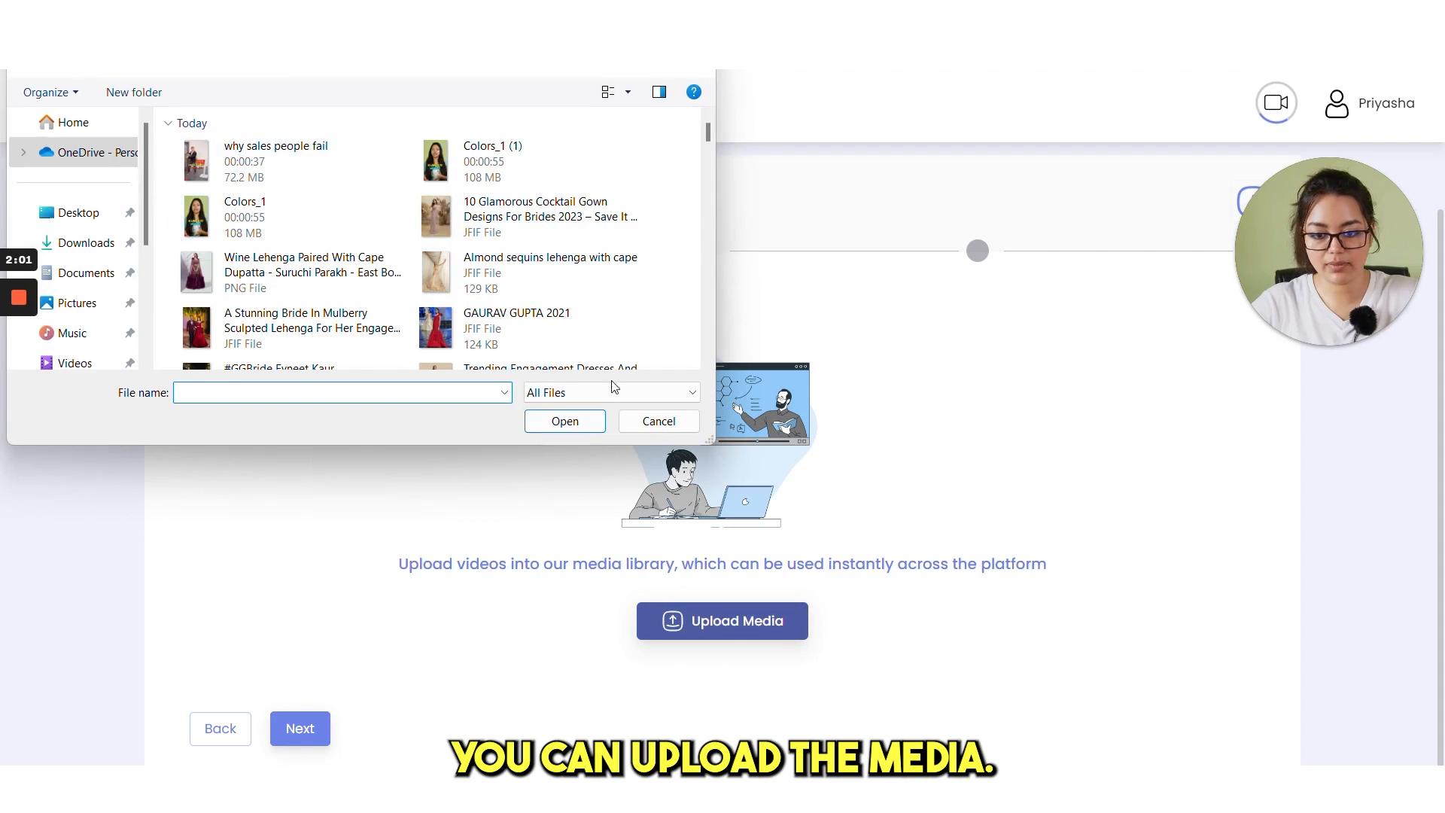
click(658, 420)
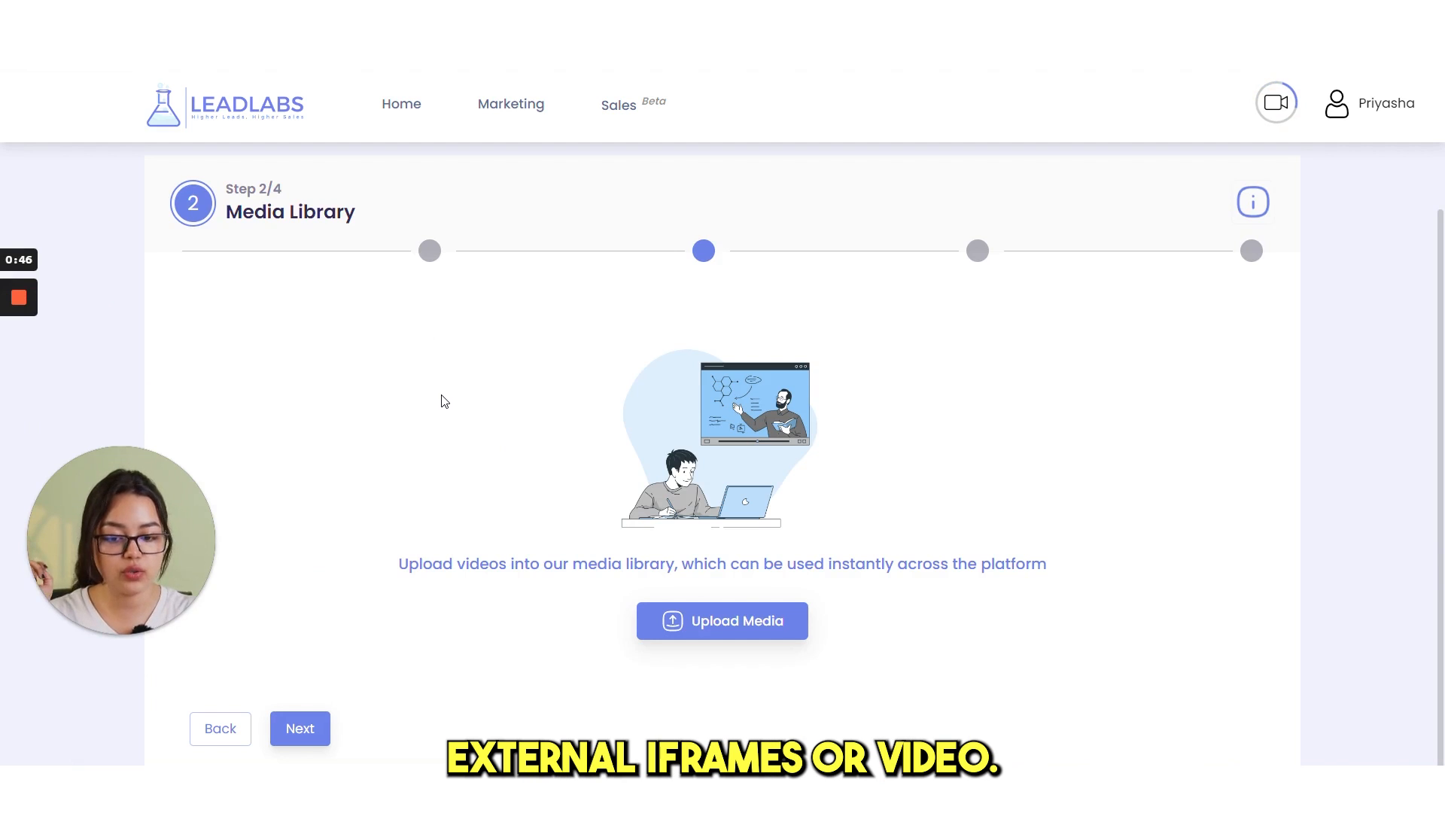
Add a new Calendly step with ID ABCD to the widget content.
click(300, 729)
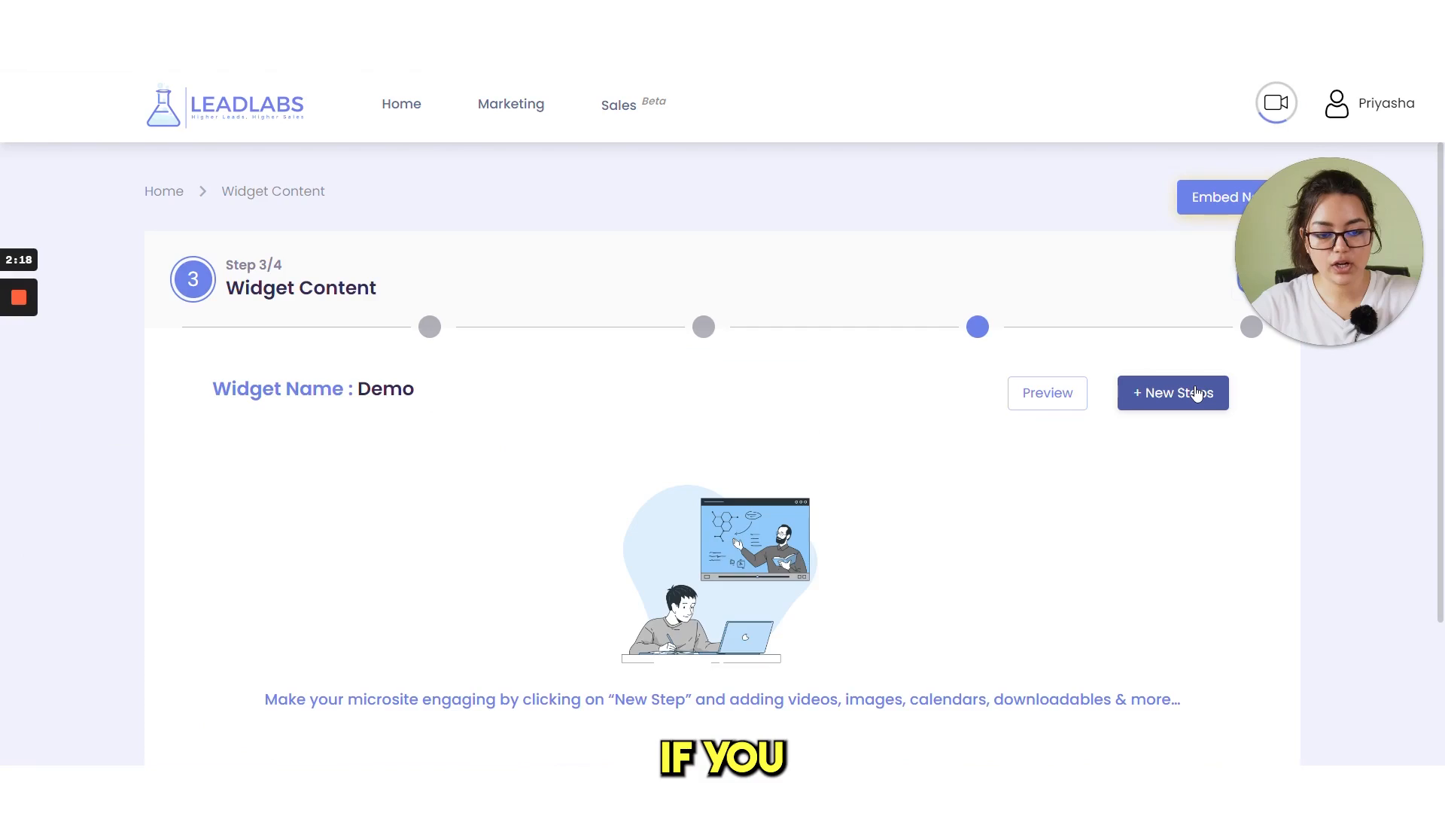
click(1172, 393)
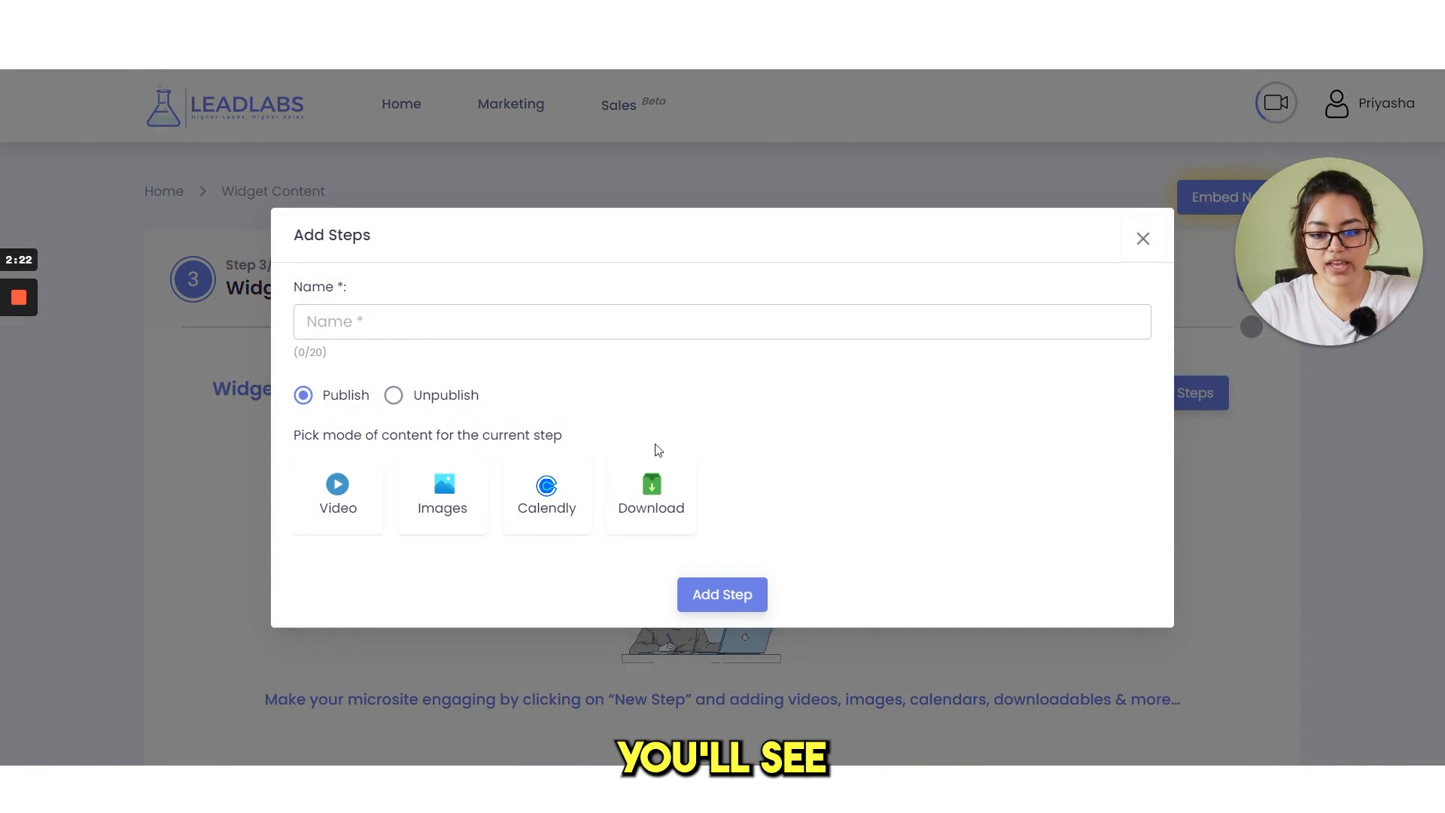
click(547, 494)
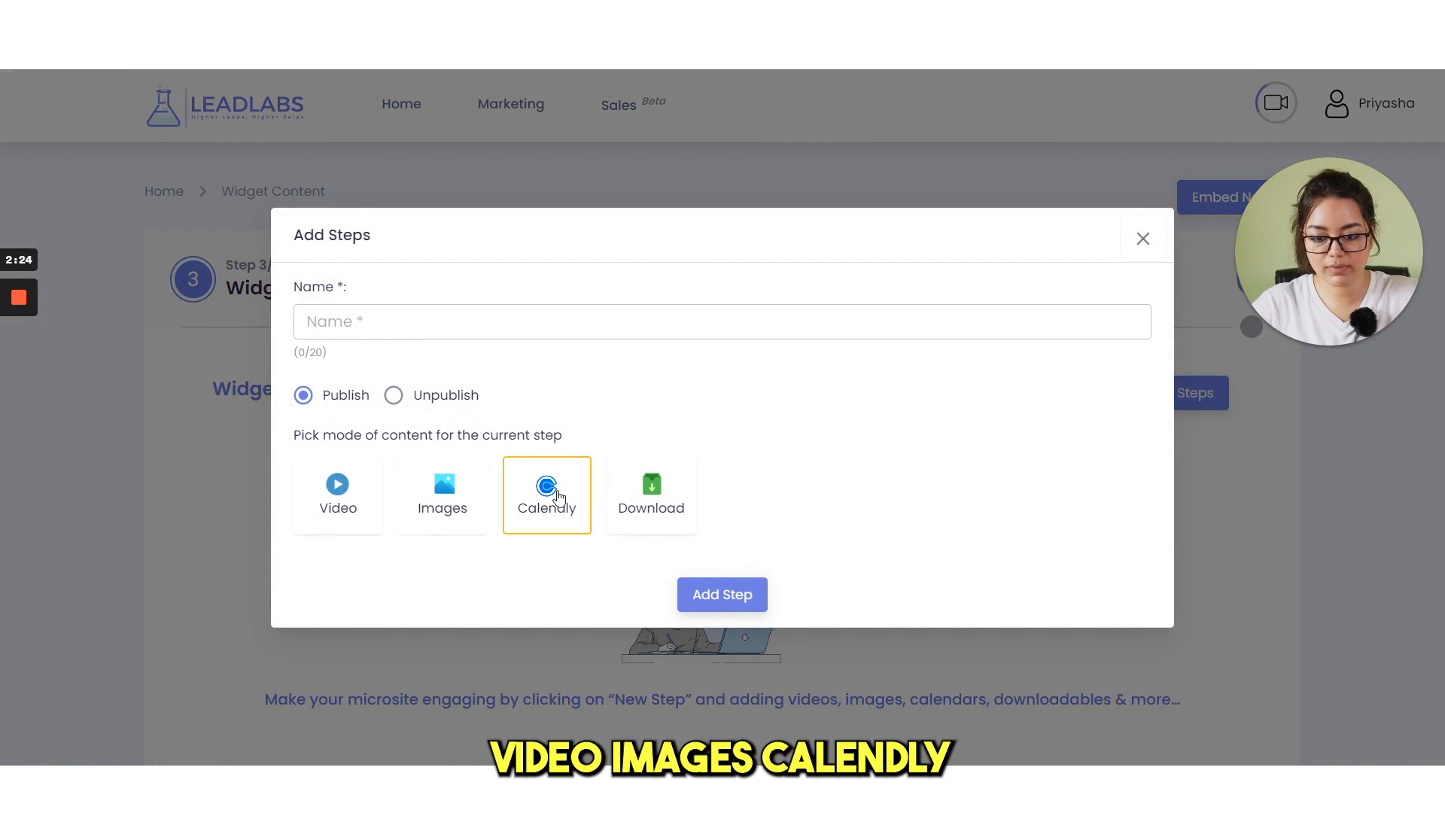
click(338, 493)
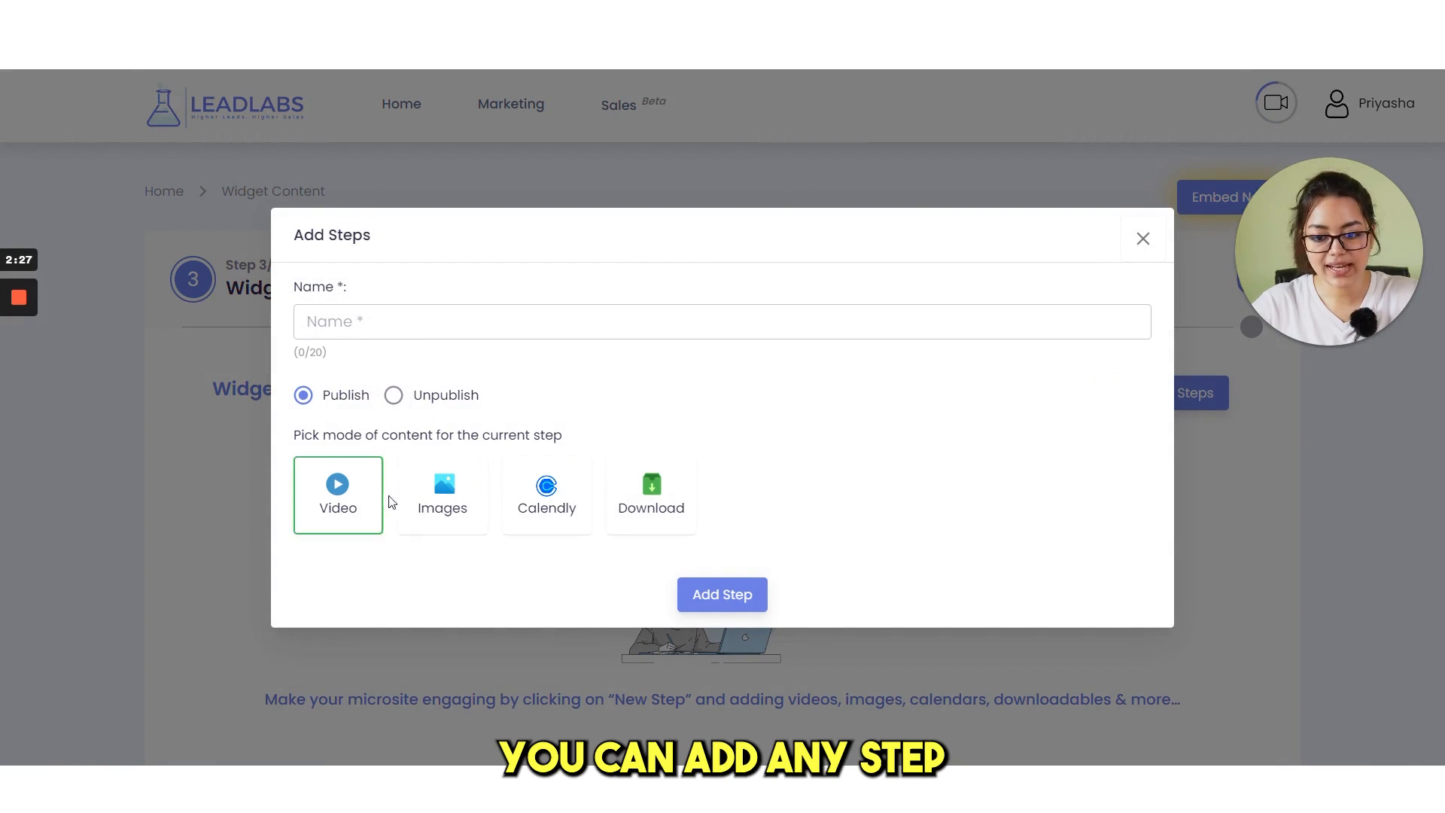
click(544, 494)
text(ABCD)
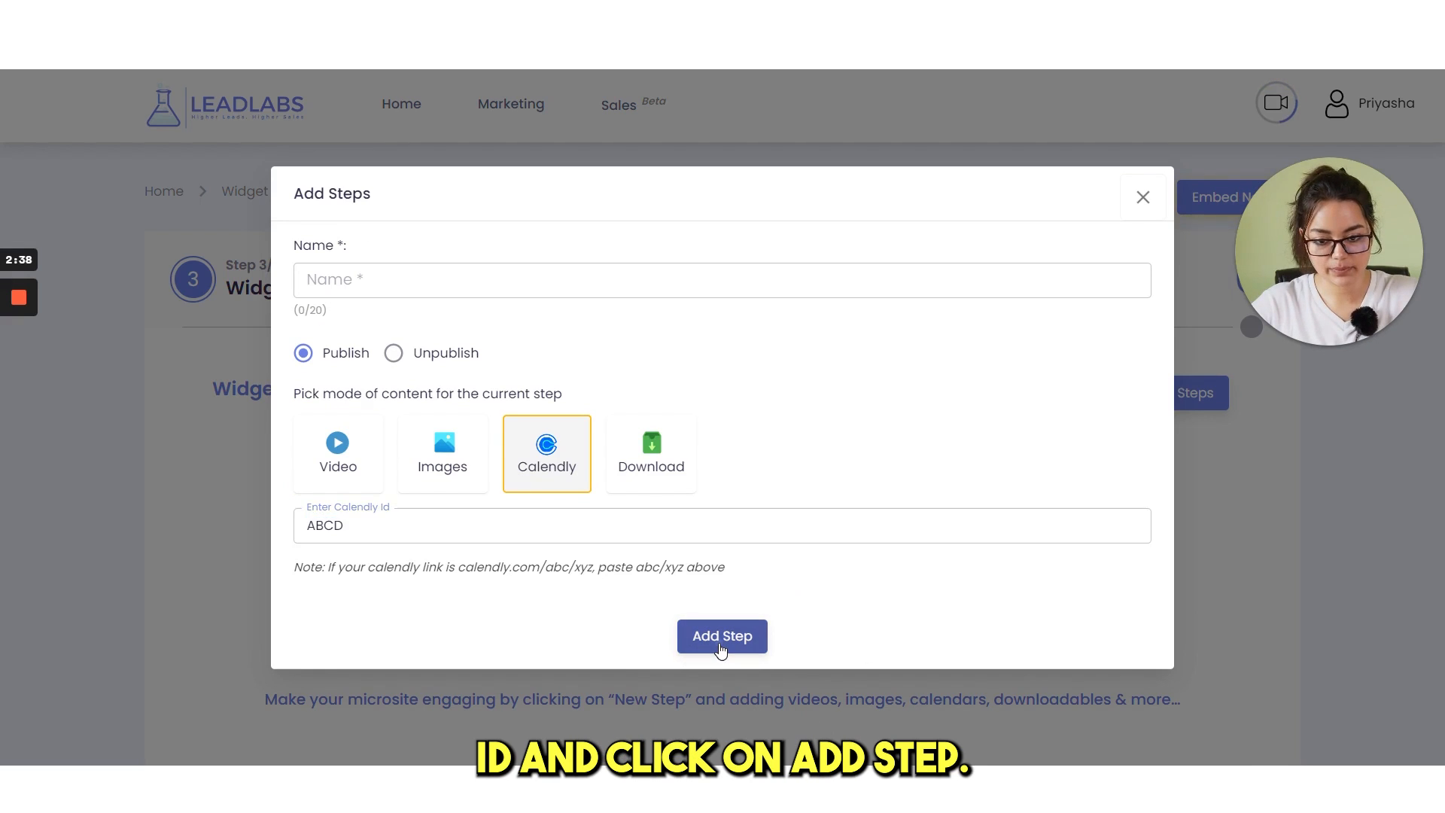
click(721, 635)
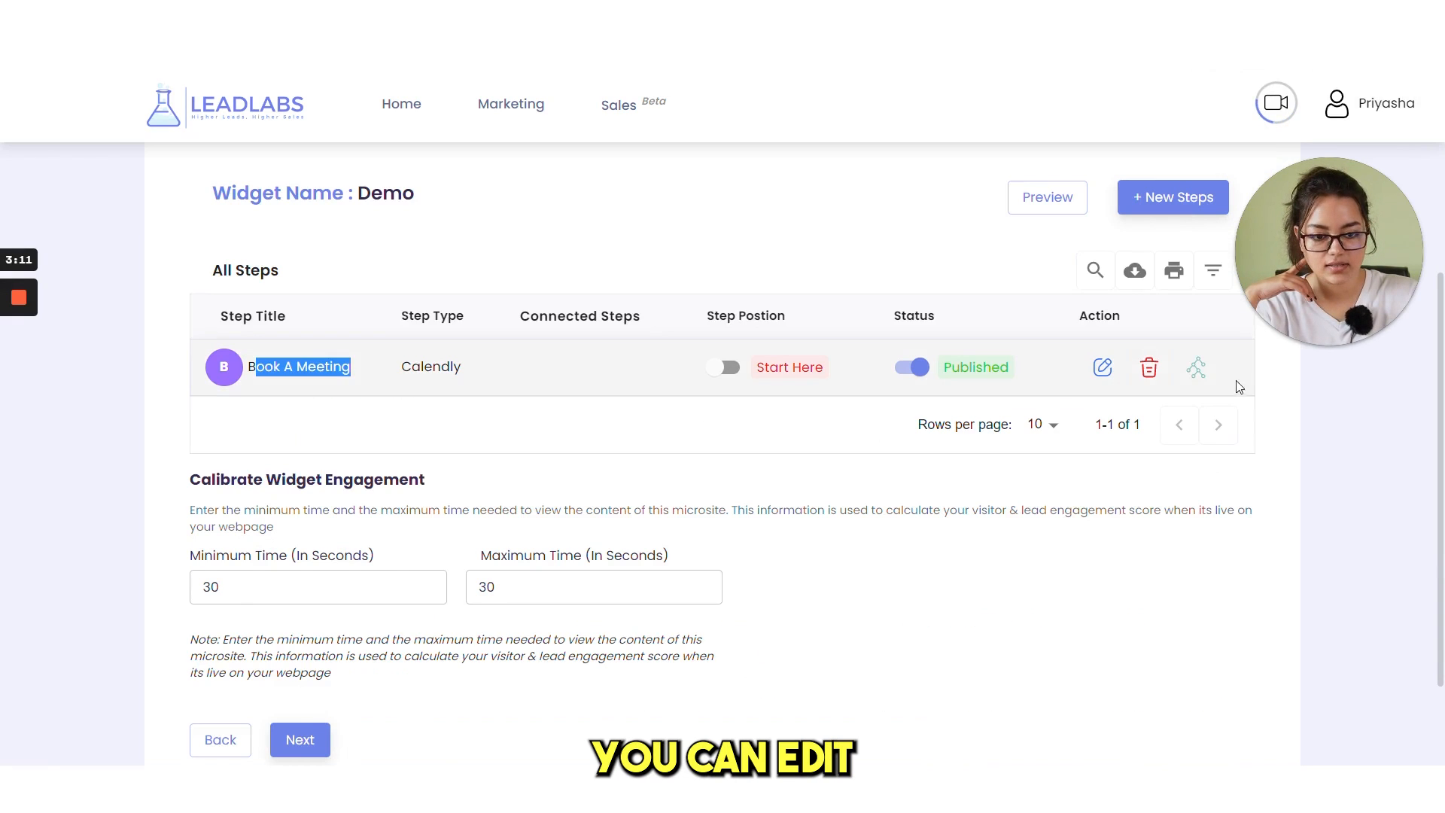
Review the Book A Meeting step and enable Button 1 in its Interactive Setup.
click(1102, 367)
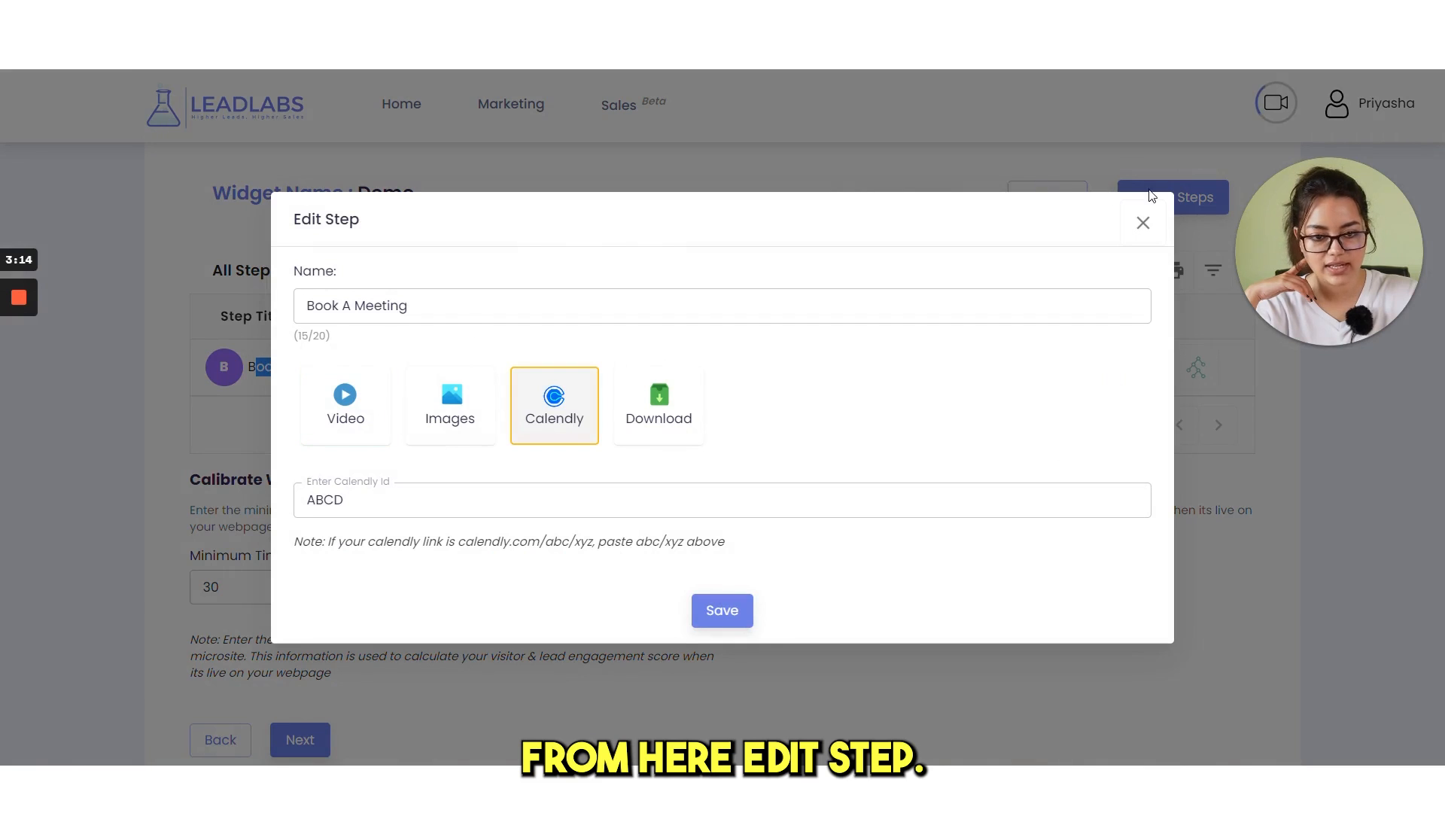
click(1142, 223)
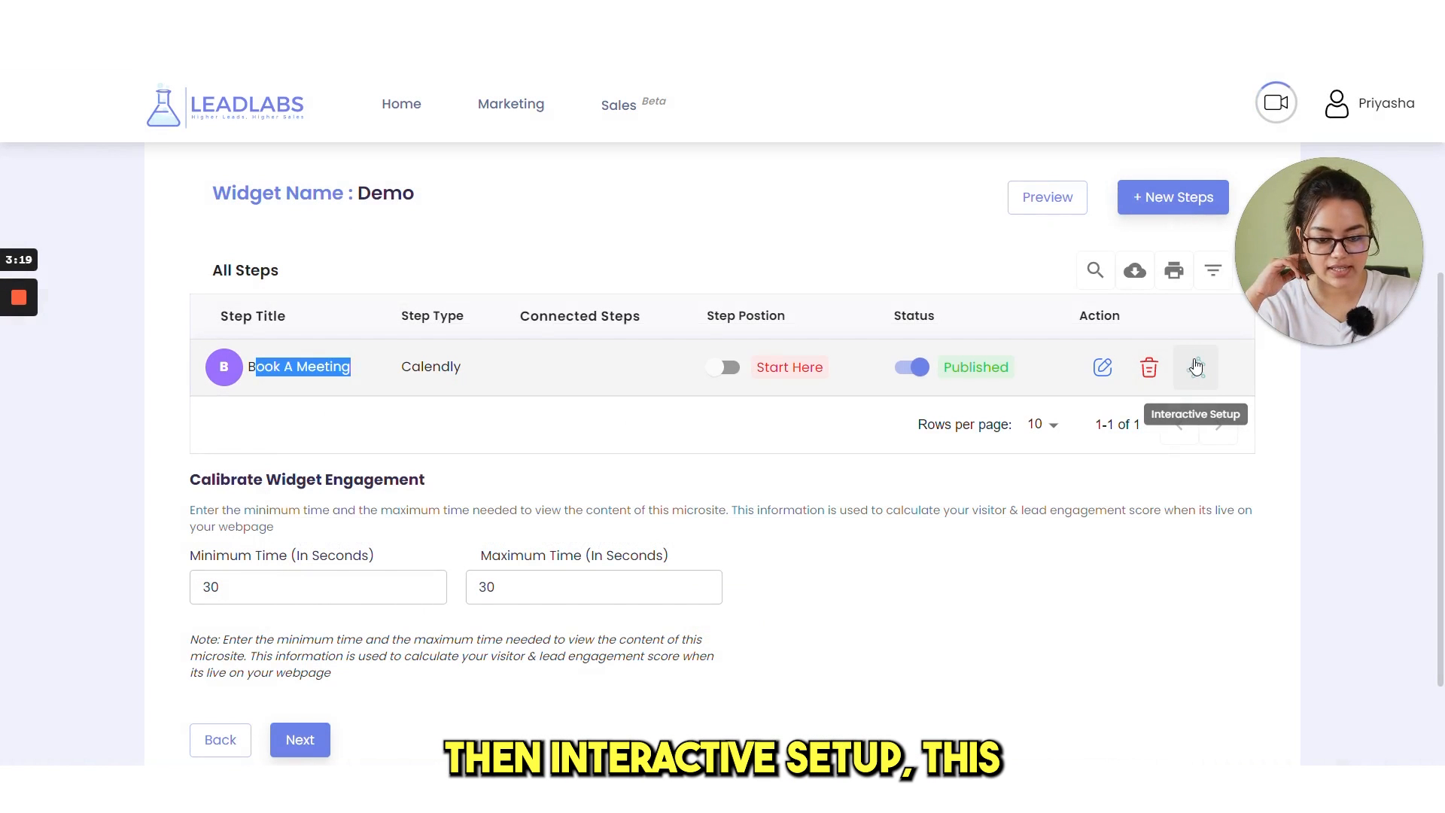
click(1193, 367)
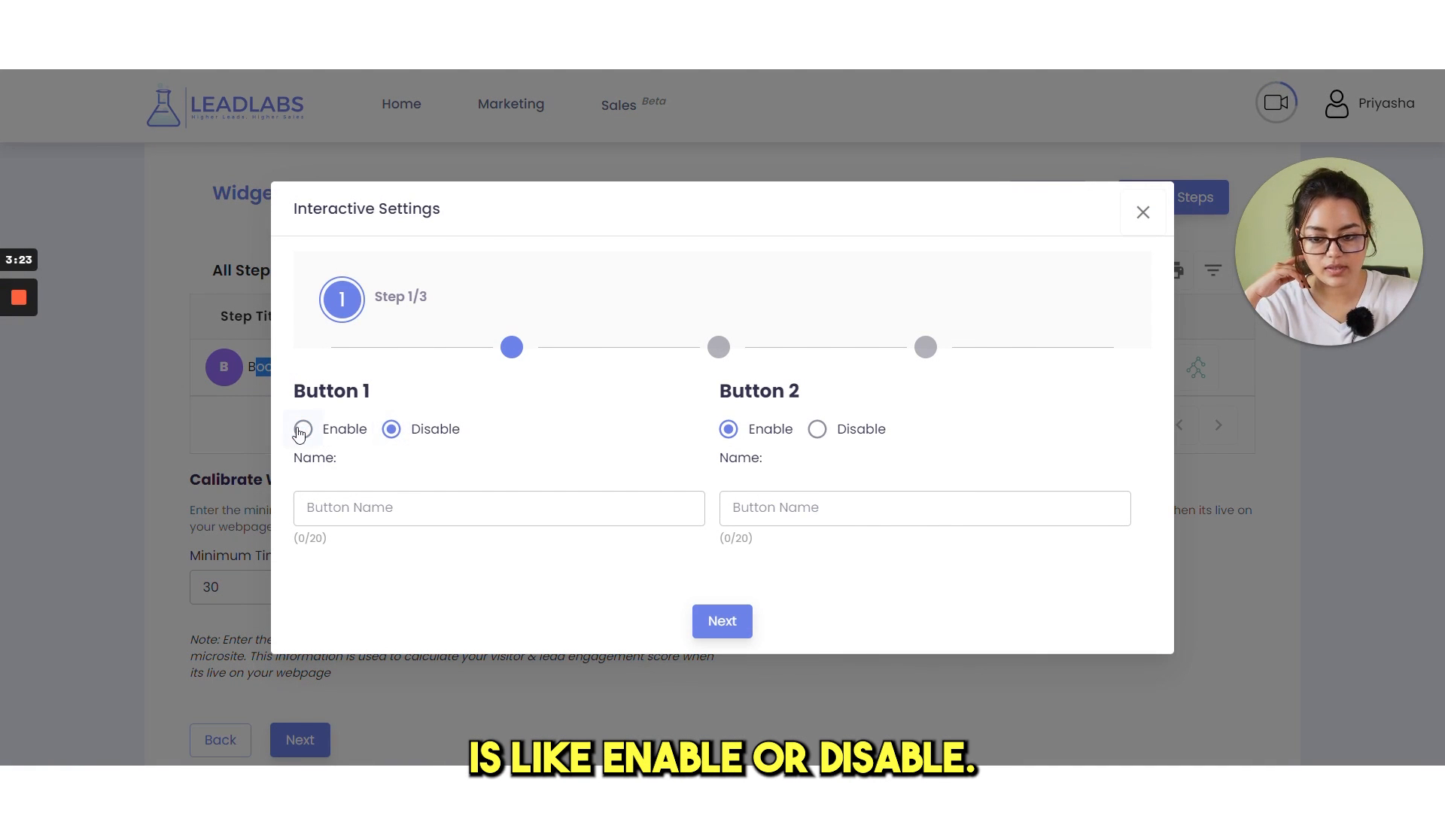
click(303, 429)
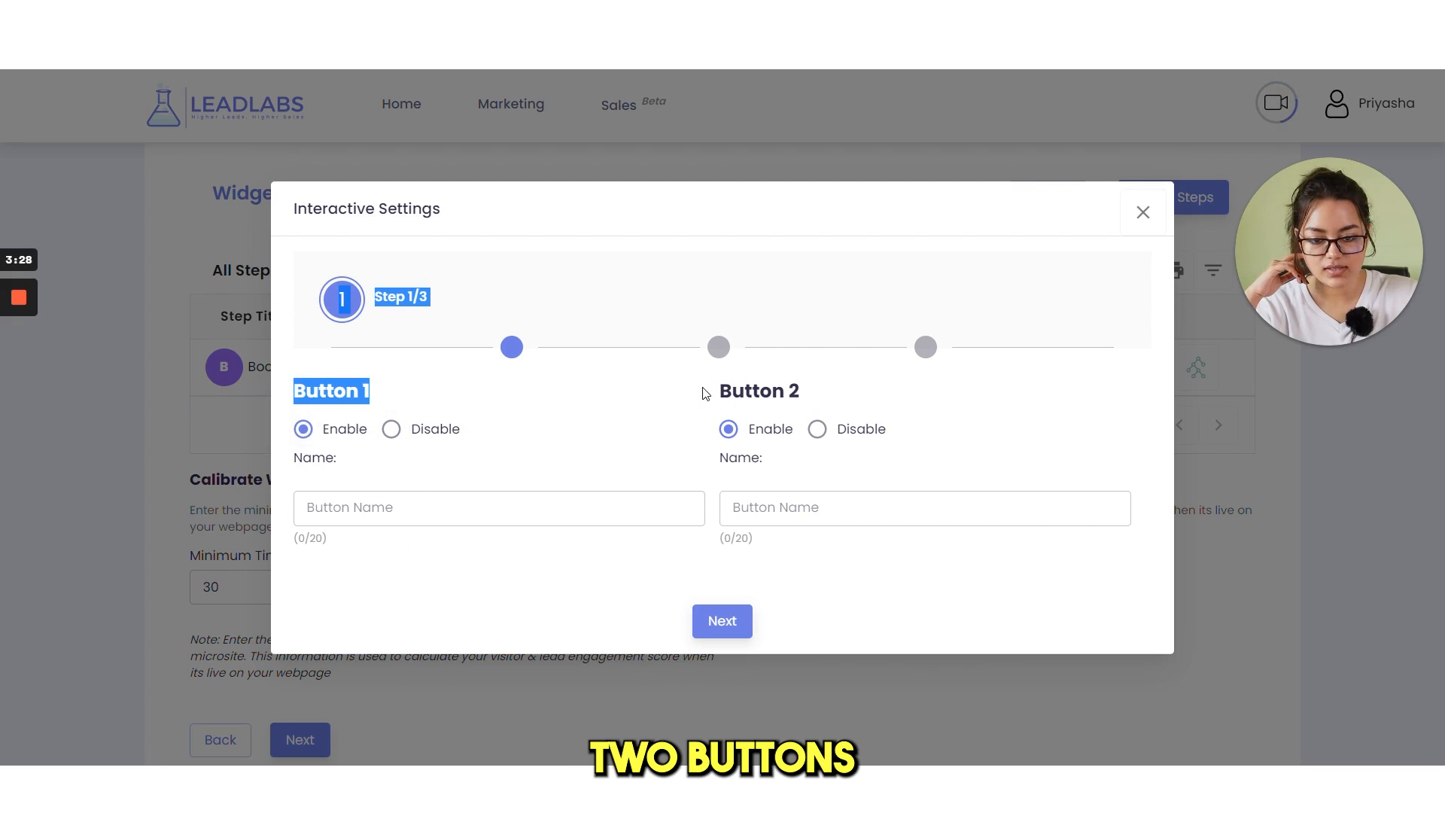
click(499, 507)
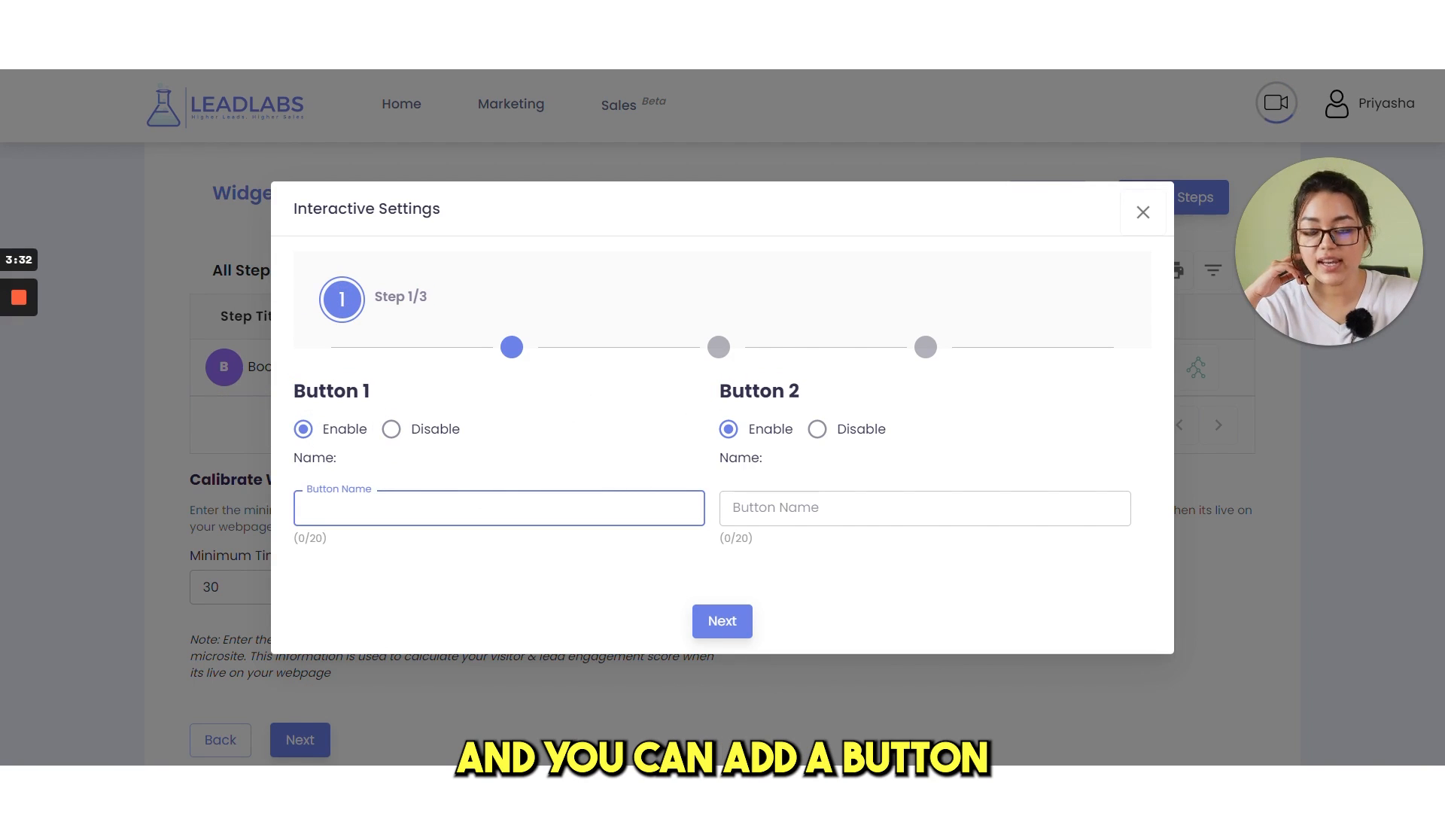
click(1142, 212)
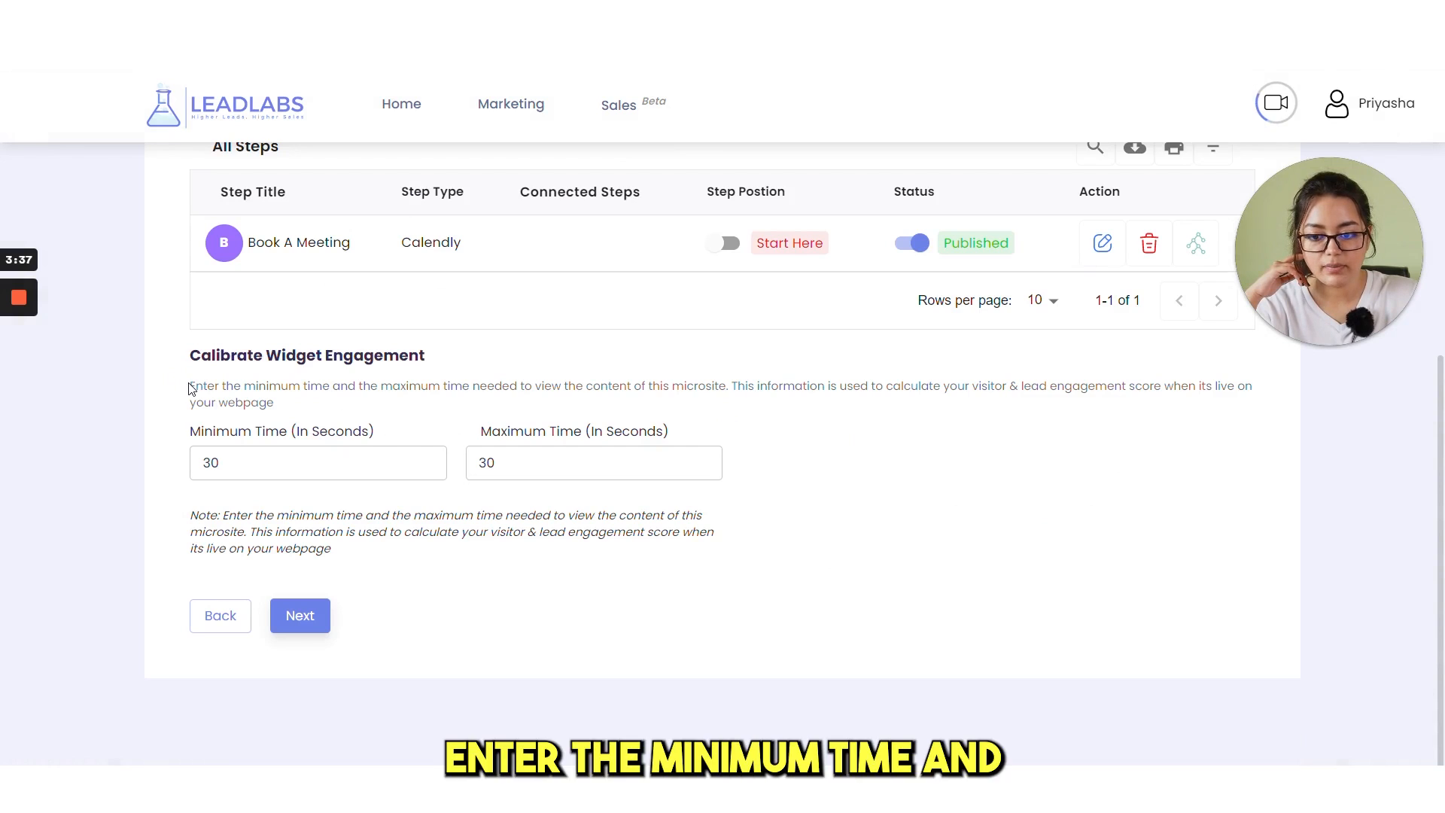
mouse_move(465, 403)
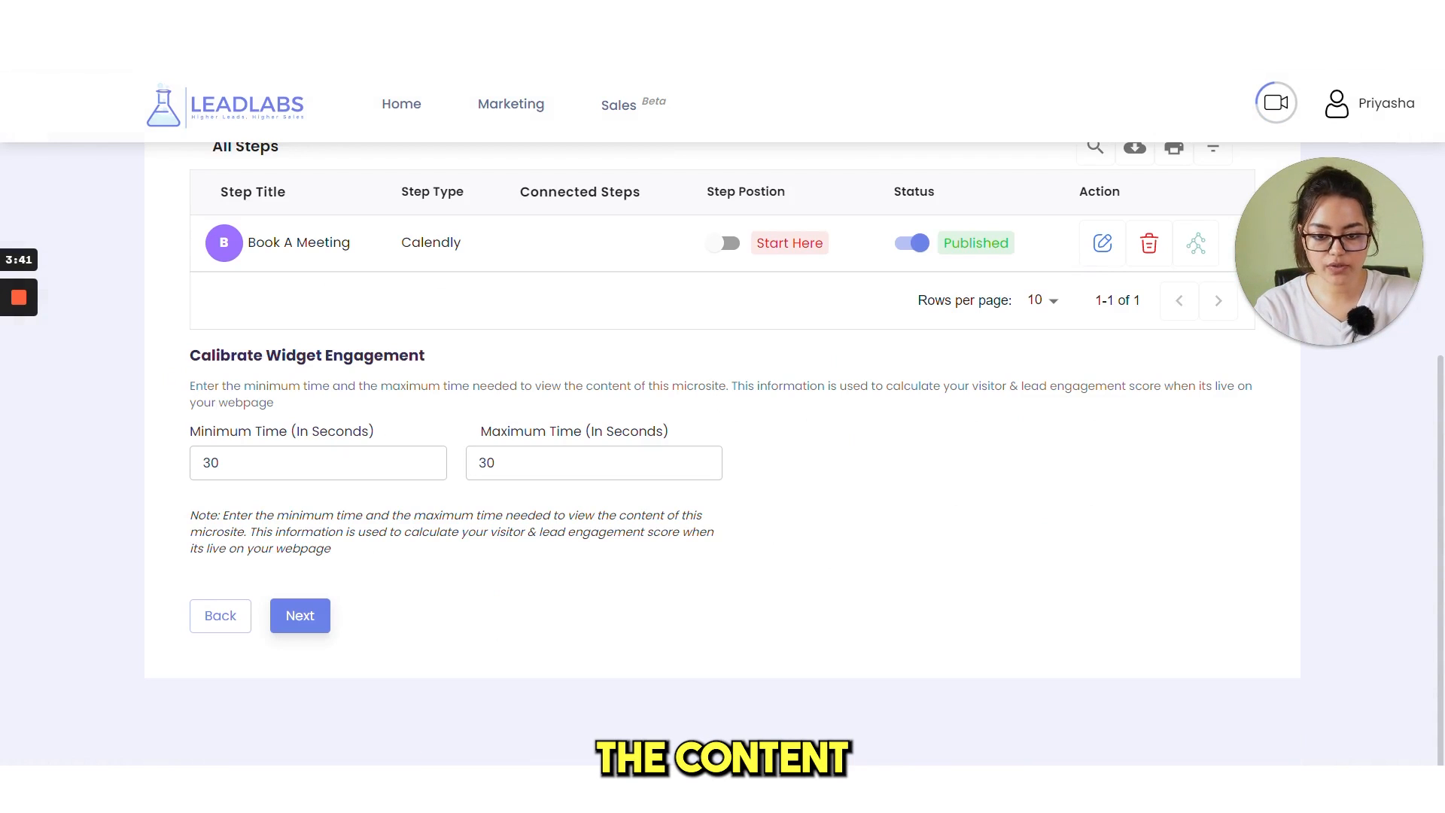
mouse_move(933, 403)
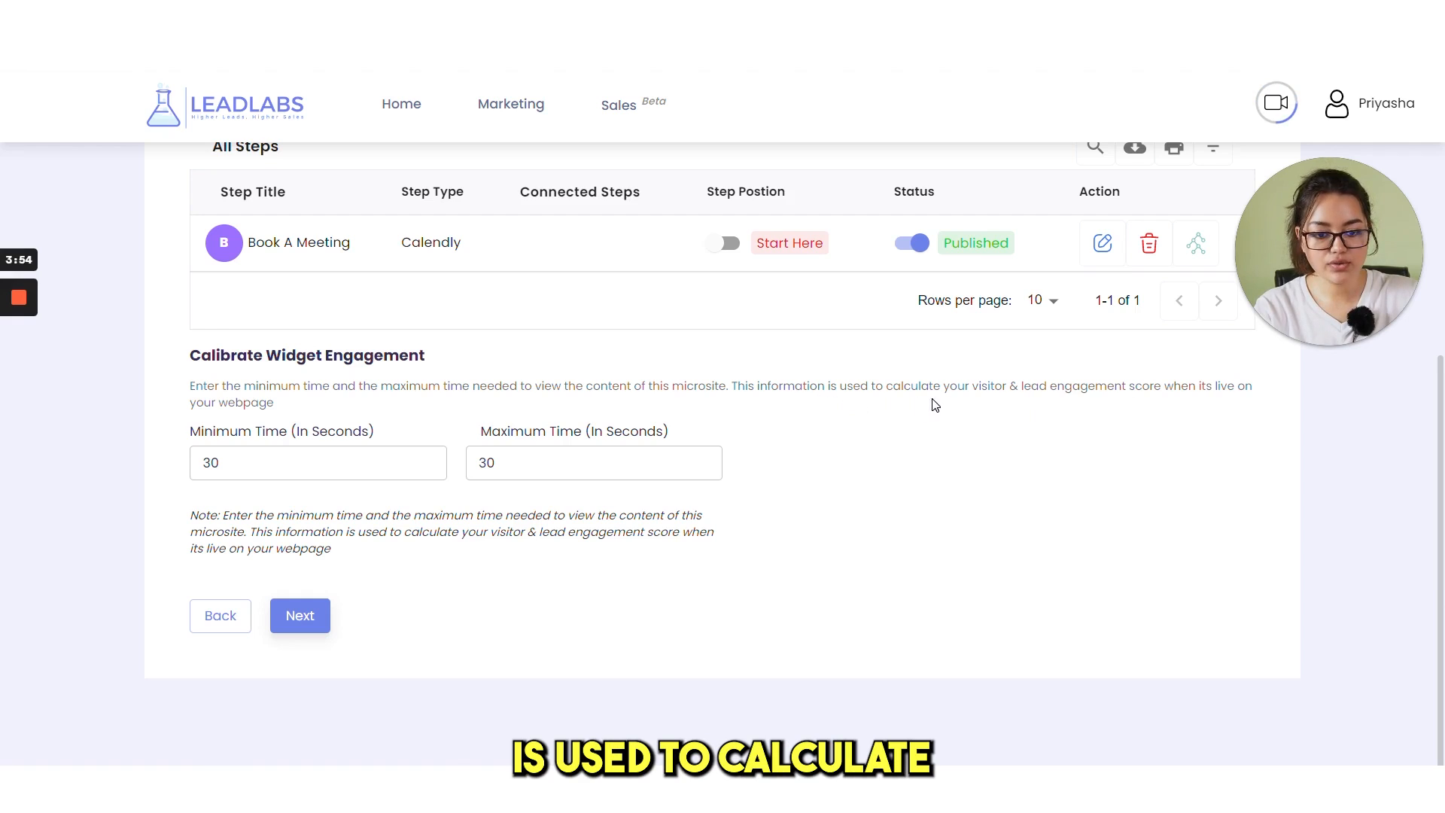
mouse_move(1160, 402)
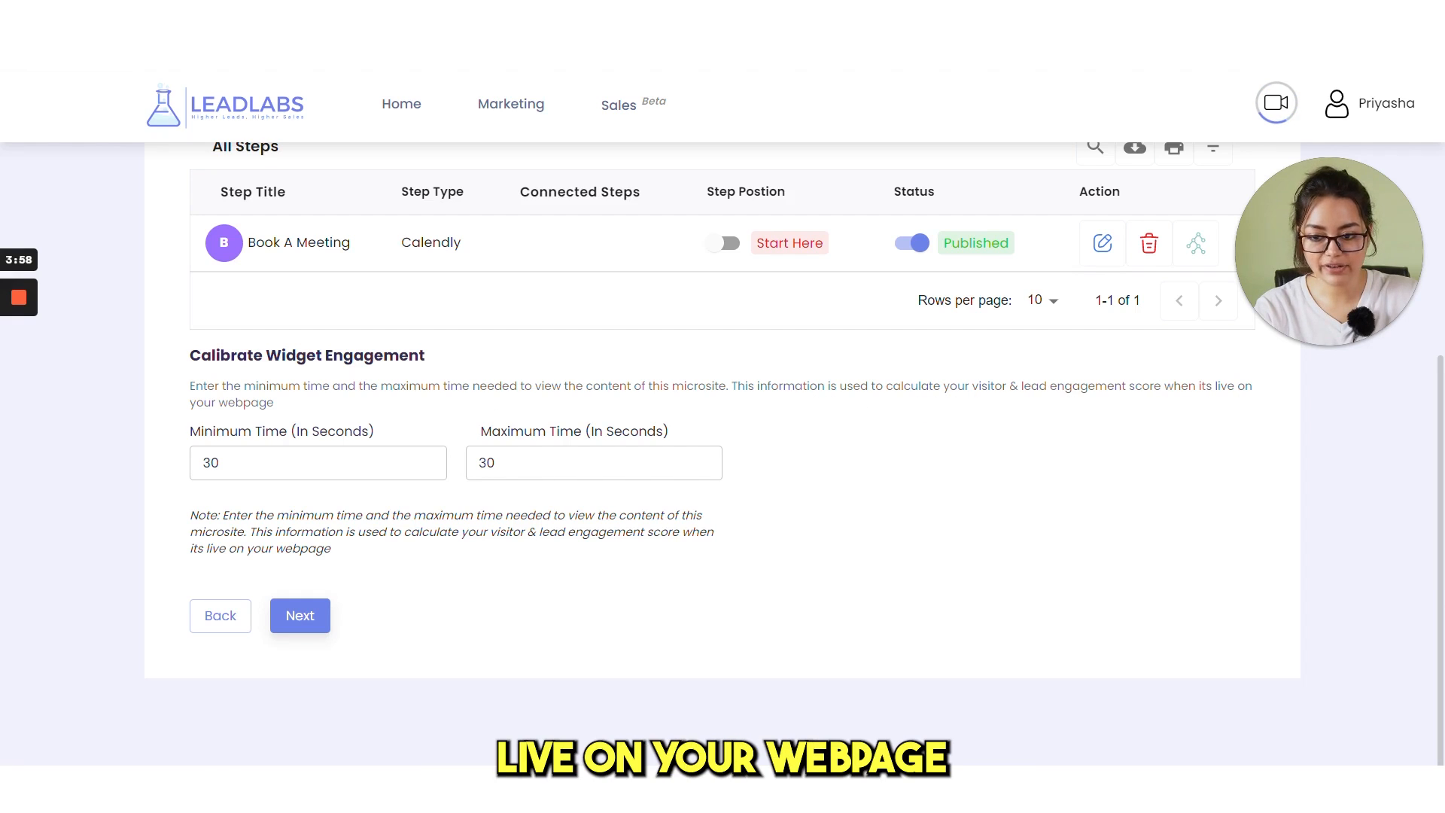
Preview the Demo widget with its What is LeadLabs intro video.
click(593, 462)
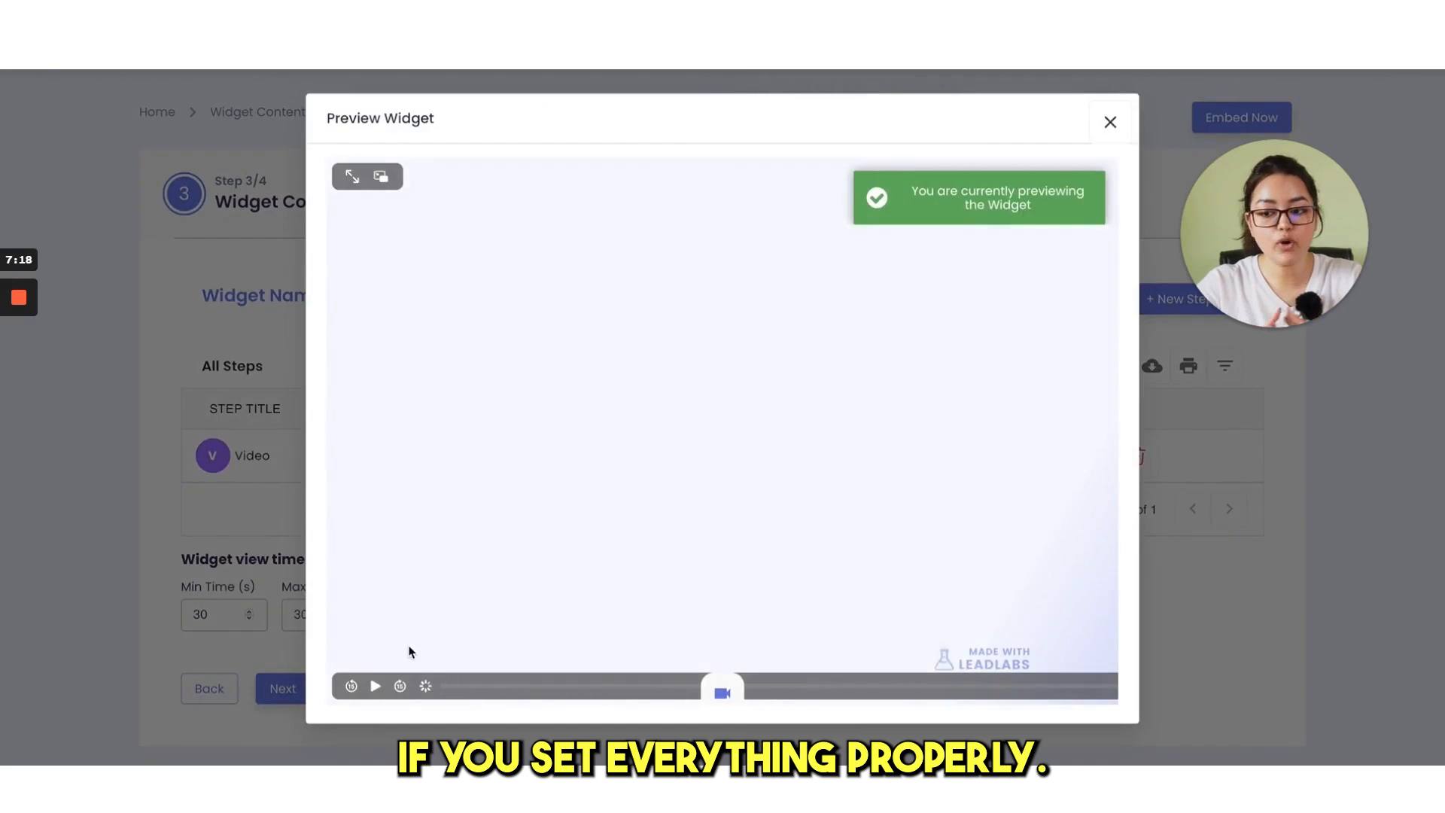
click(375, 686)
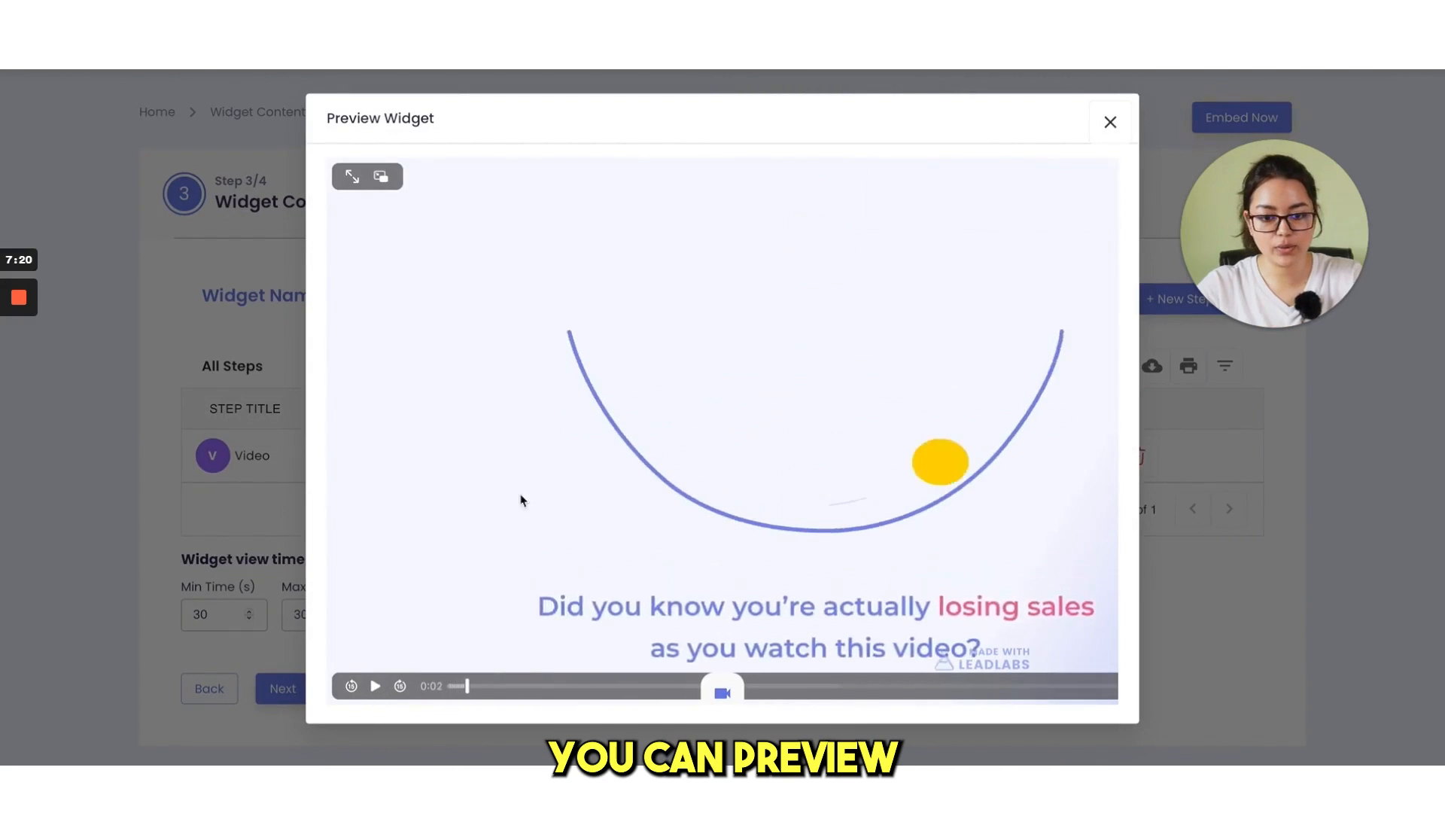
click(1109, 122)
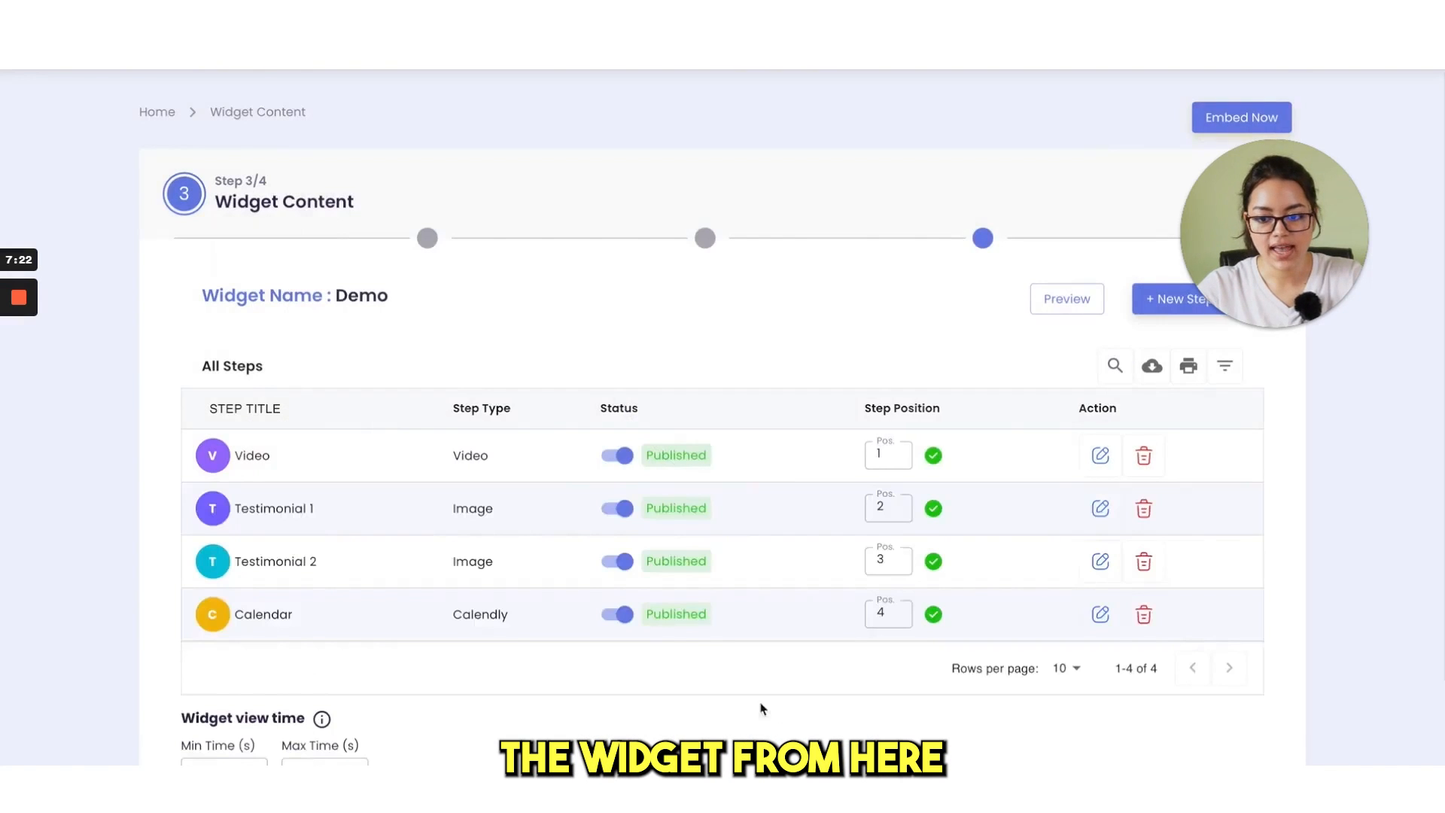
scroll(down, 3)
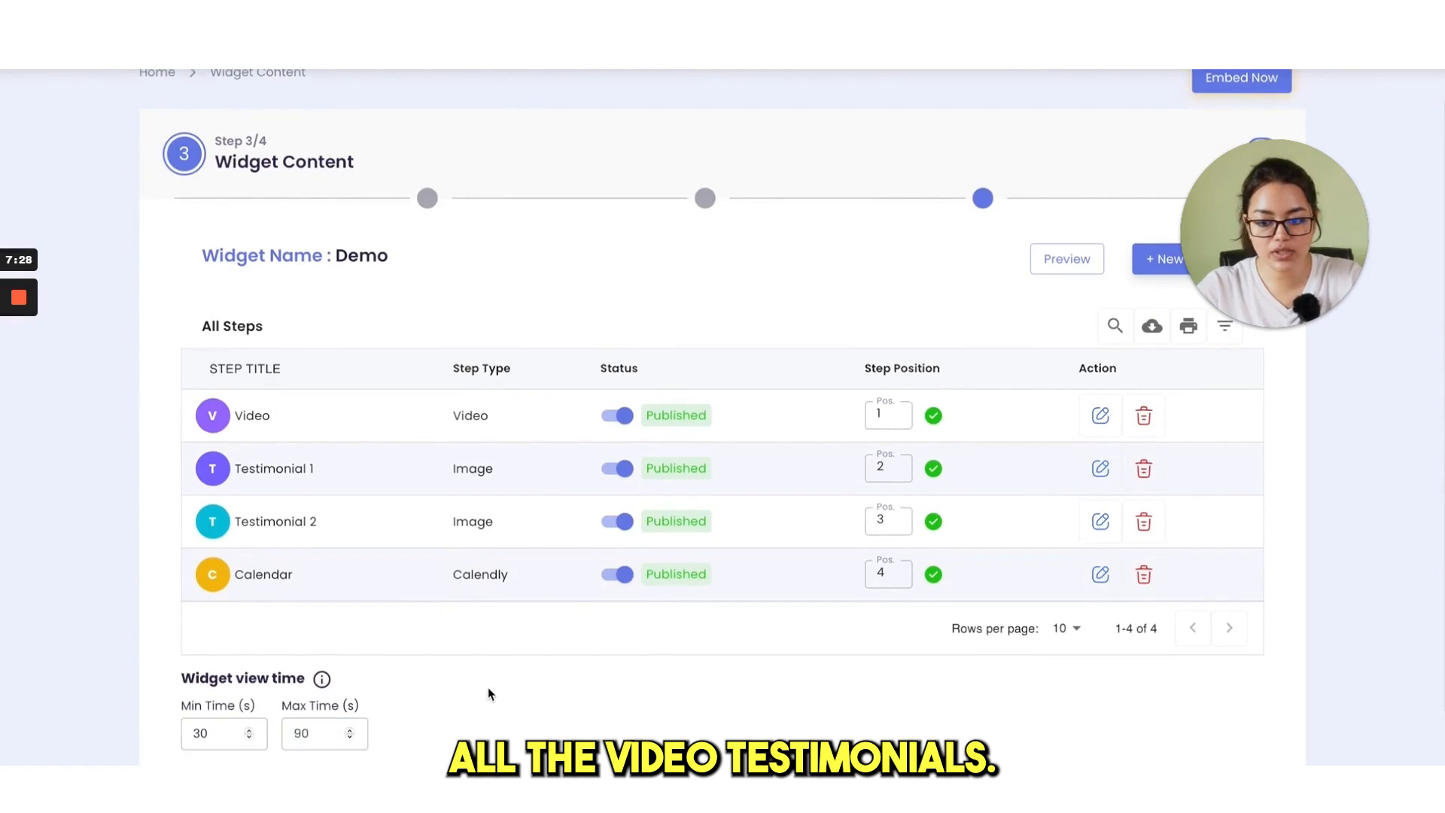
click(1065, 257)
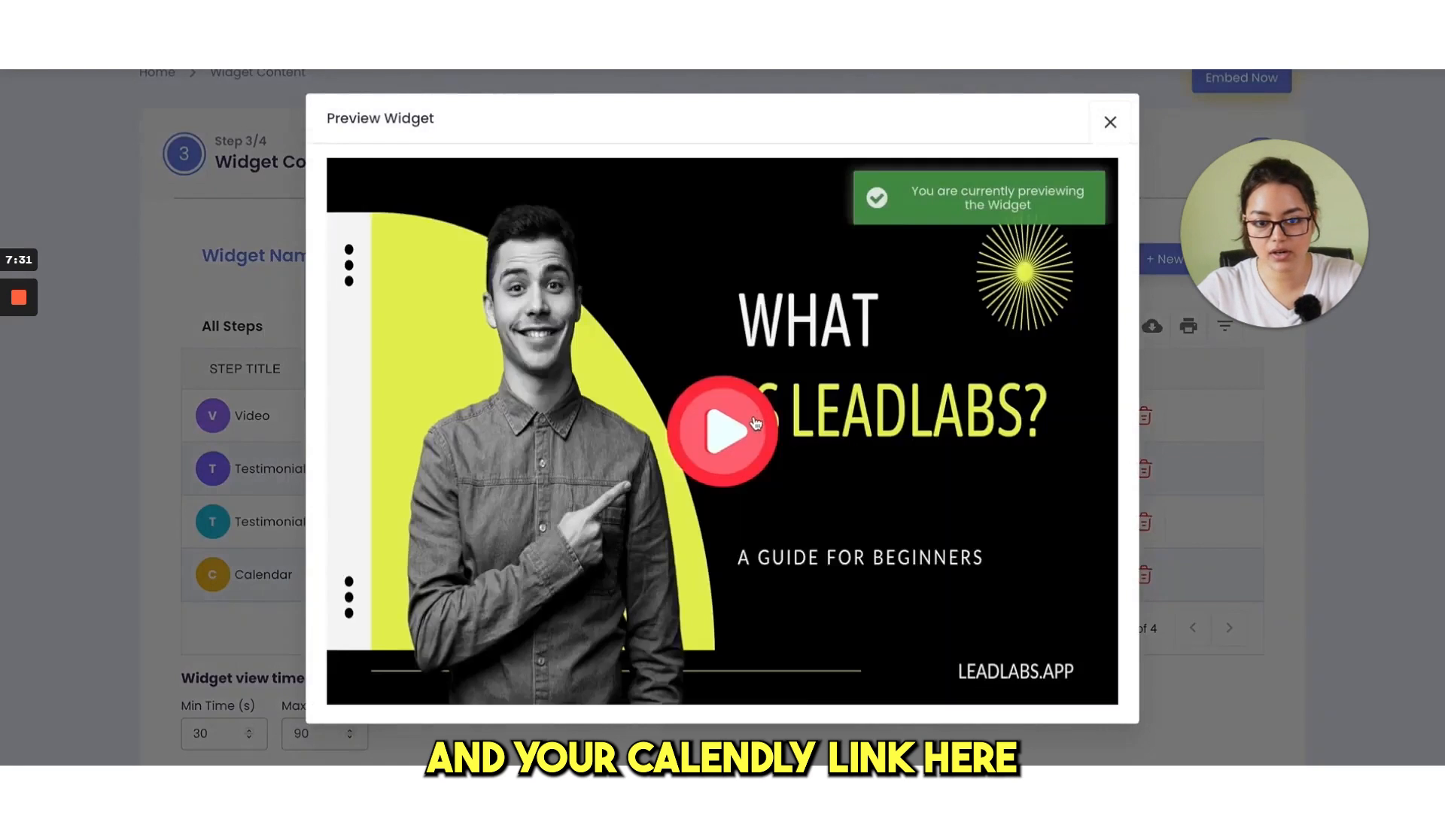
click(700, 693)
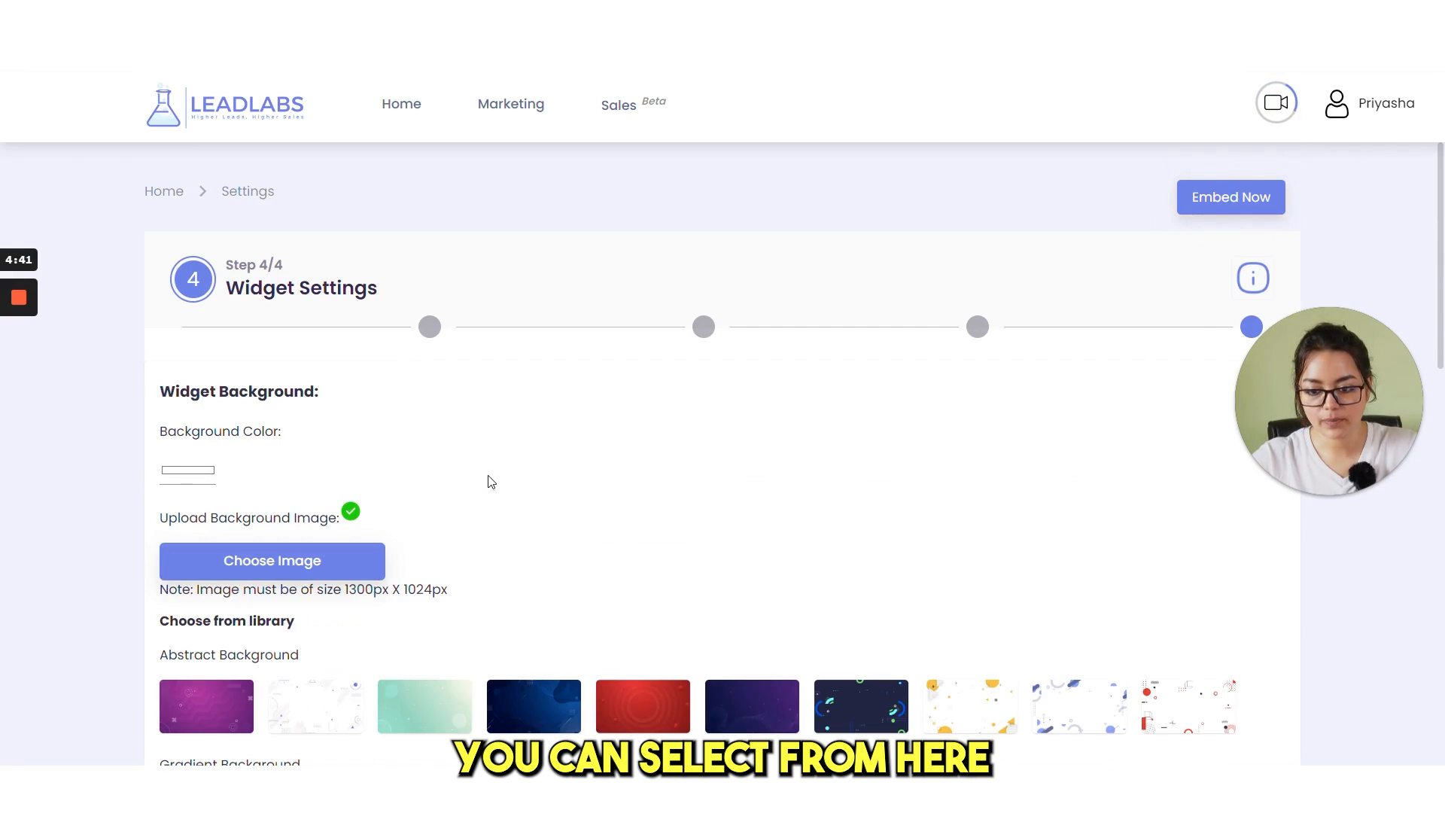
scroll(down, 3)
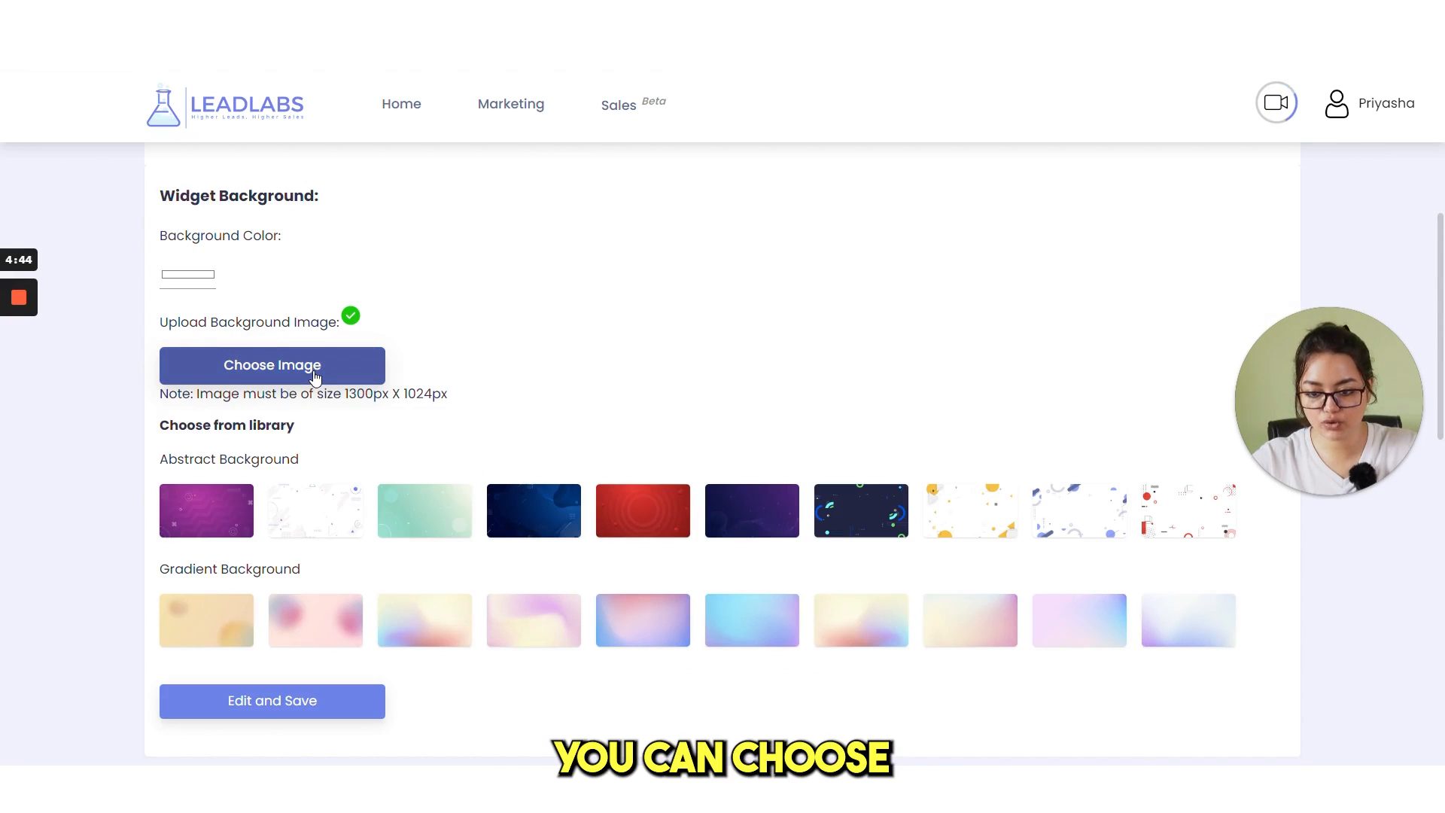
mouse_move(438, 612)
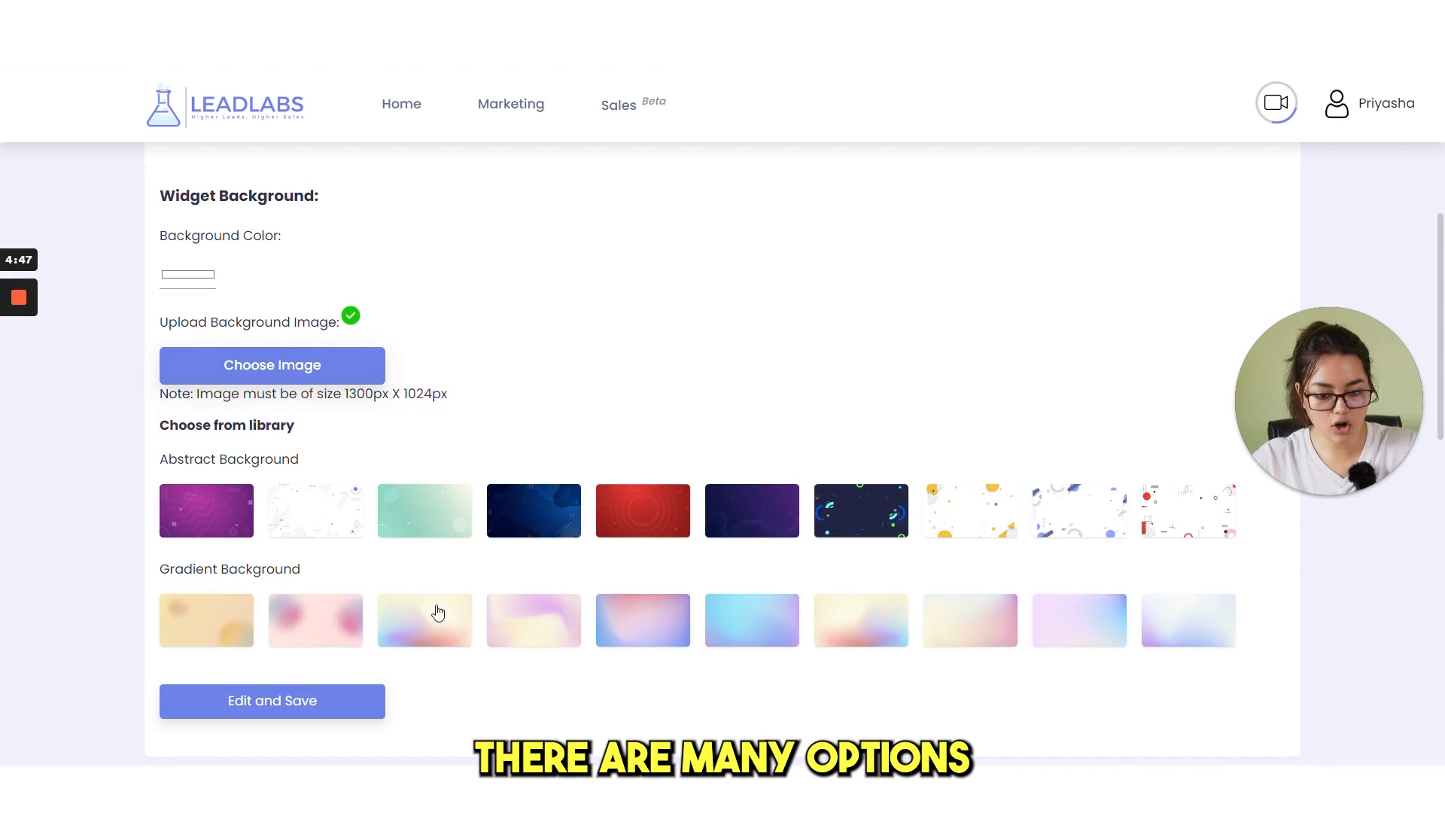
scroll(down, 3)
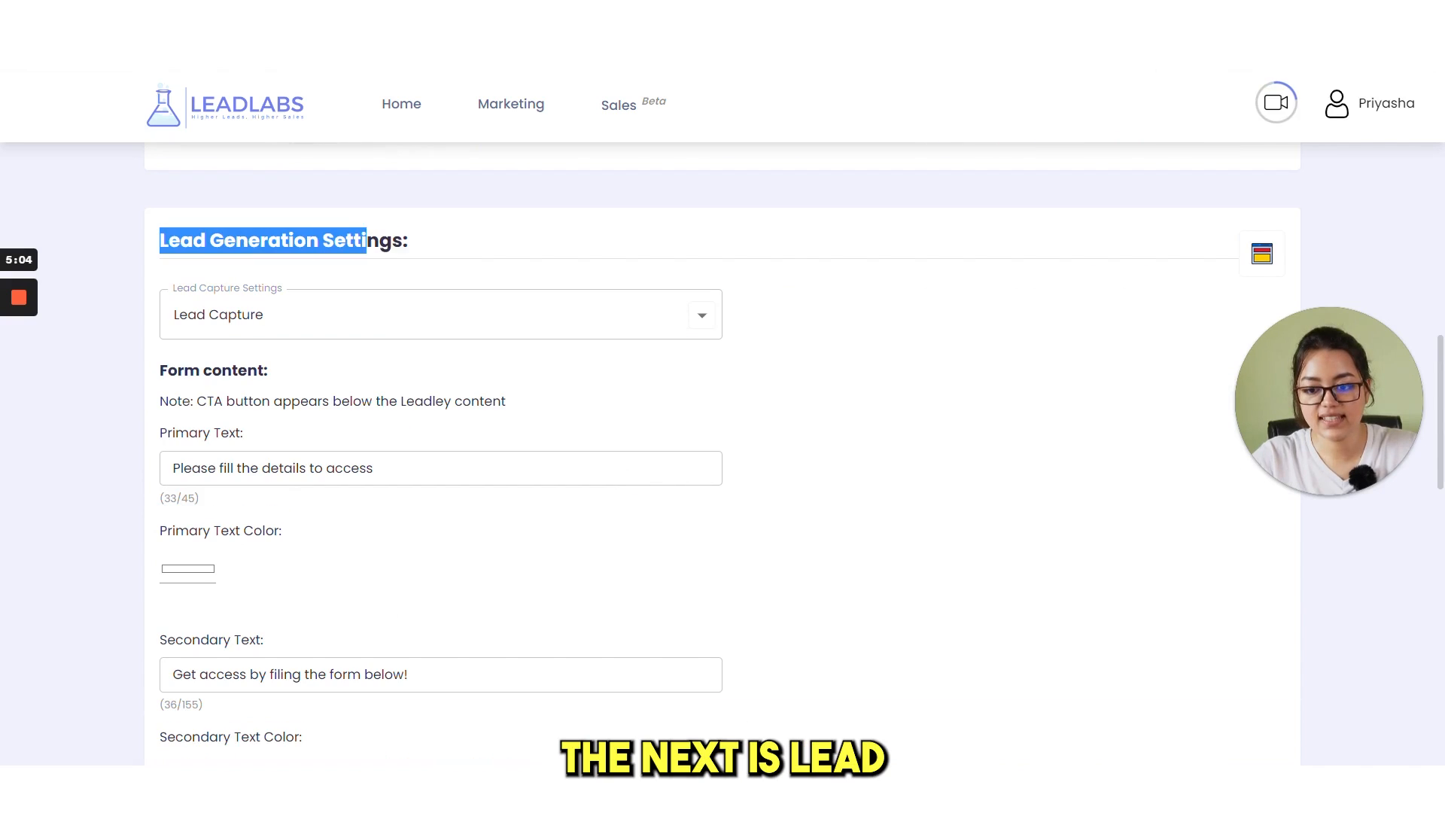
click(701, 315)
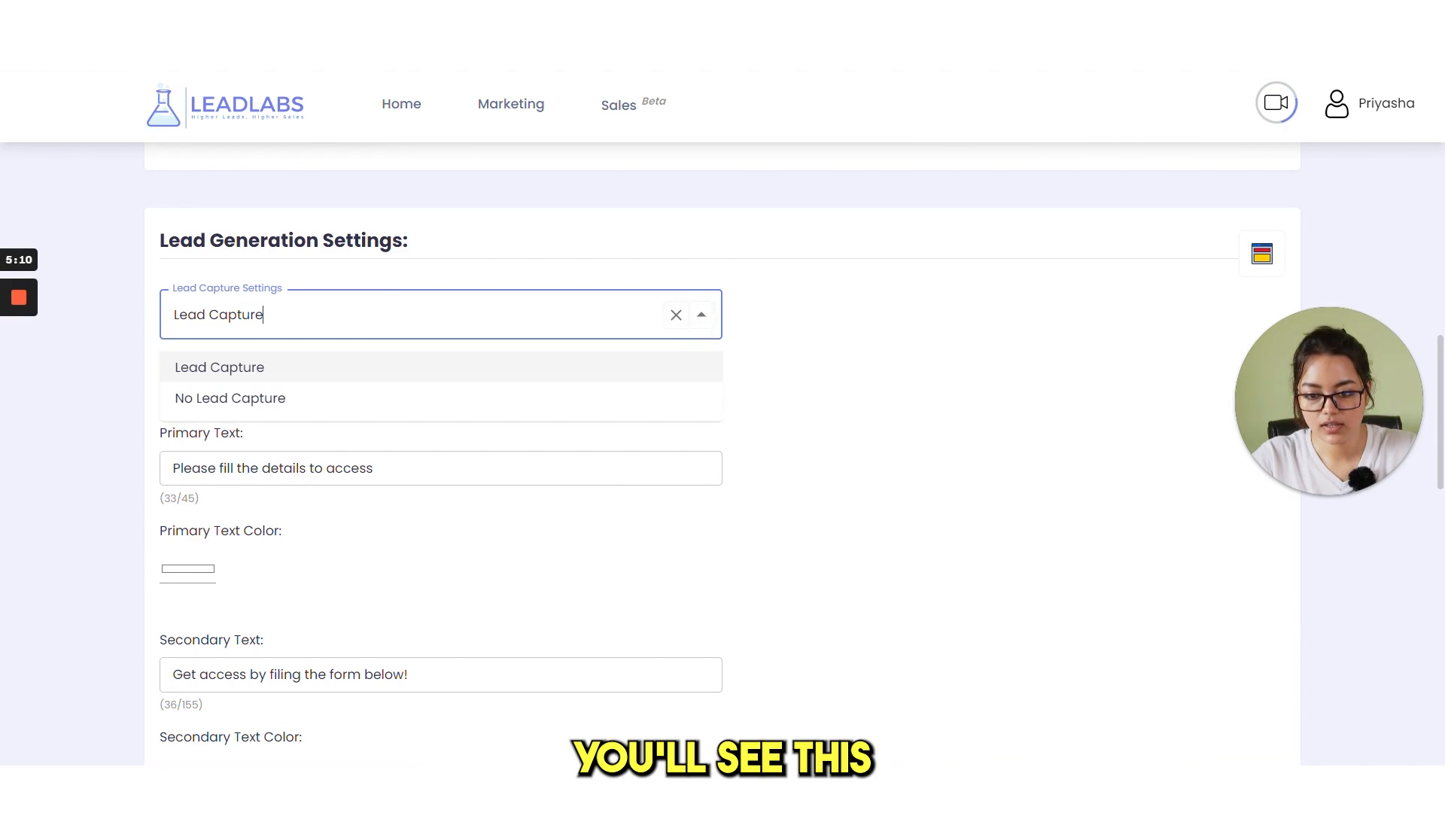
mouse_move(311, 367)
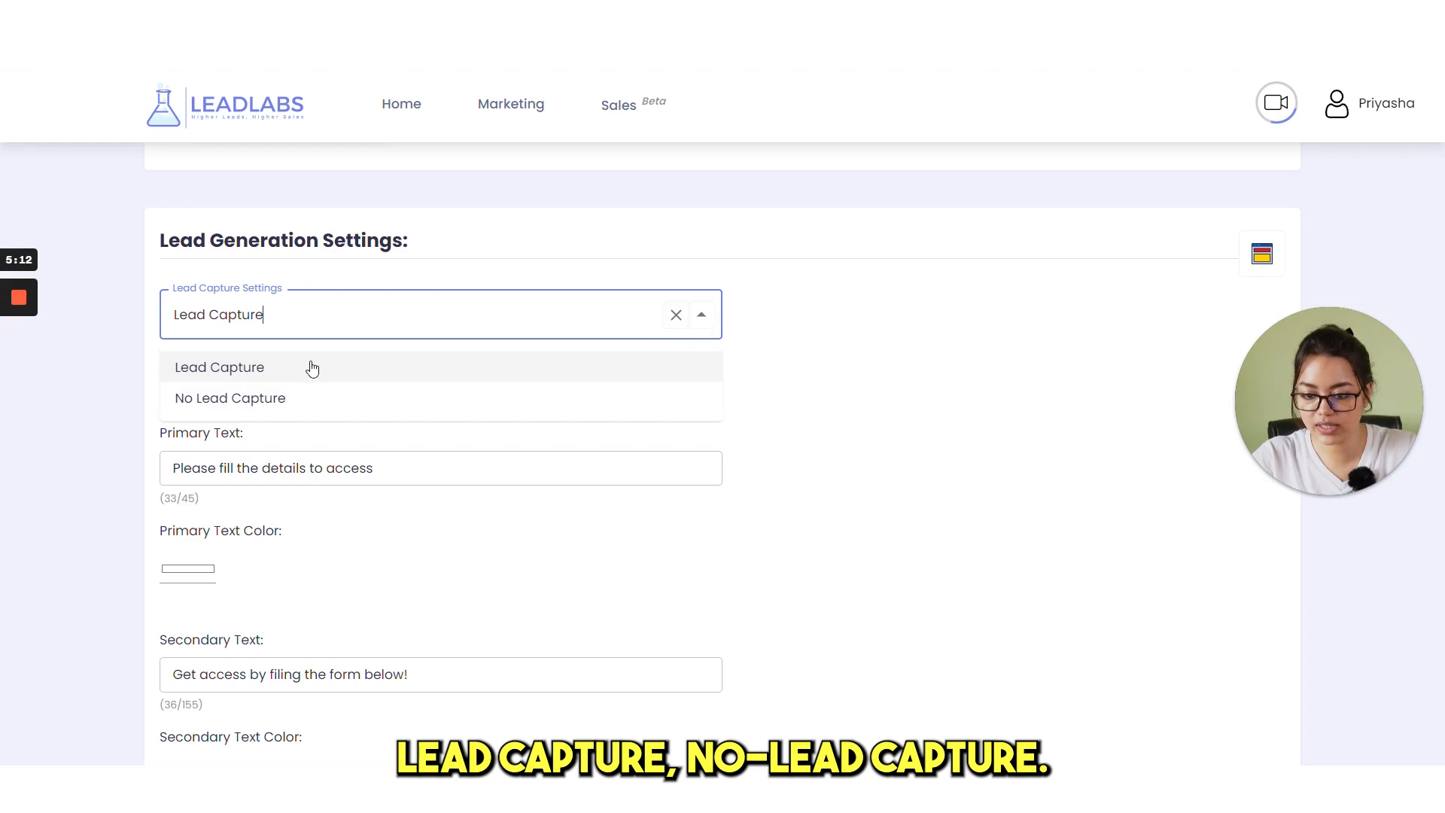
click(220, 367)
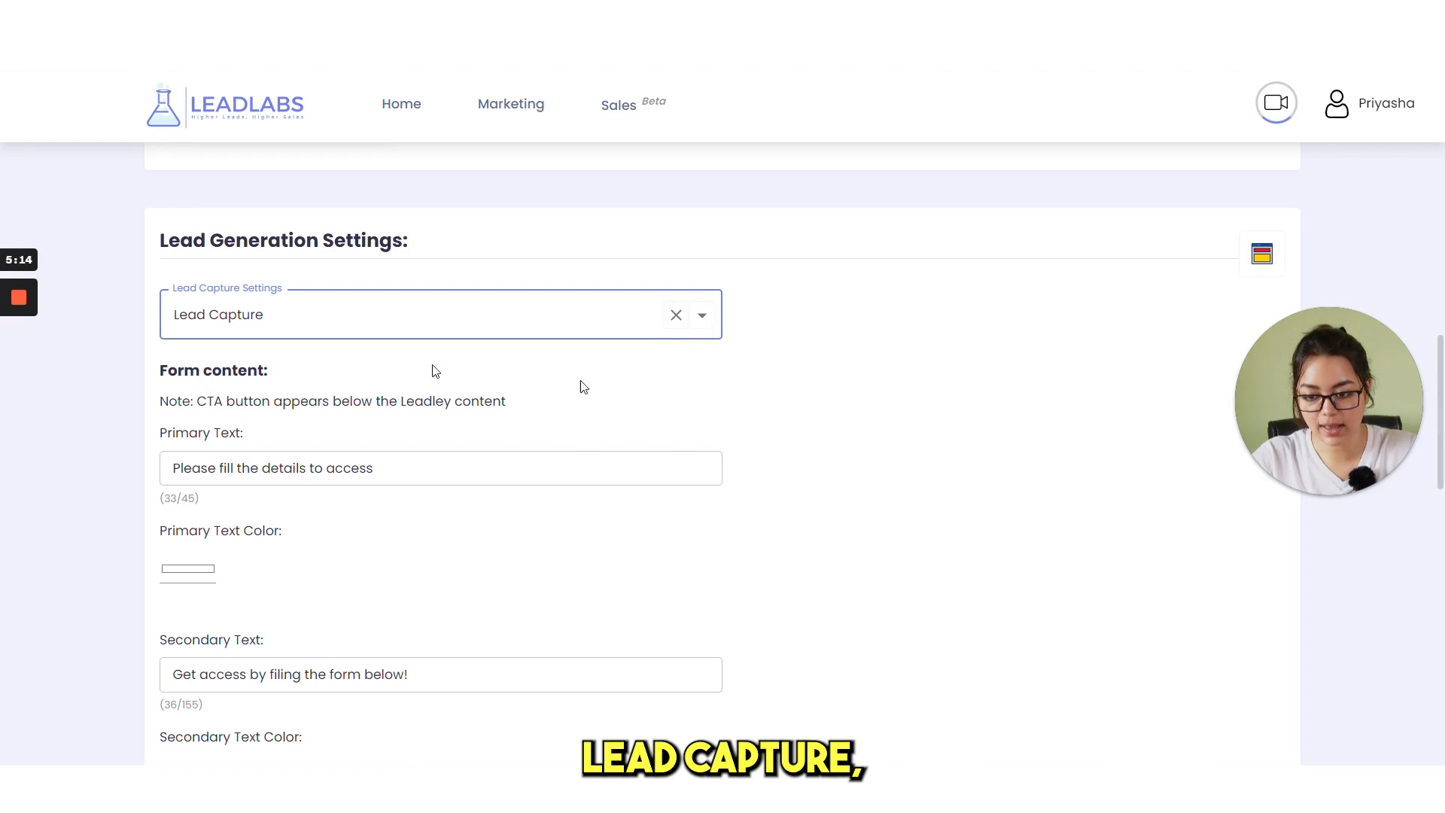
scroll(down, 3)
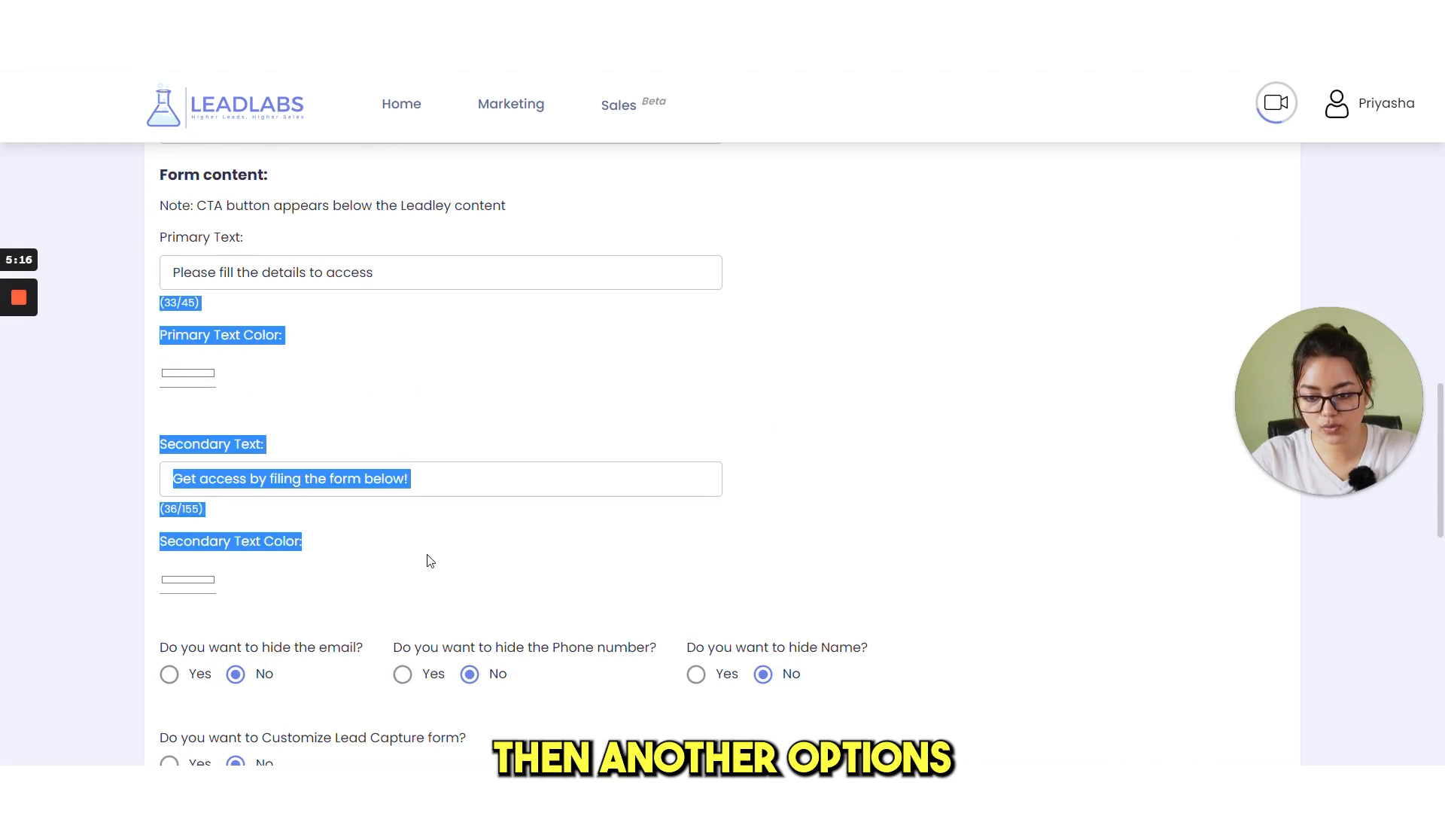
scroll(up, 3)
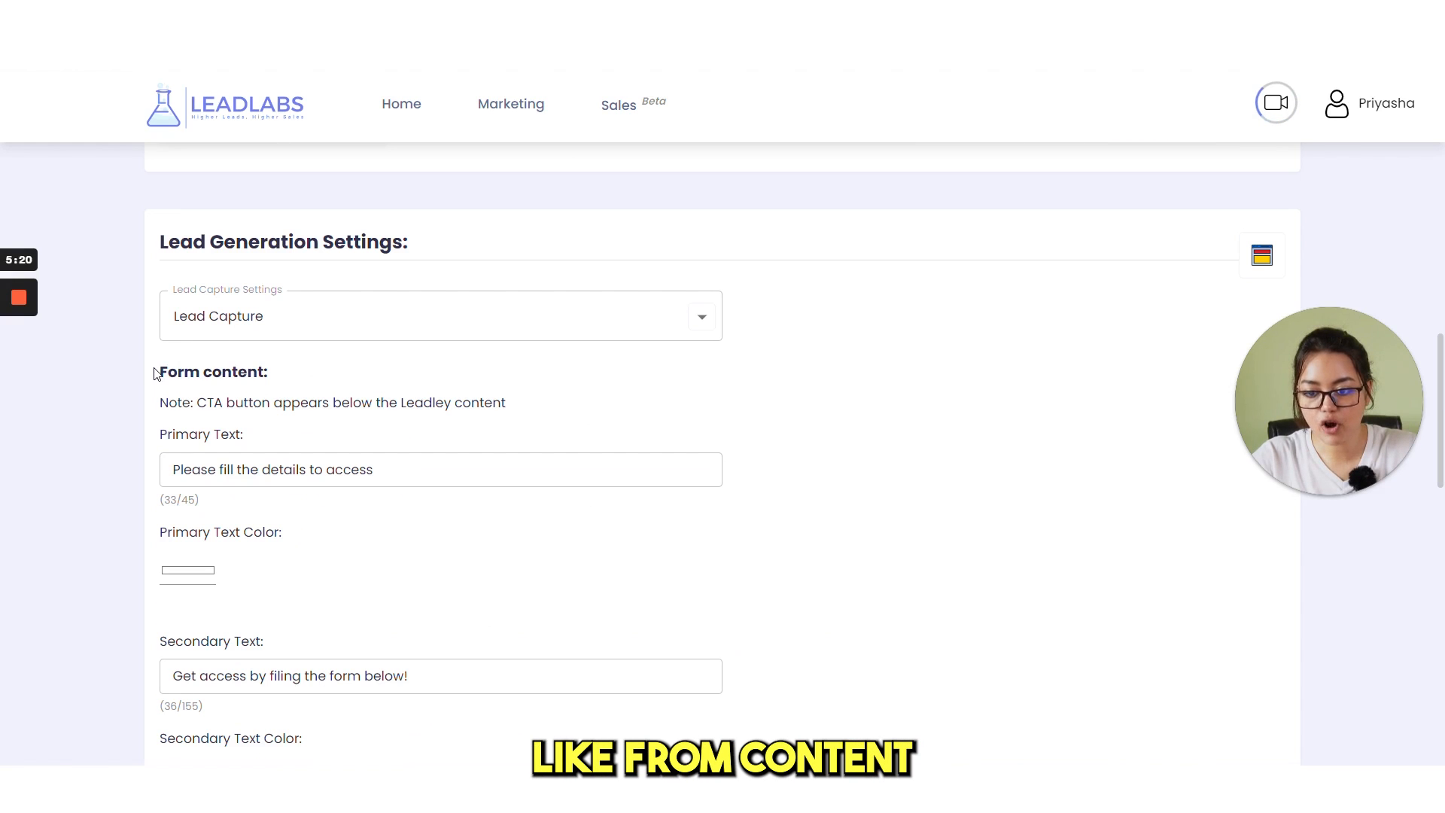
double_click(200, 434)
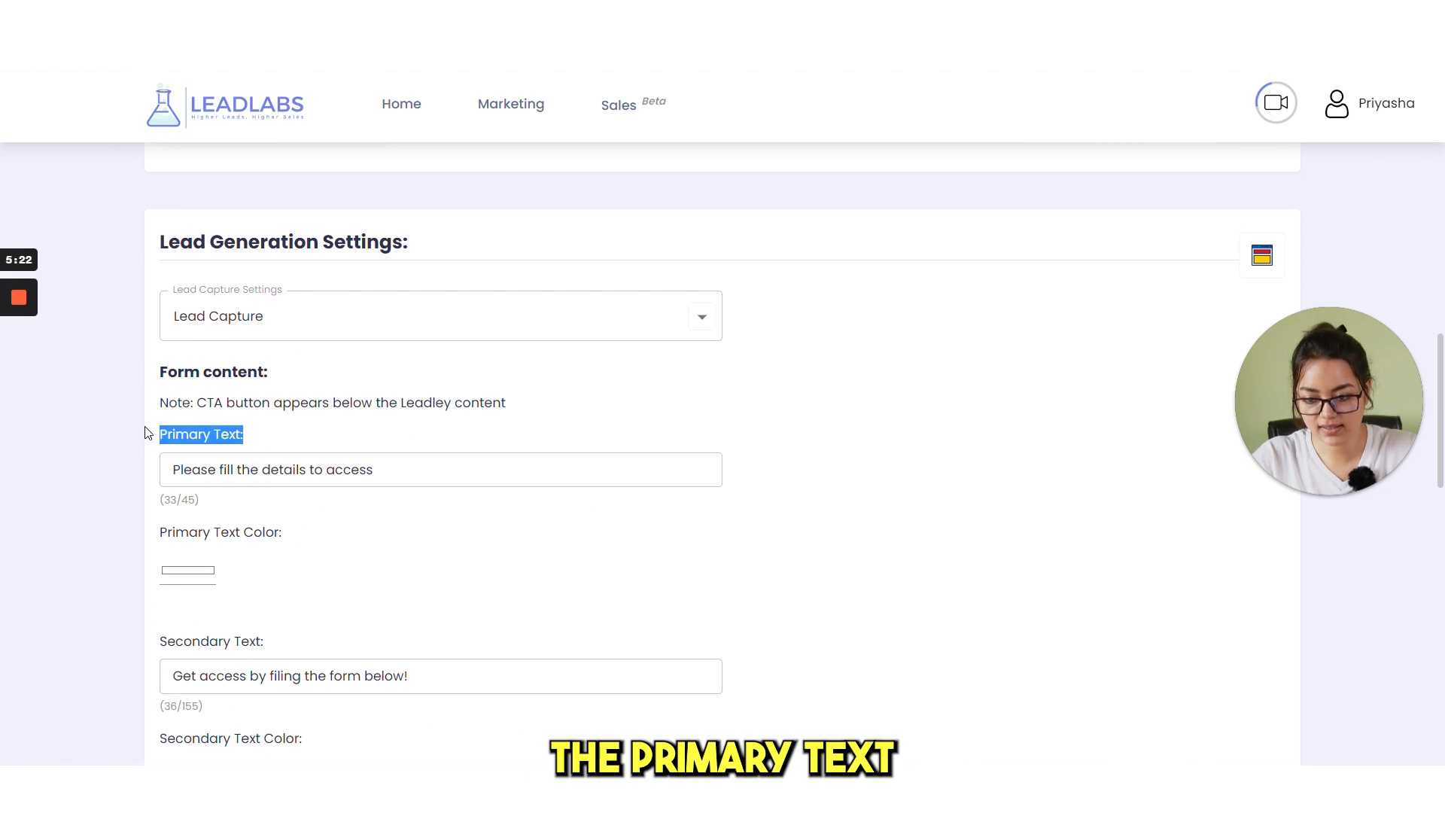
scroll(down, 3)
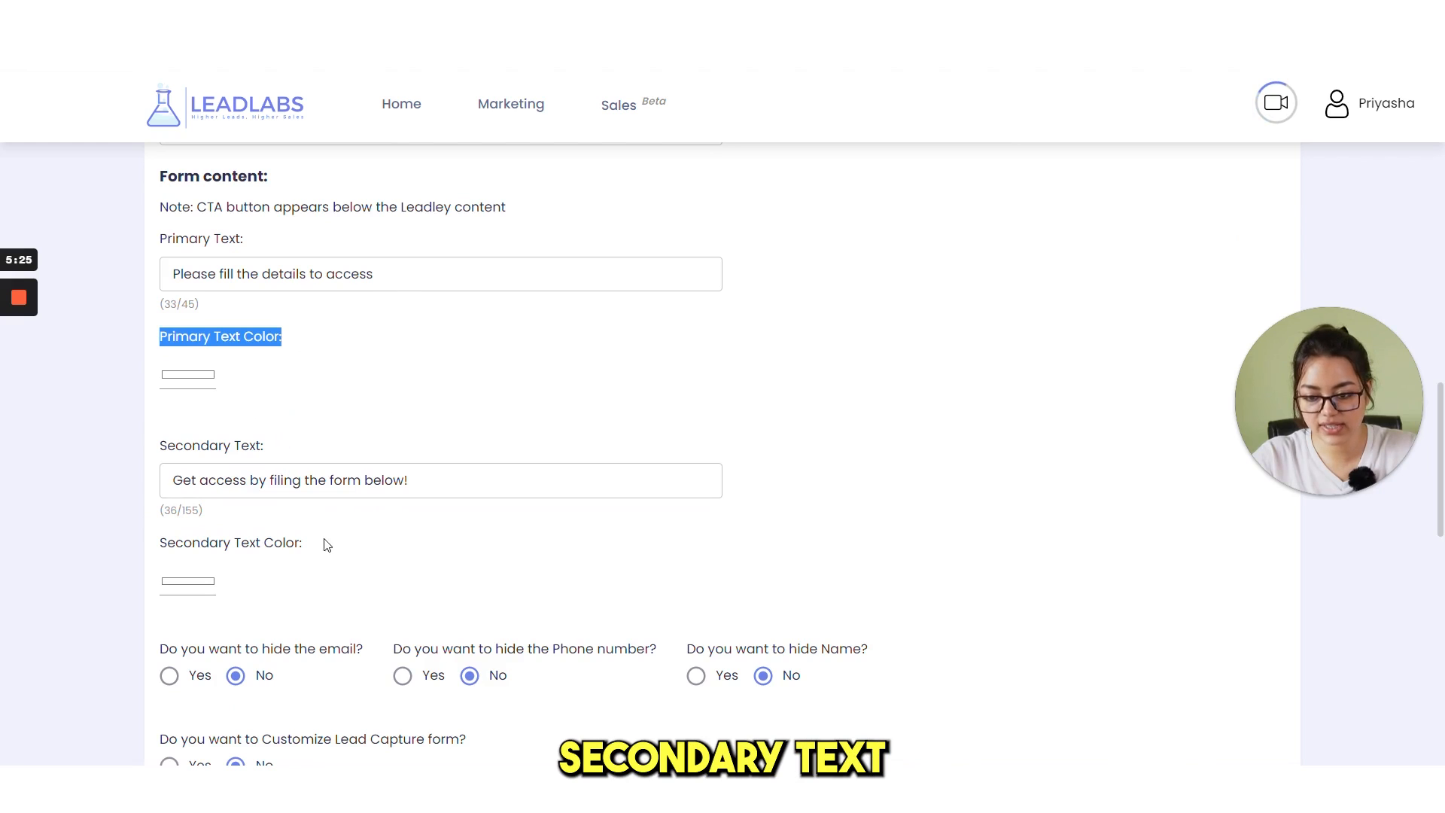
scroll(down, 3)
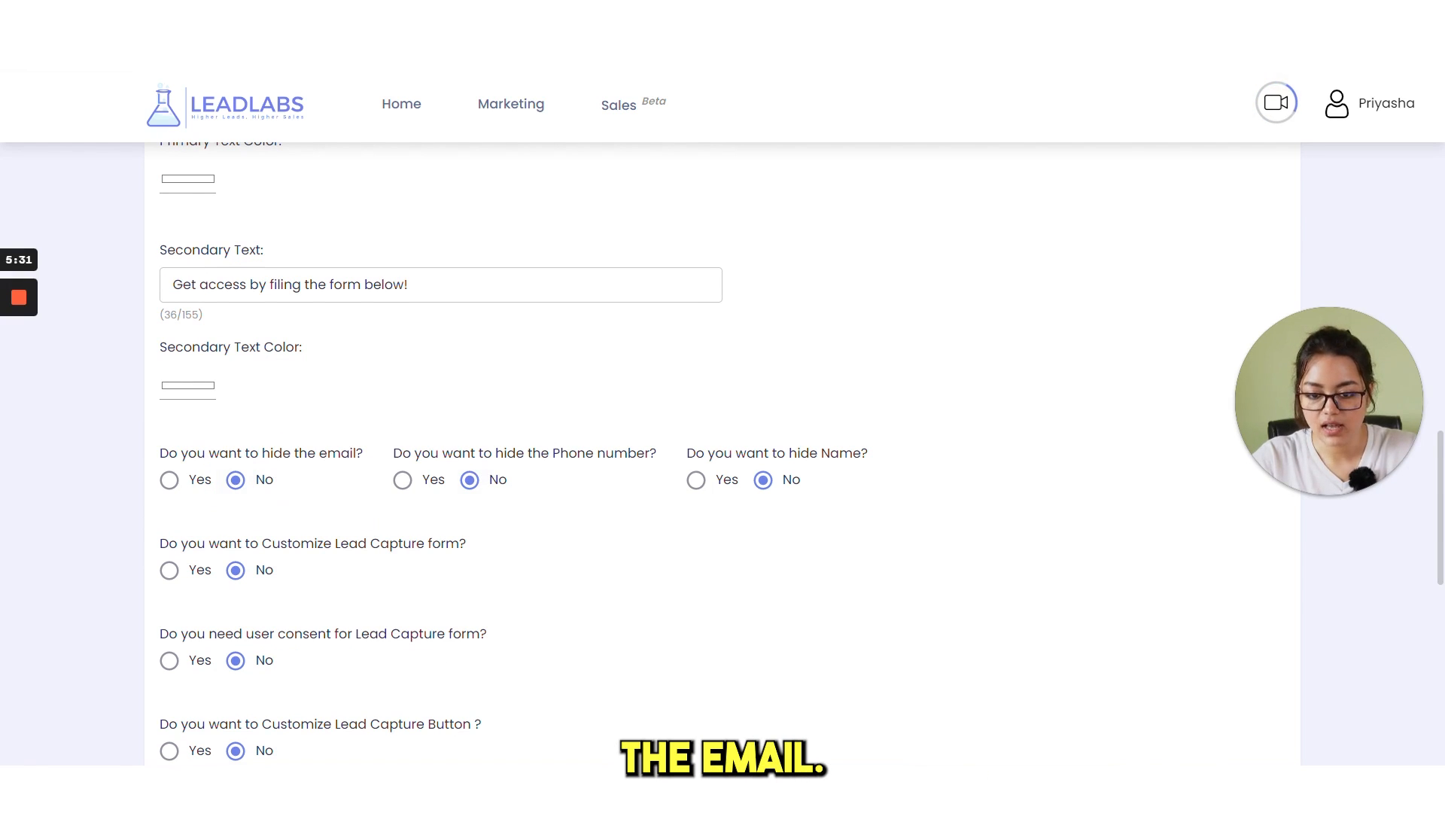
scroll(down, 3)
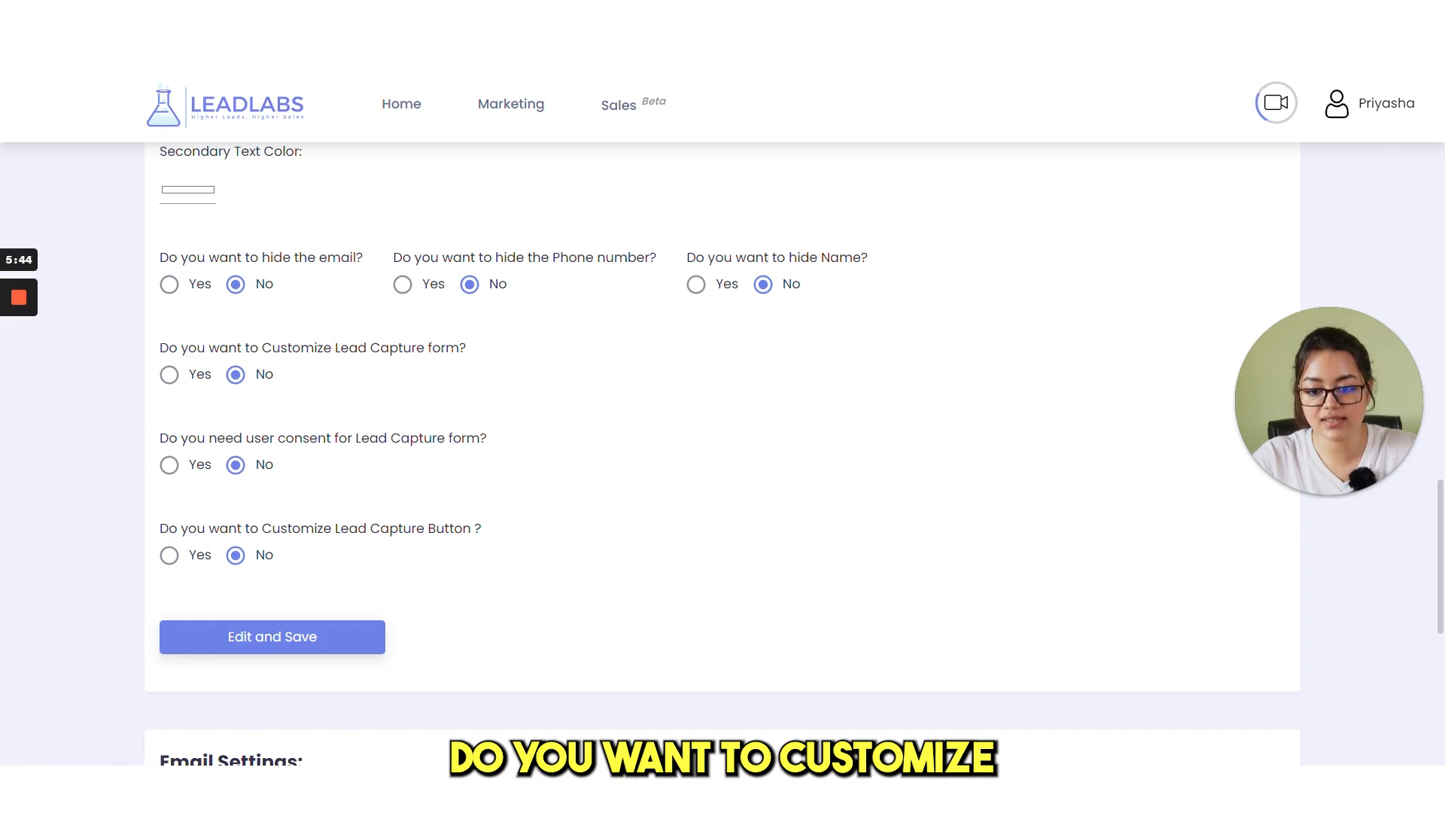
mouse_move(495, 363)
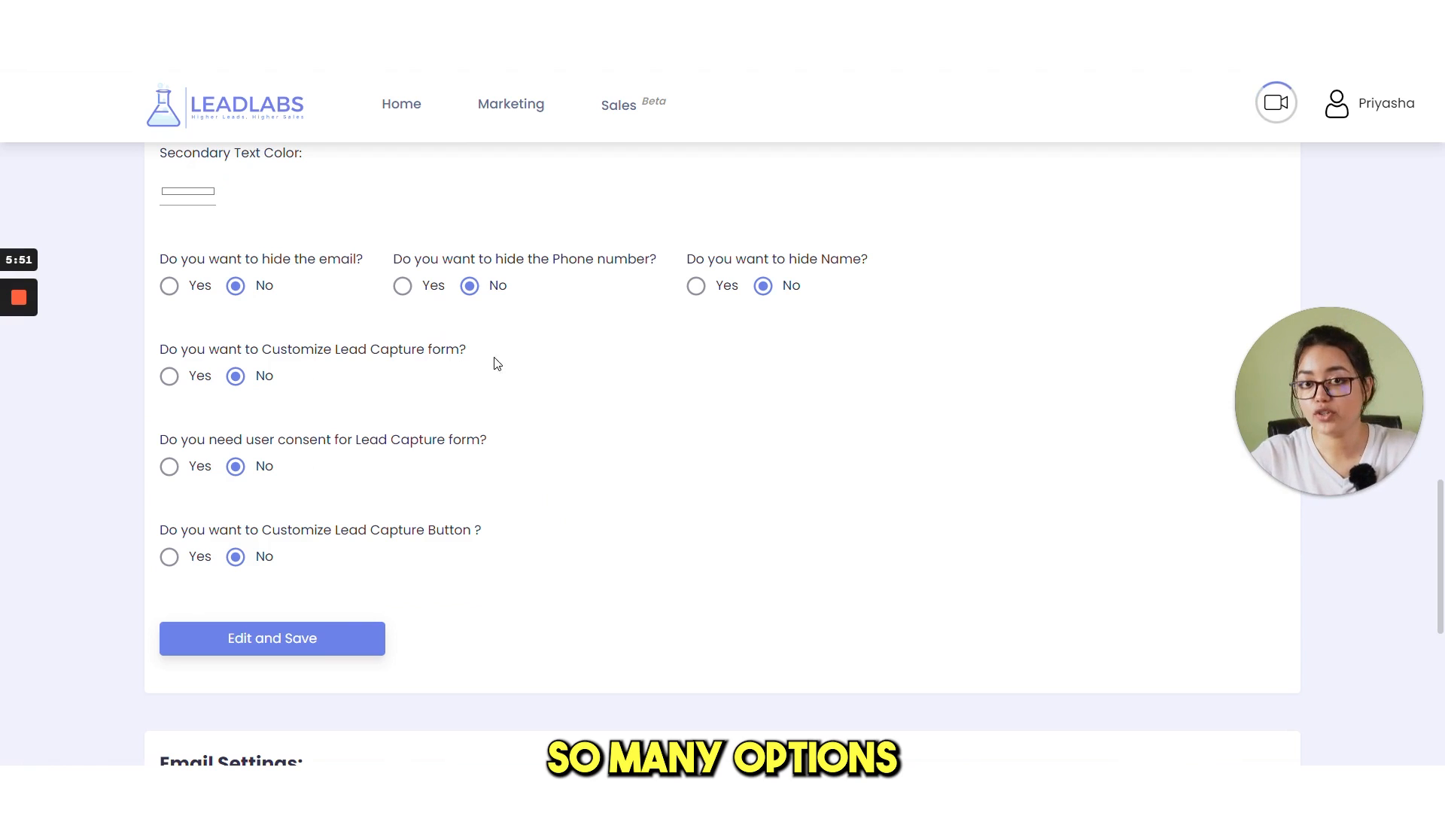
mouse_move(582, 372)
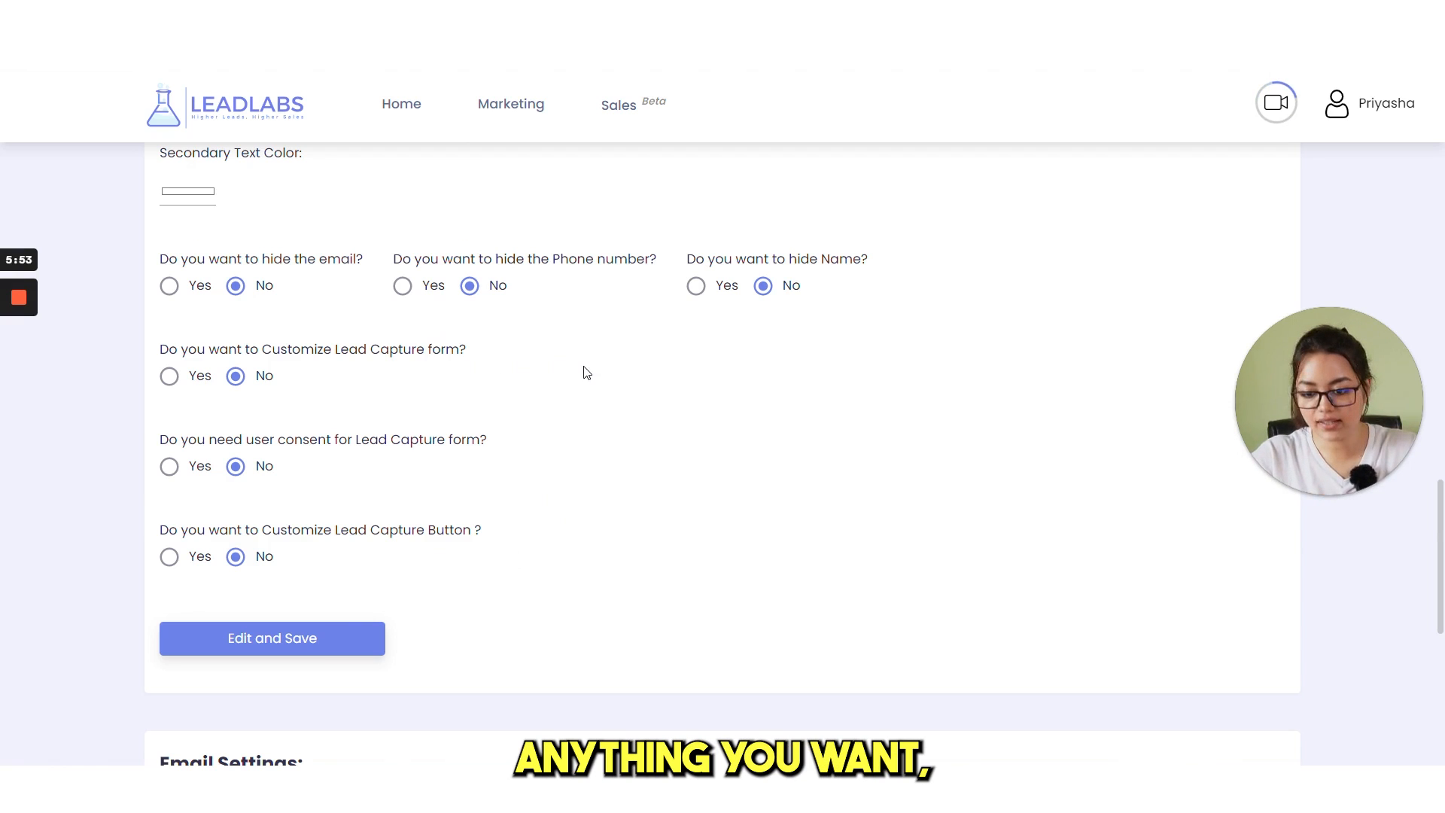
scroll(down, 3)
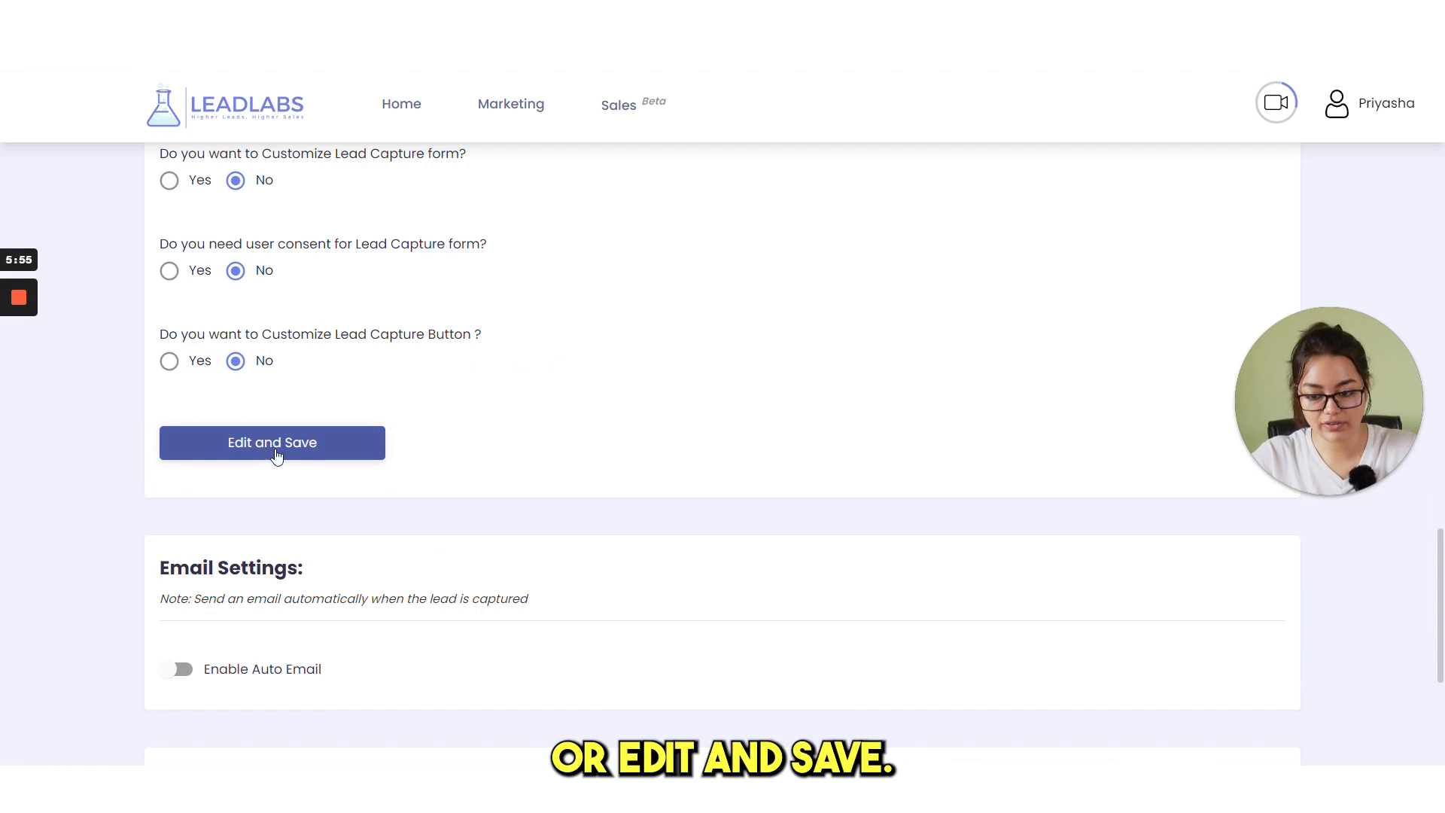
scroll(down, 3)
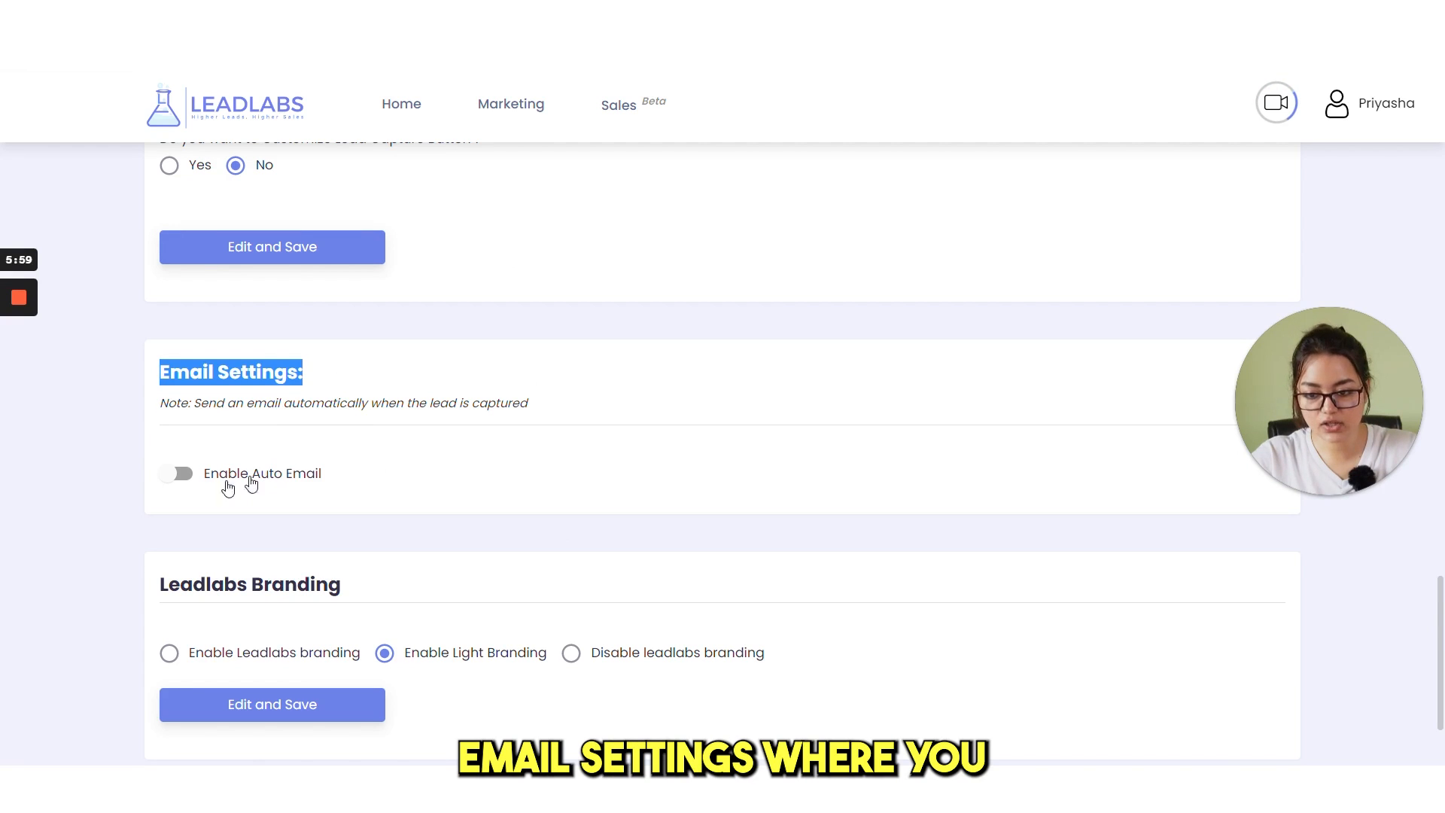
scroll(down, 3)
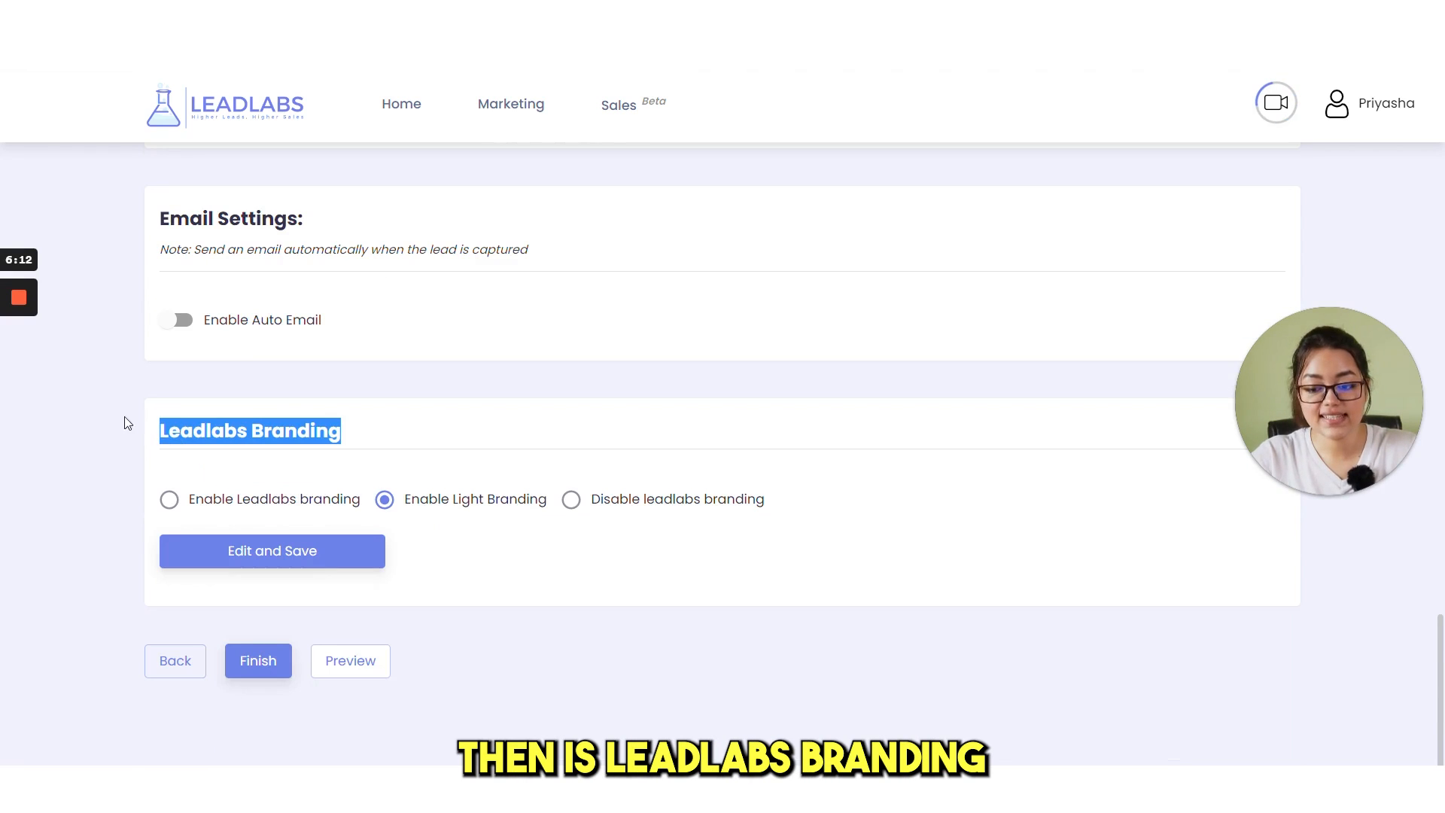
mouse_move(350, 660)
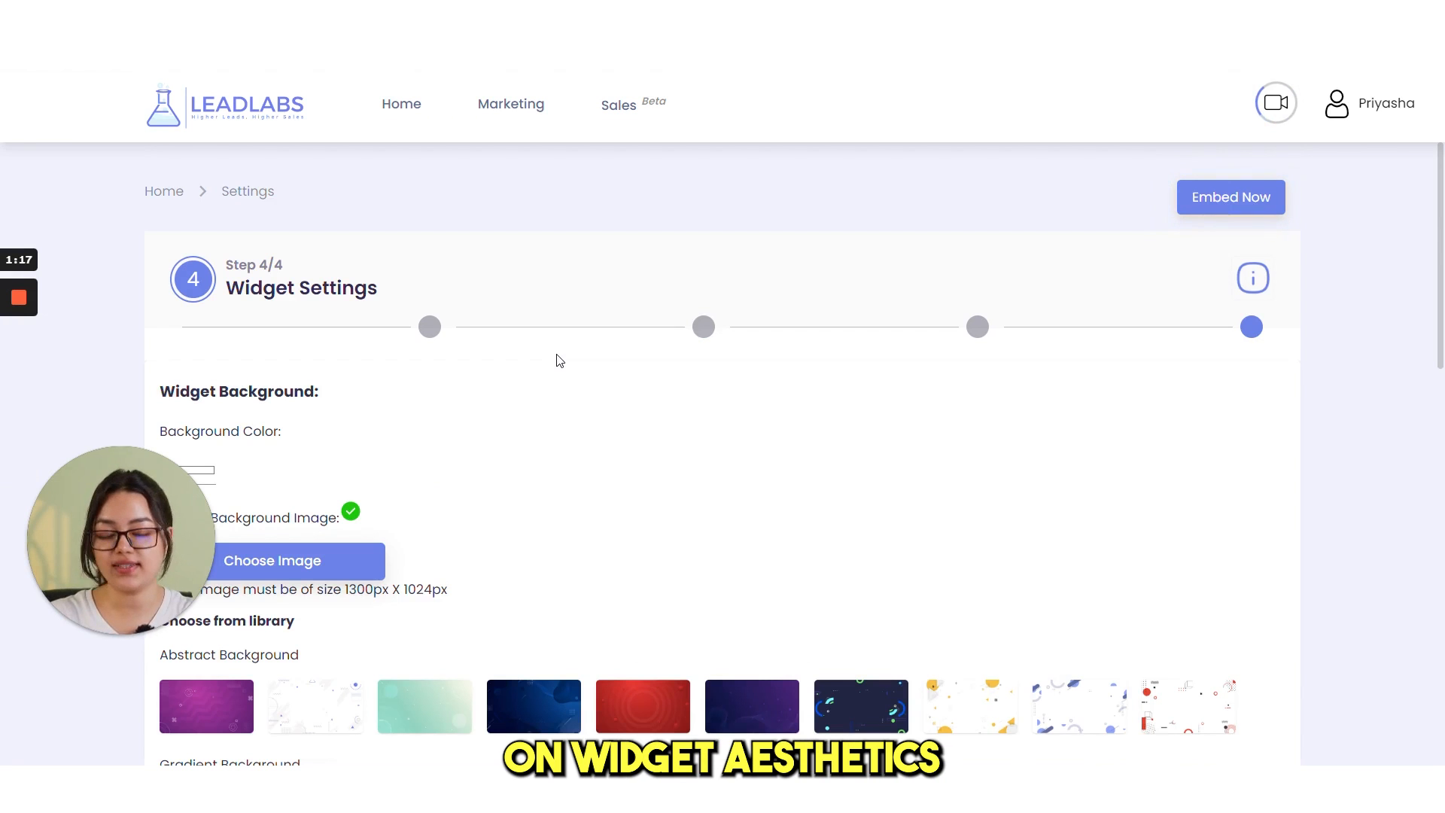
scroll(down, 3)
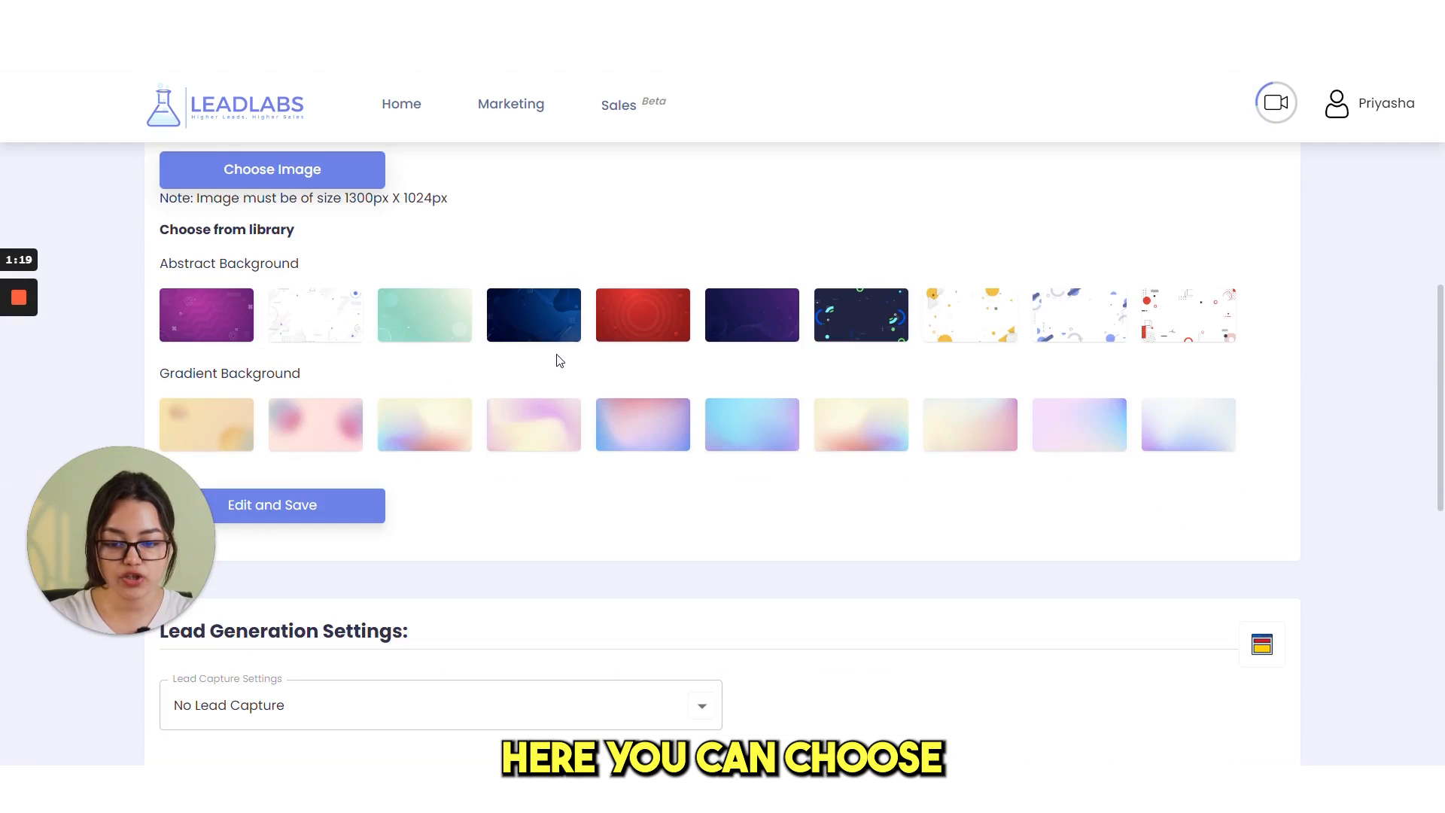
scroll(down, 3)
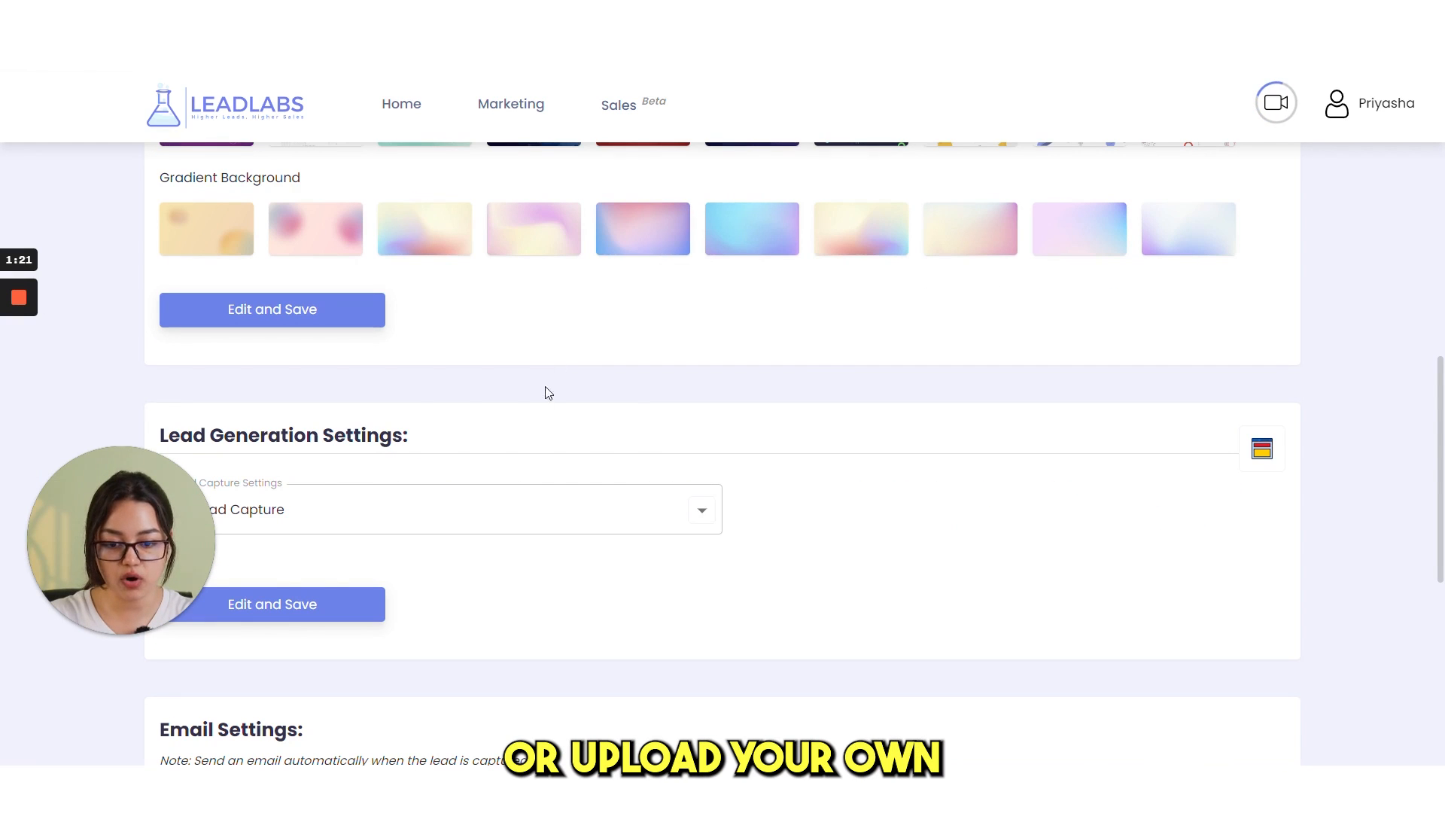
scroll(down, 3)
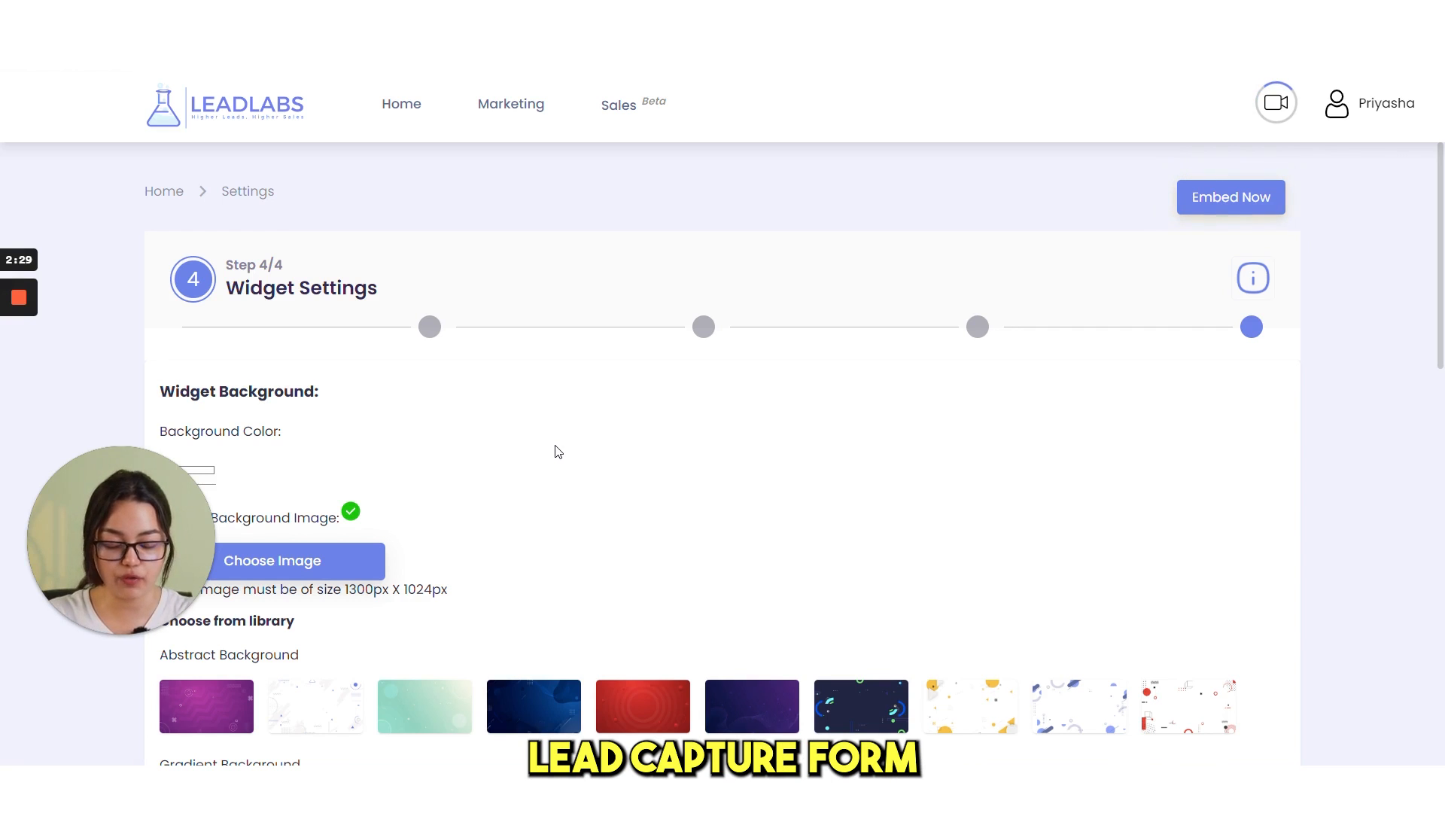
scroll(down, 3)
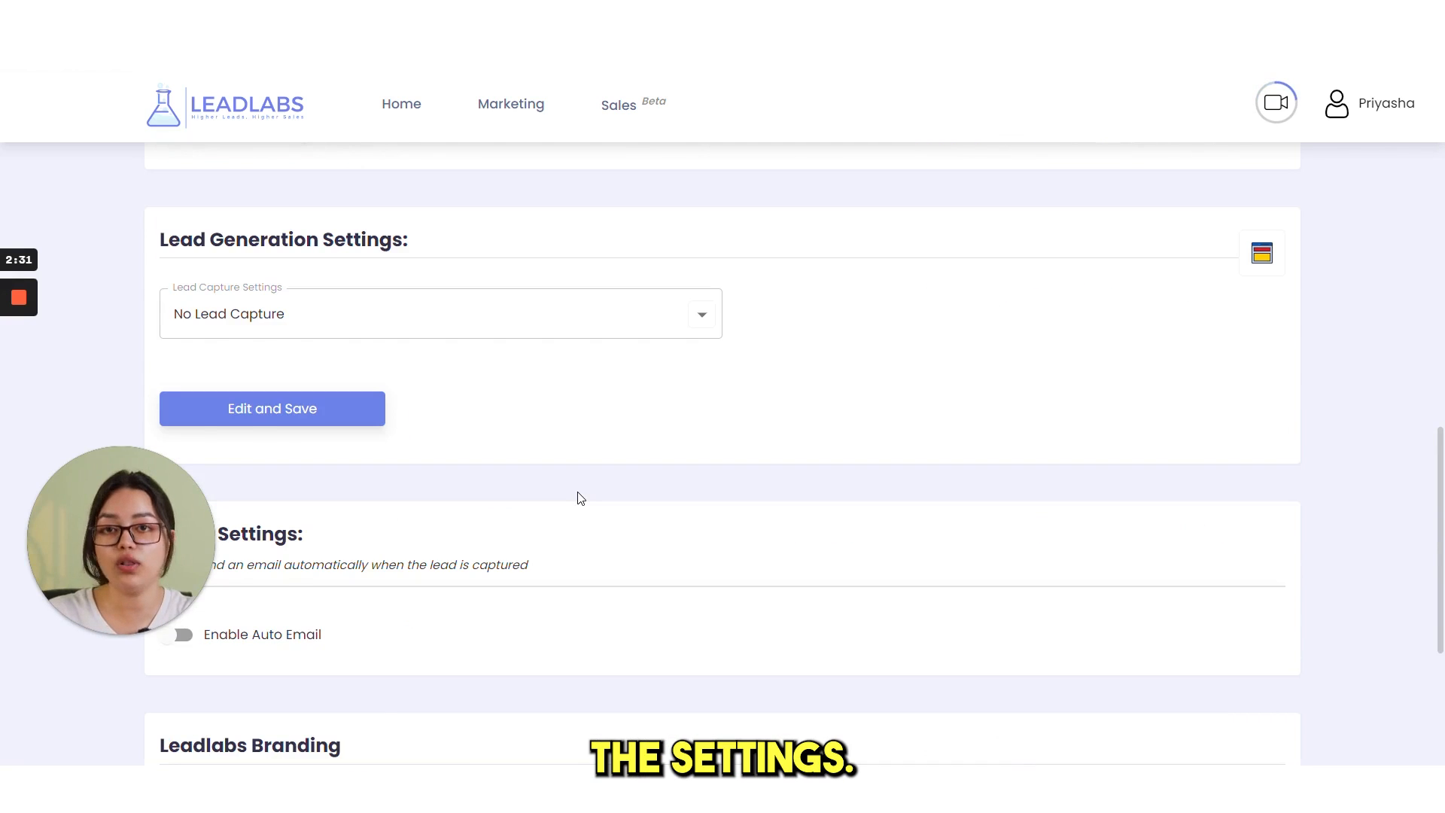
scroll(down, 3)
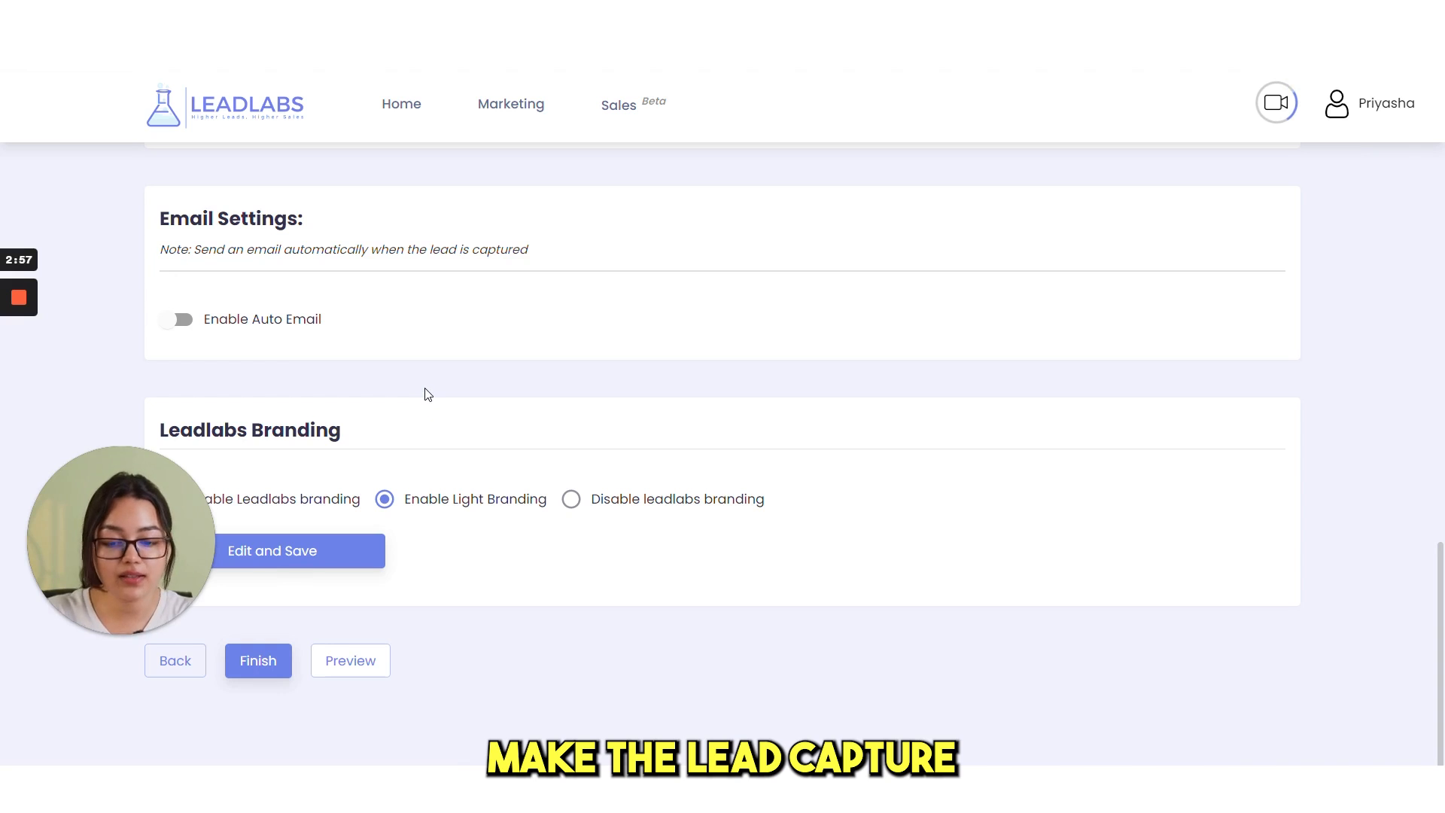
scroll(up, 3)
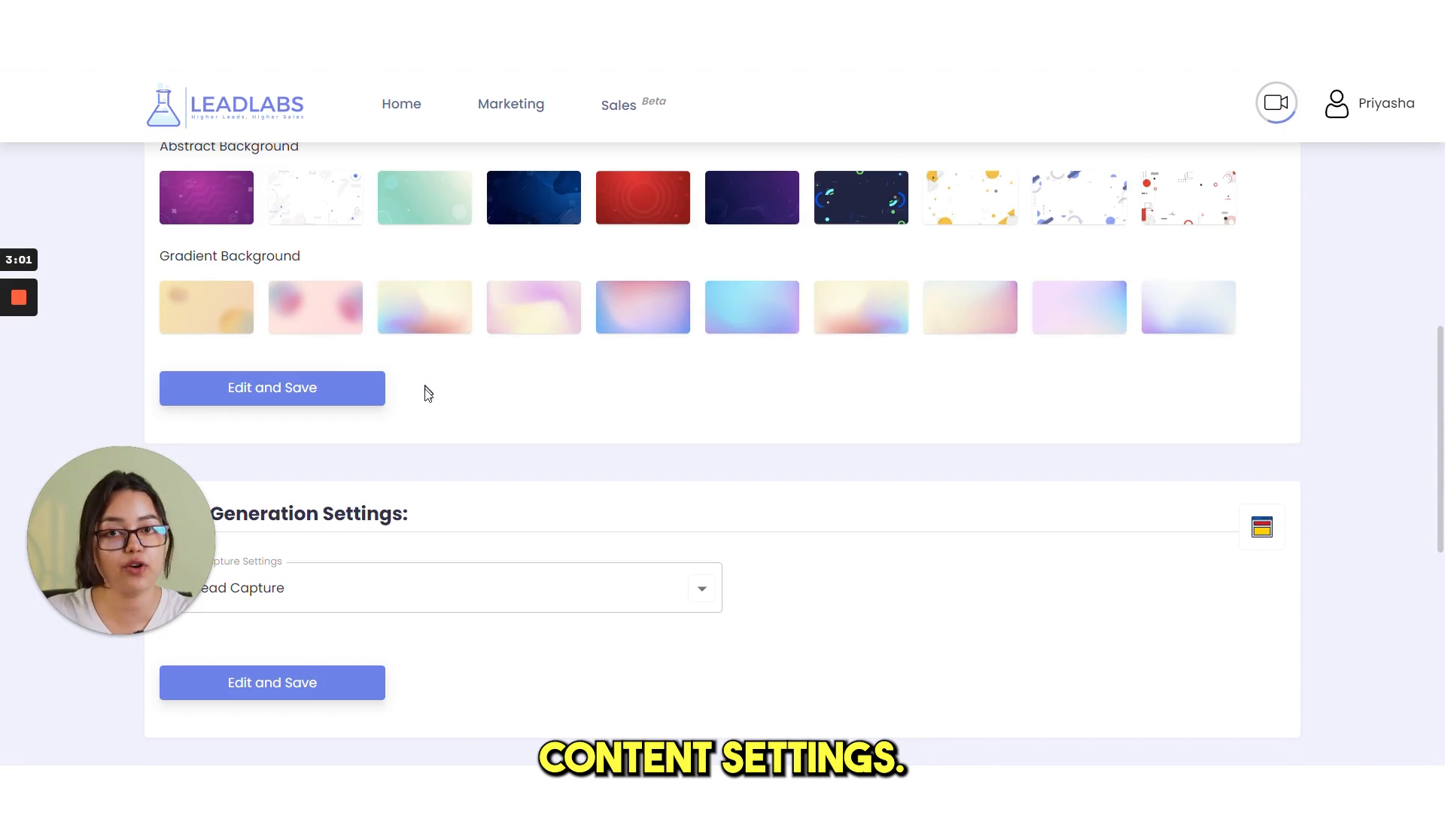
scroll(up, 3)
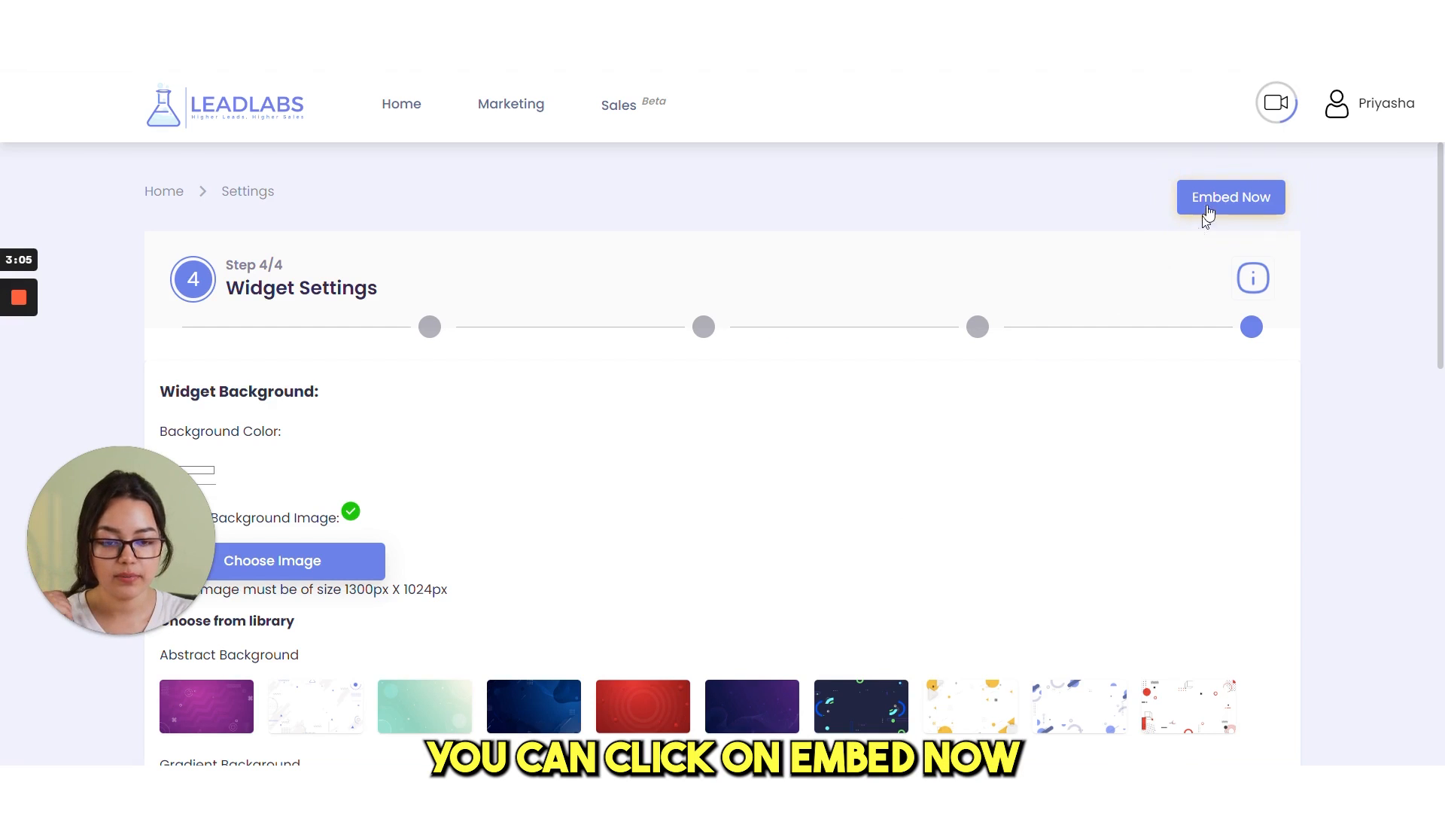
Show the Embed Now dialog with the widget's iframe embed code and customization options.
click(1230, 195)
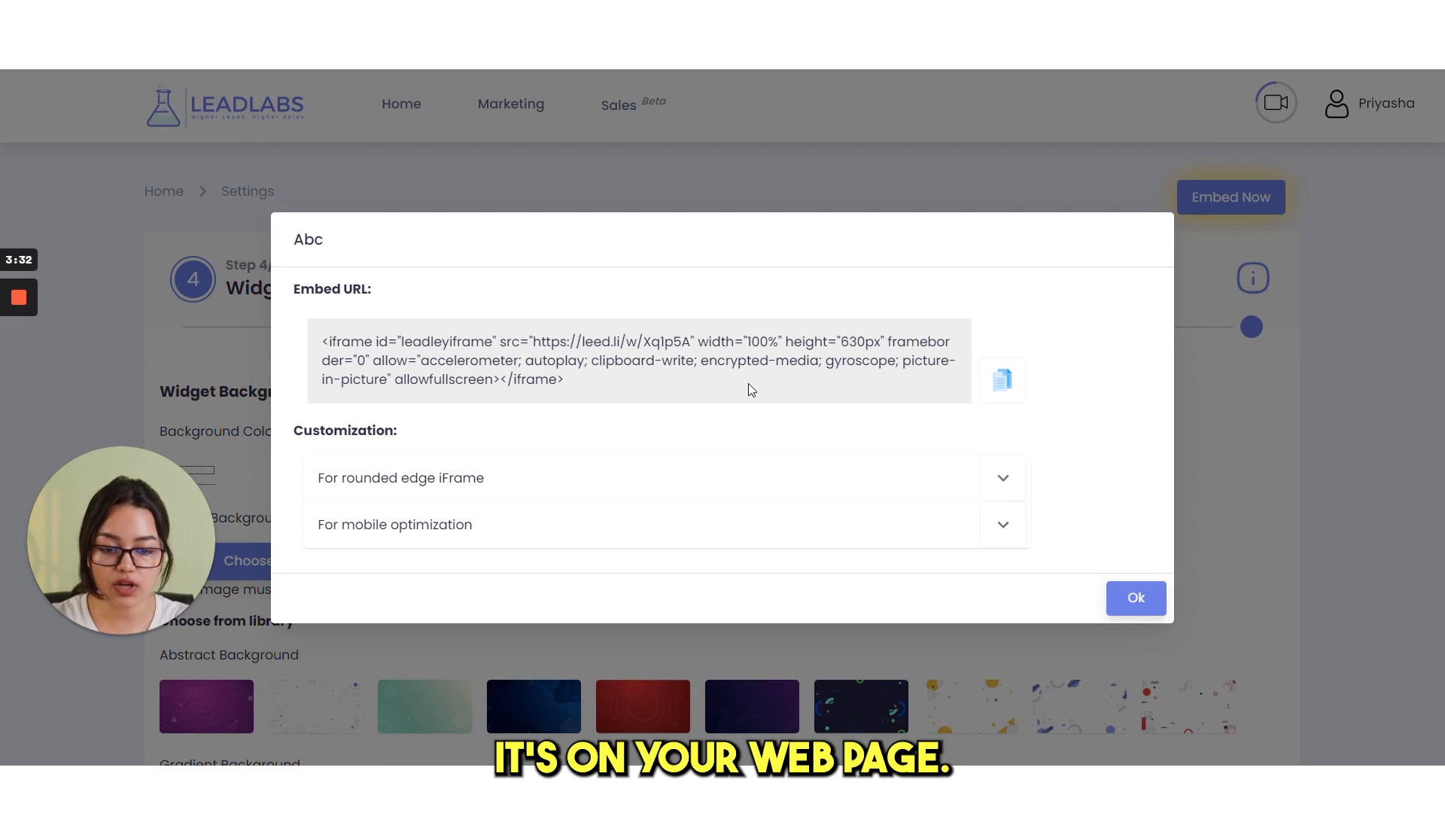
mouse_move(785, 400)
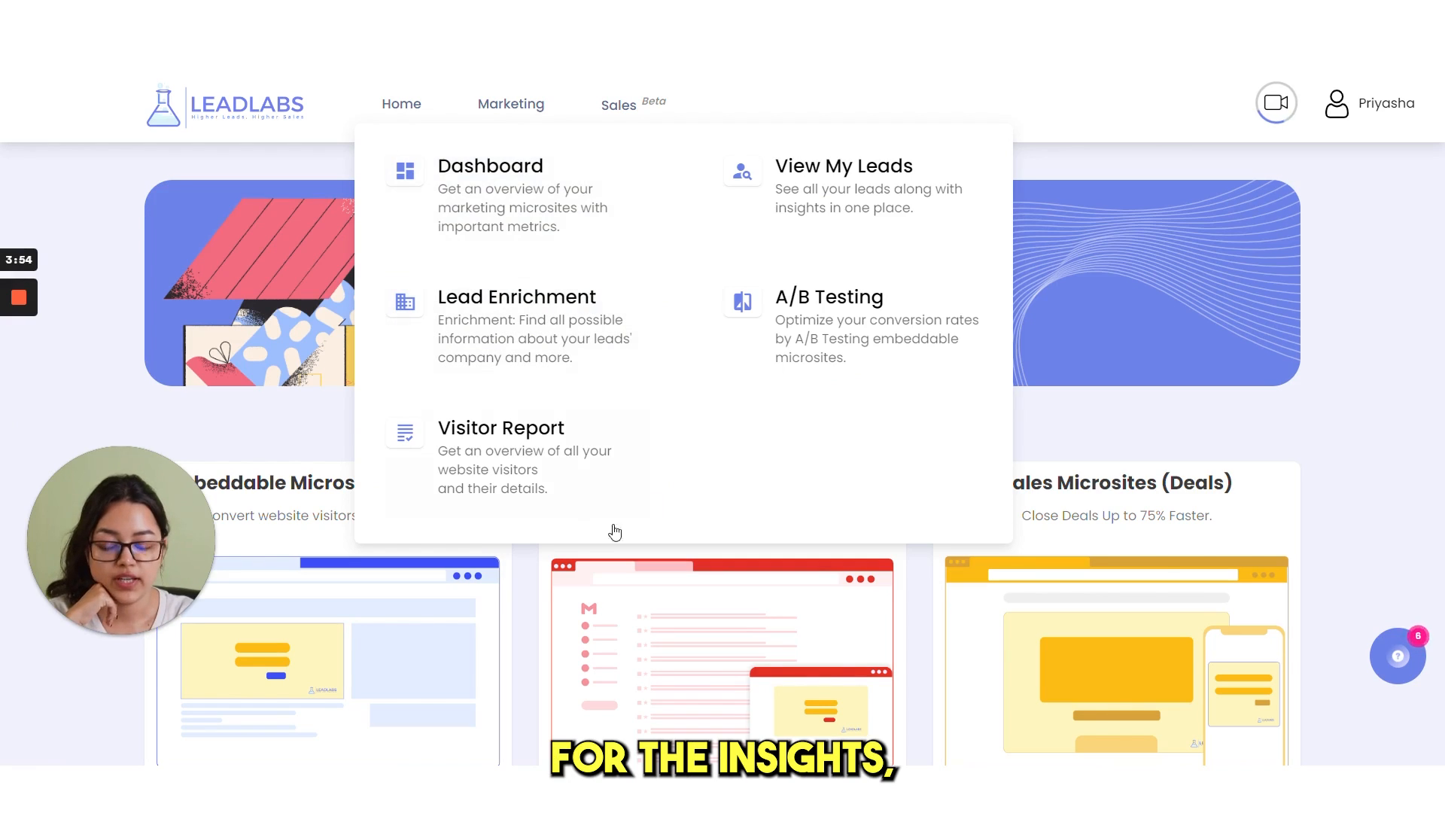
View the Visitor Report from the Sales menu with its conversion rate chart.
click(499, 426)
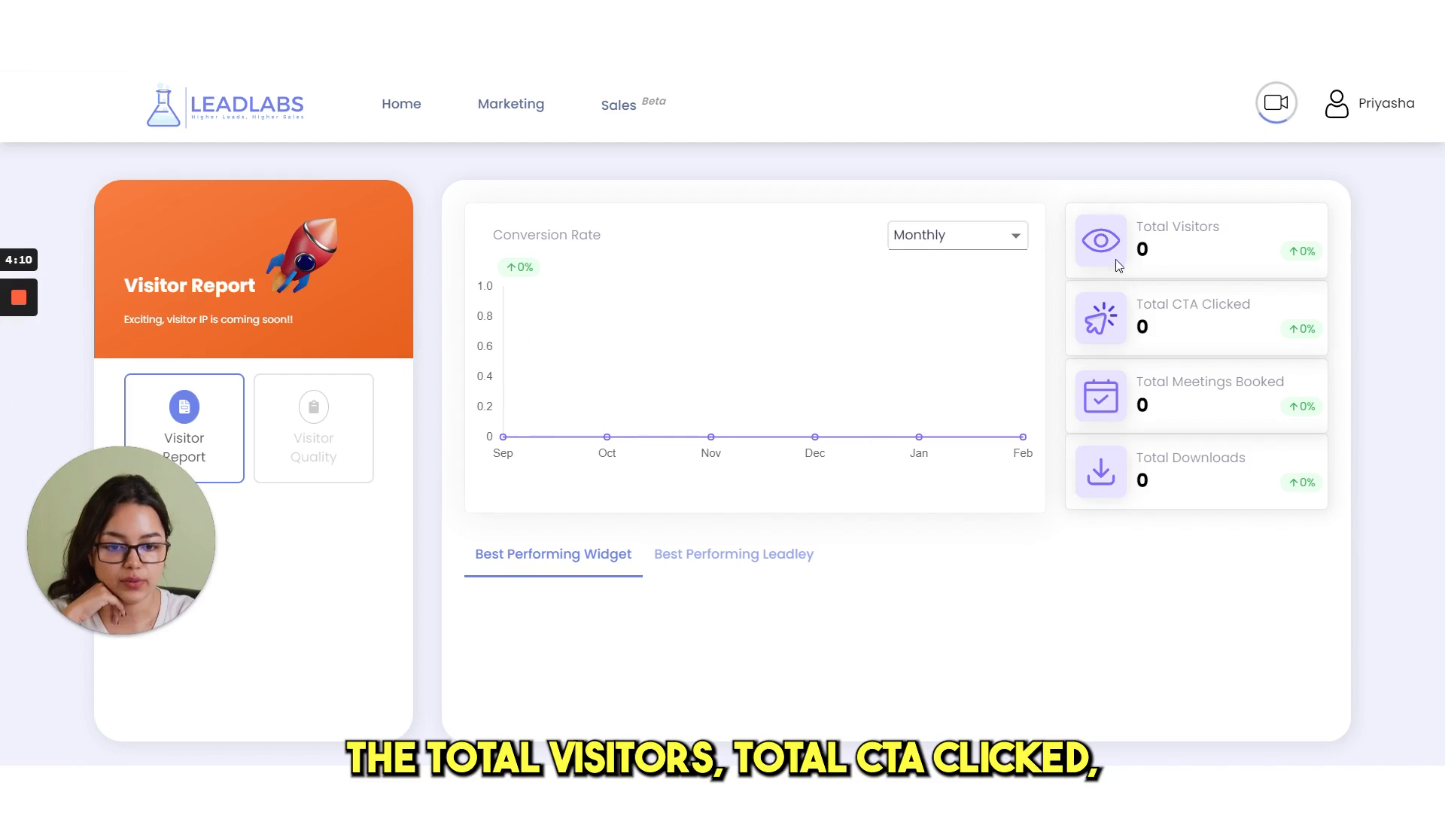
mouse_move(1286, 284)
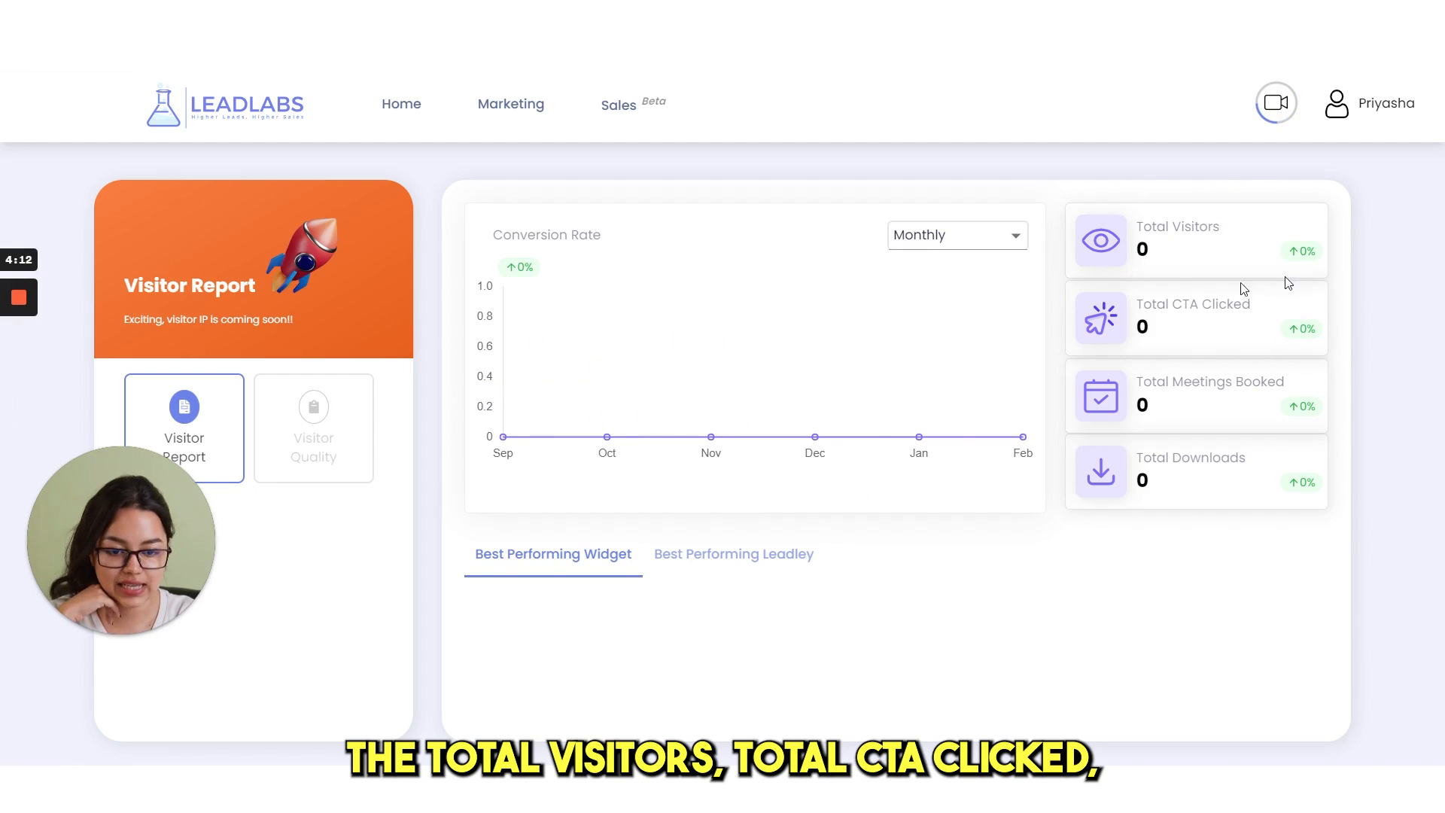
mouse_move(1176, 505)
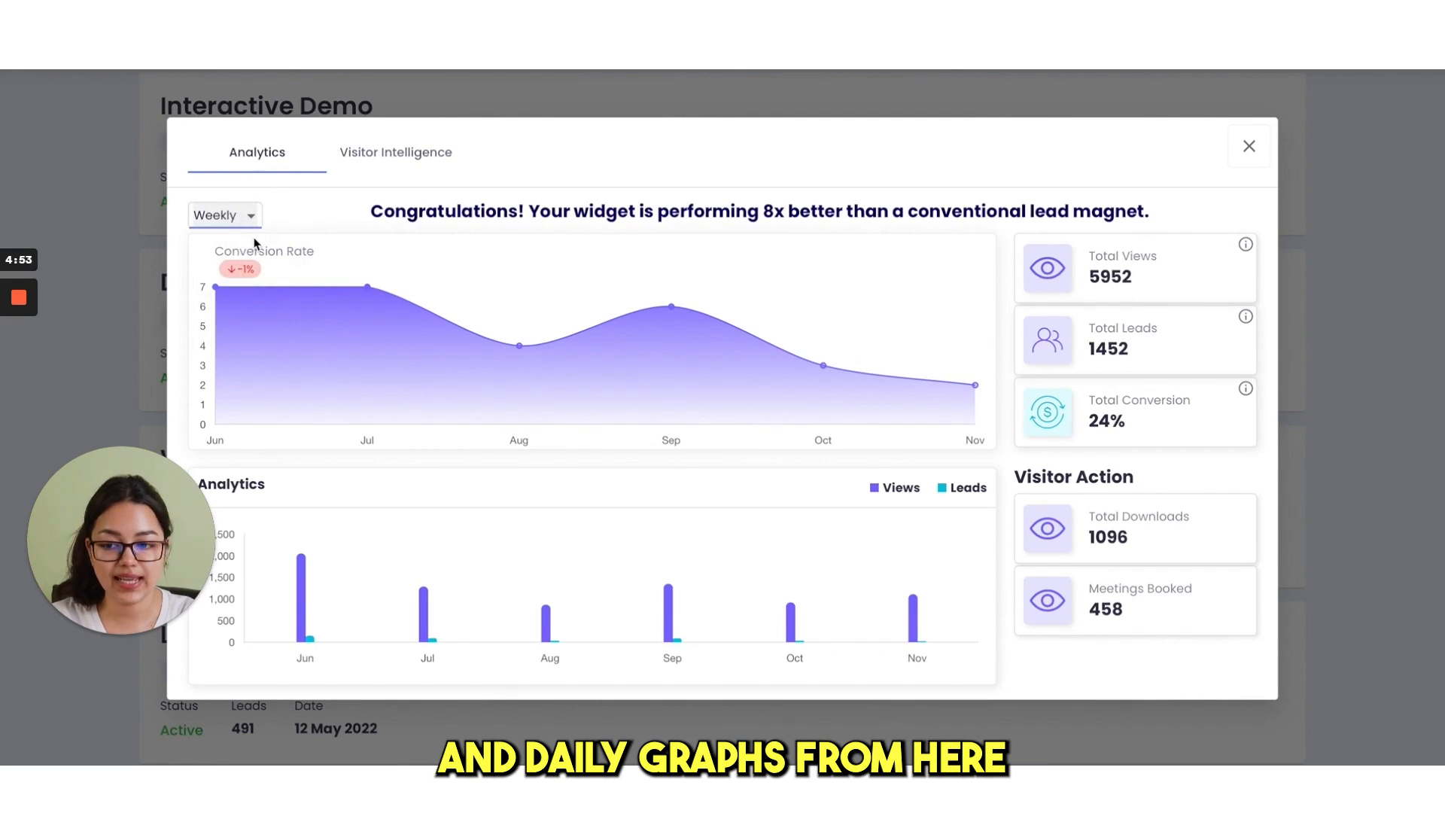
Switch the widget analytics to Visitor Intelligence showing unique views and the engagement funnel.
click(395, 152)
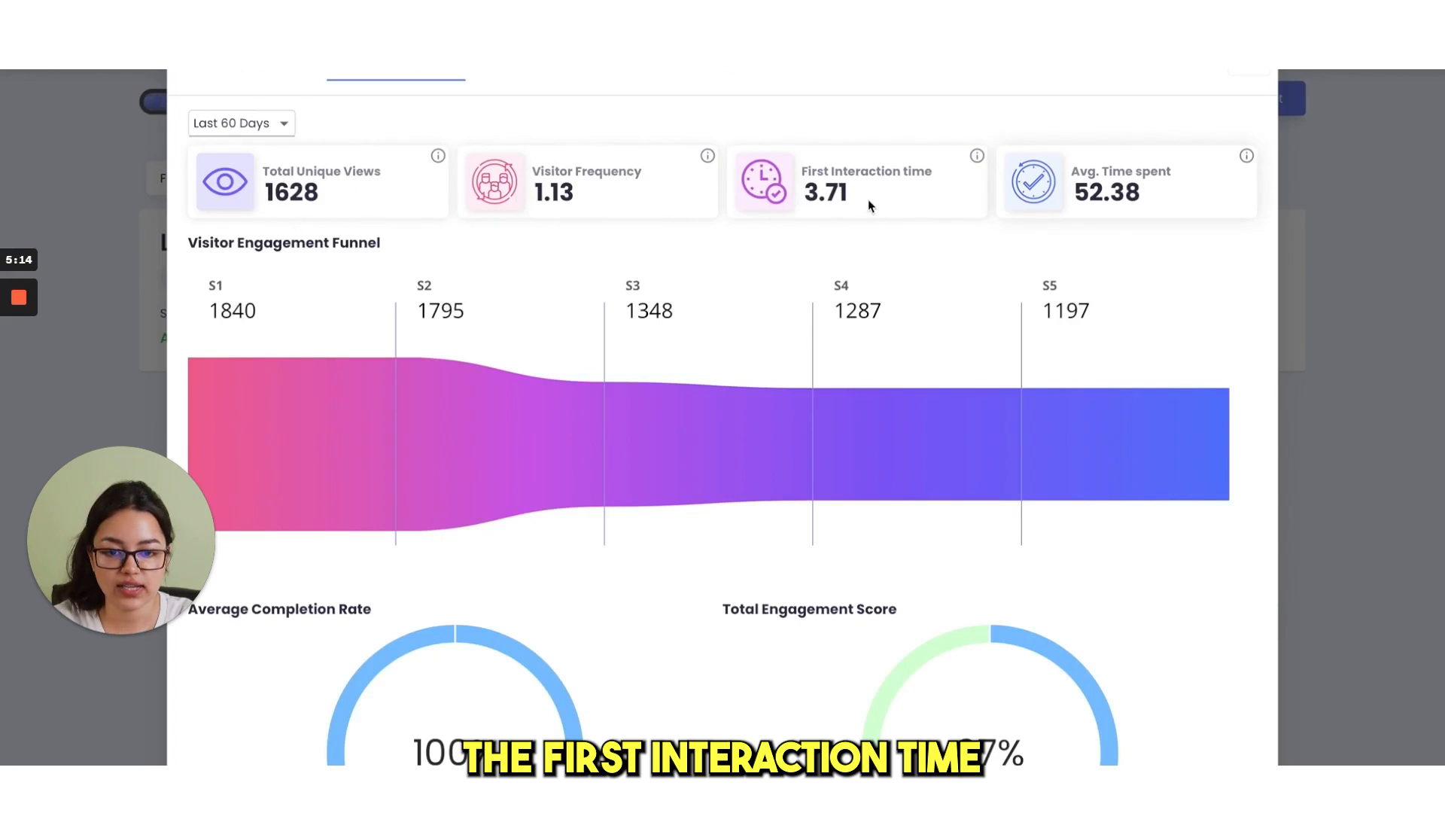
mouse_move(890, 153)
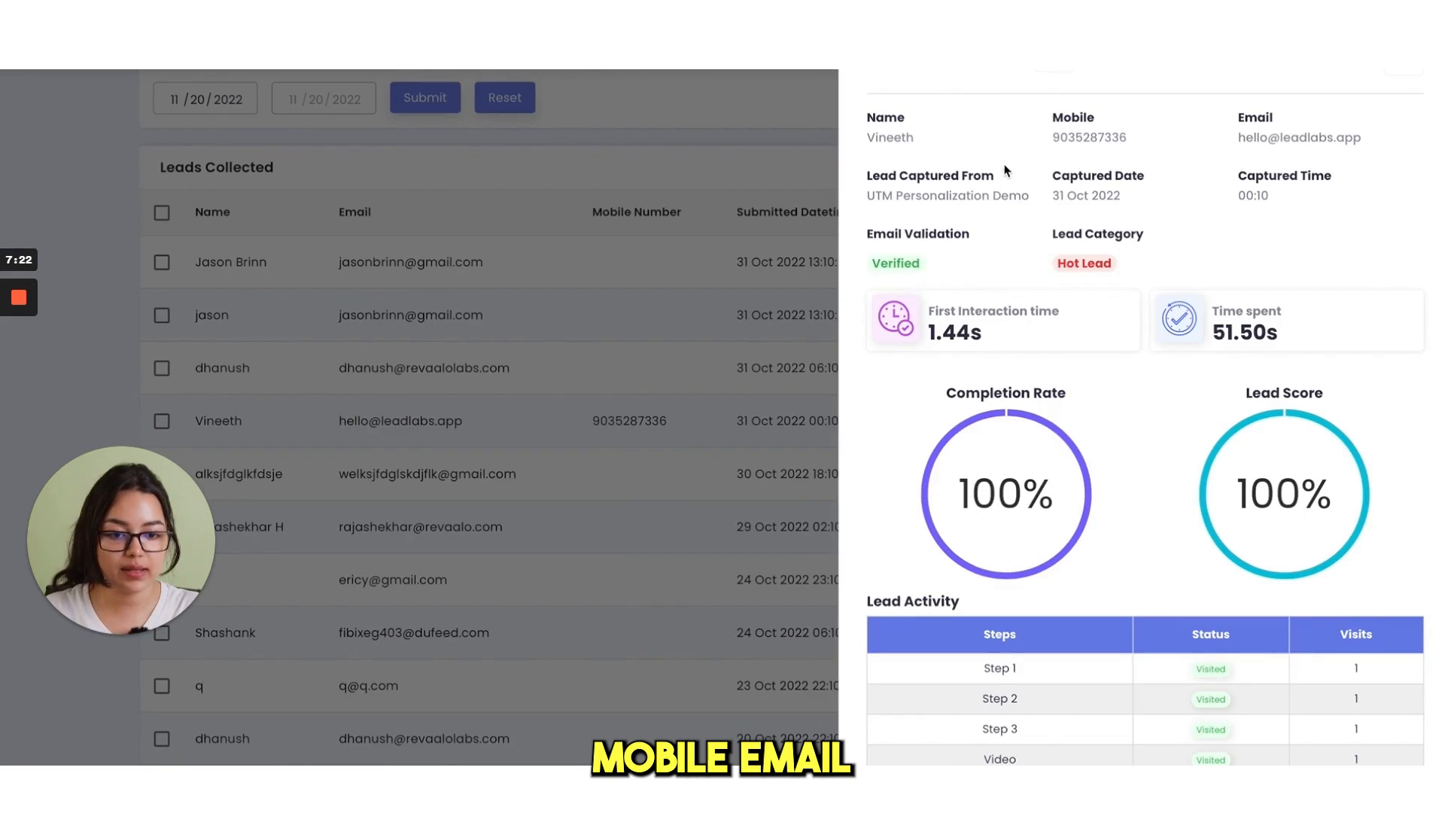
mouse_move(1287, 197)
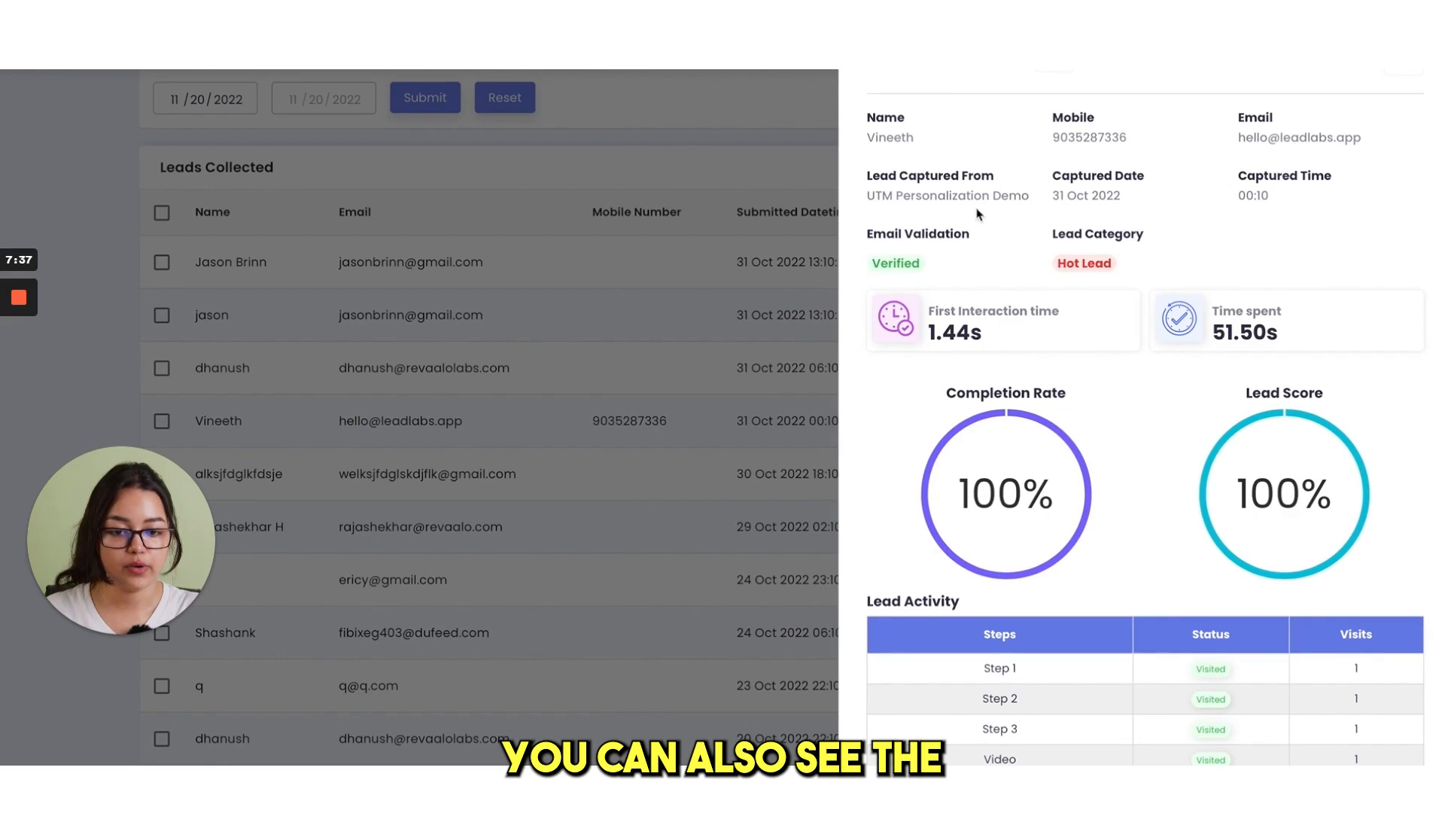
mouse_move(968, 277)
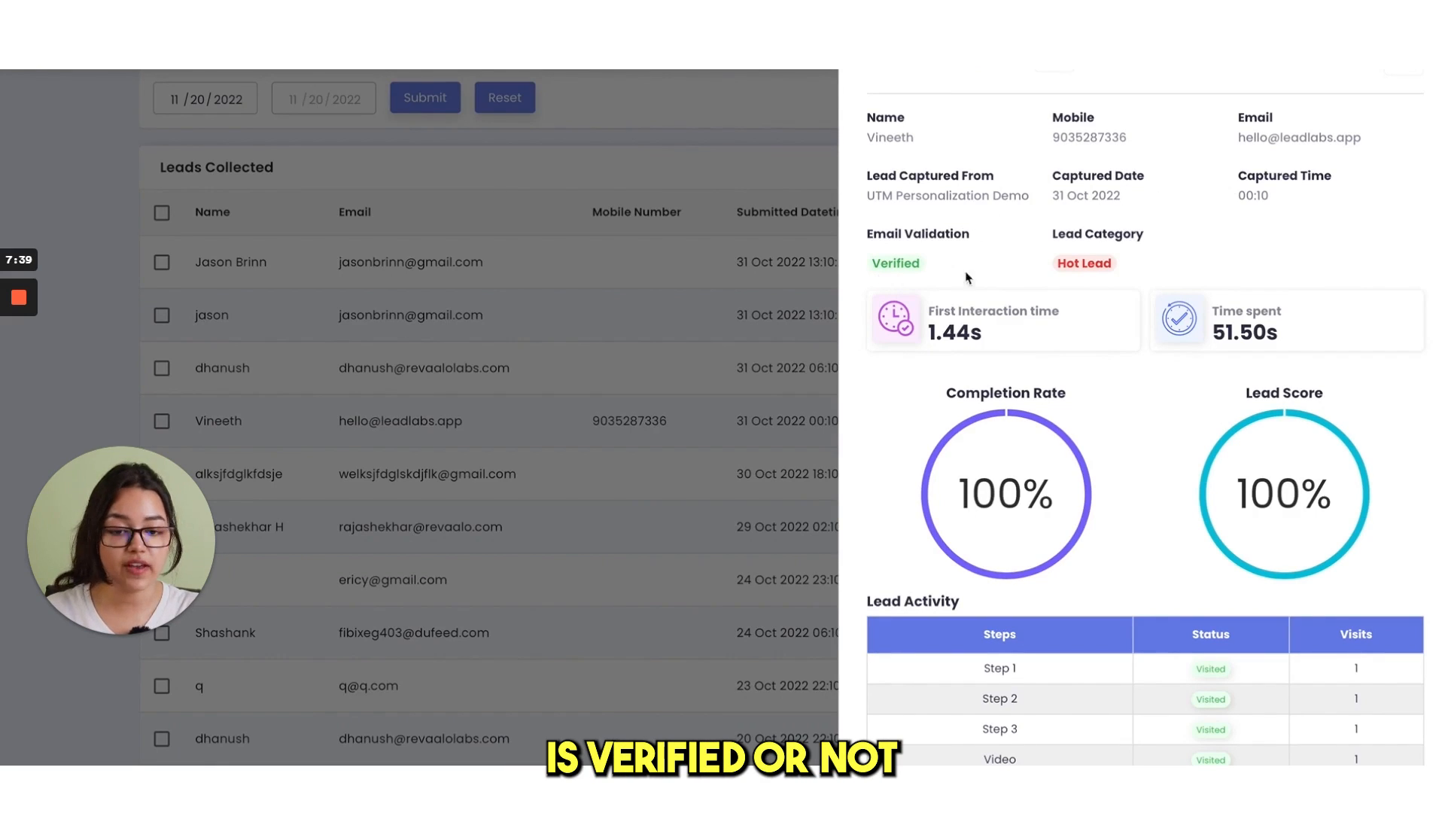
mouse_move(1426, 301)
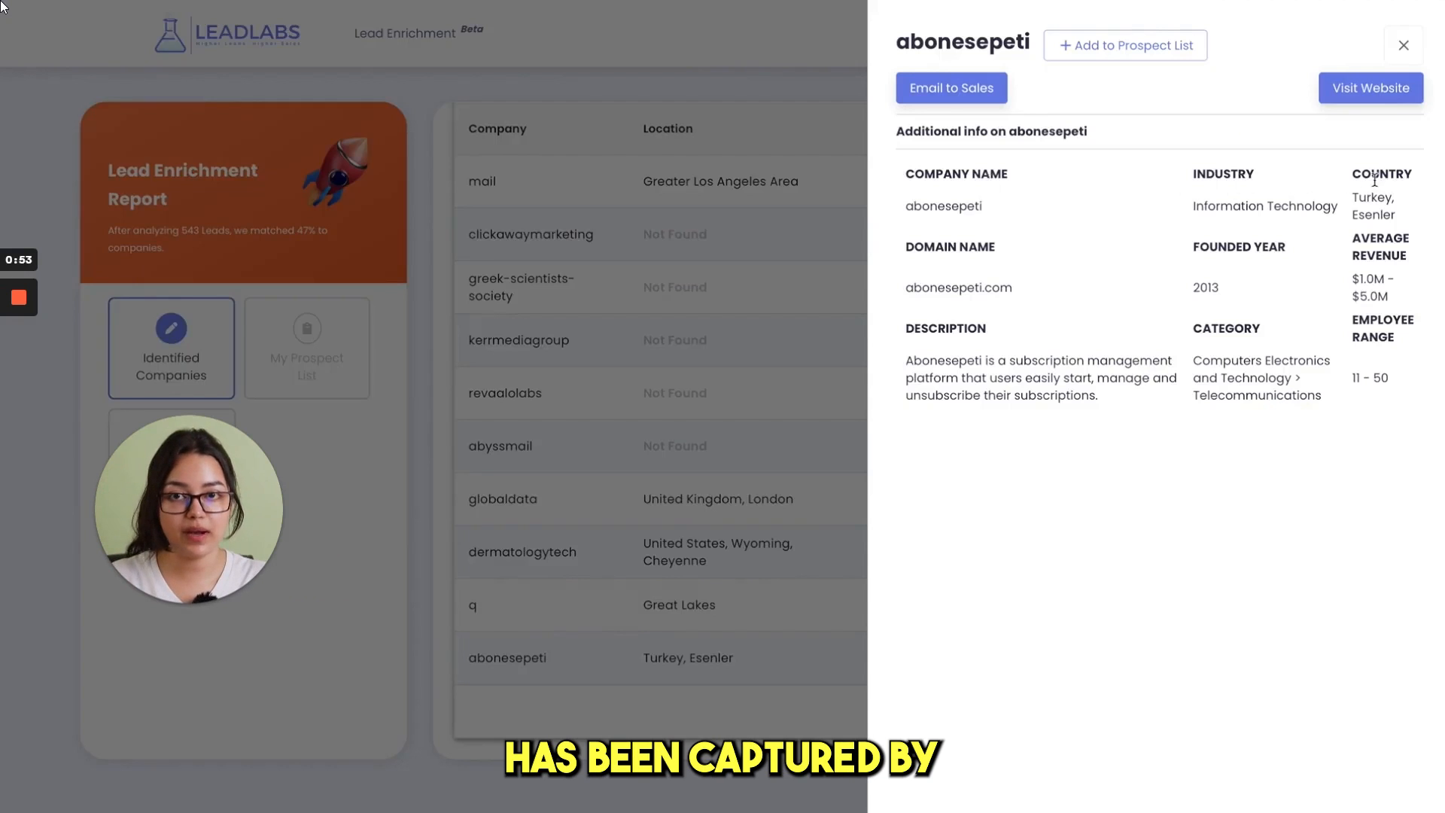
mouse_move(950, 284)
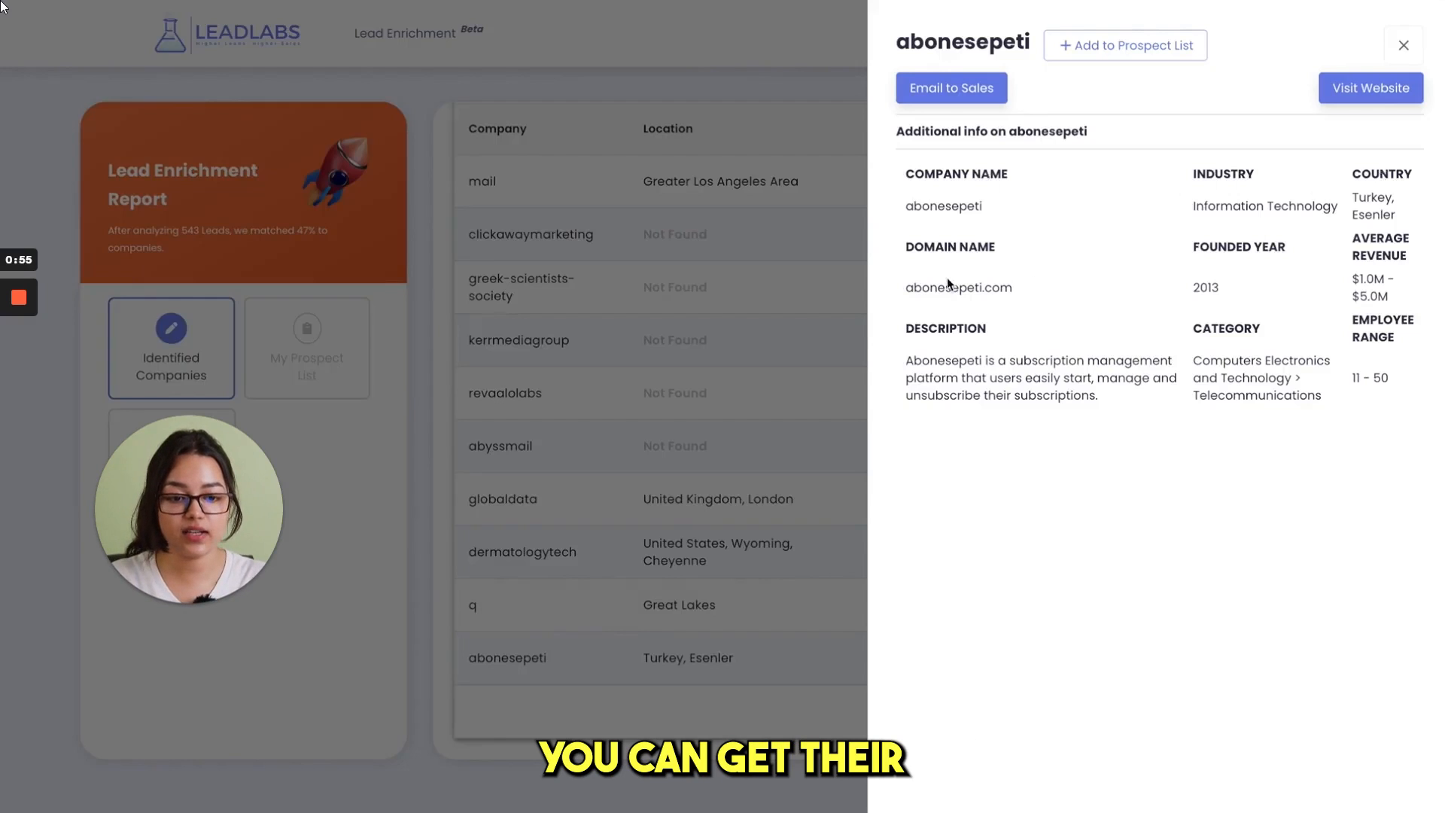
mouse_move(1148, 277)
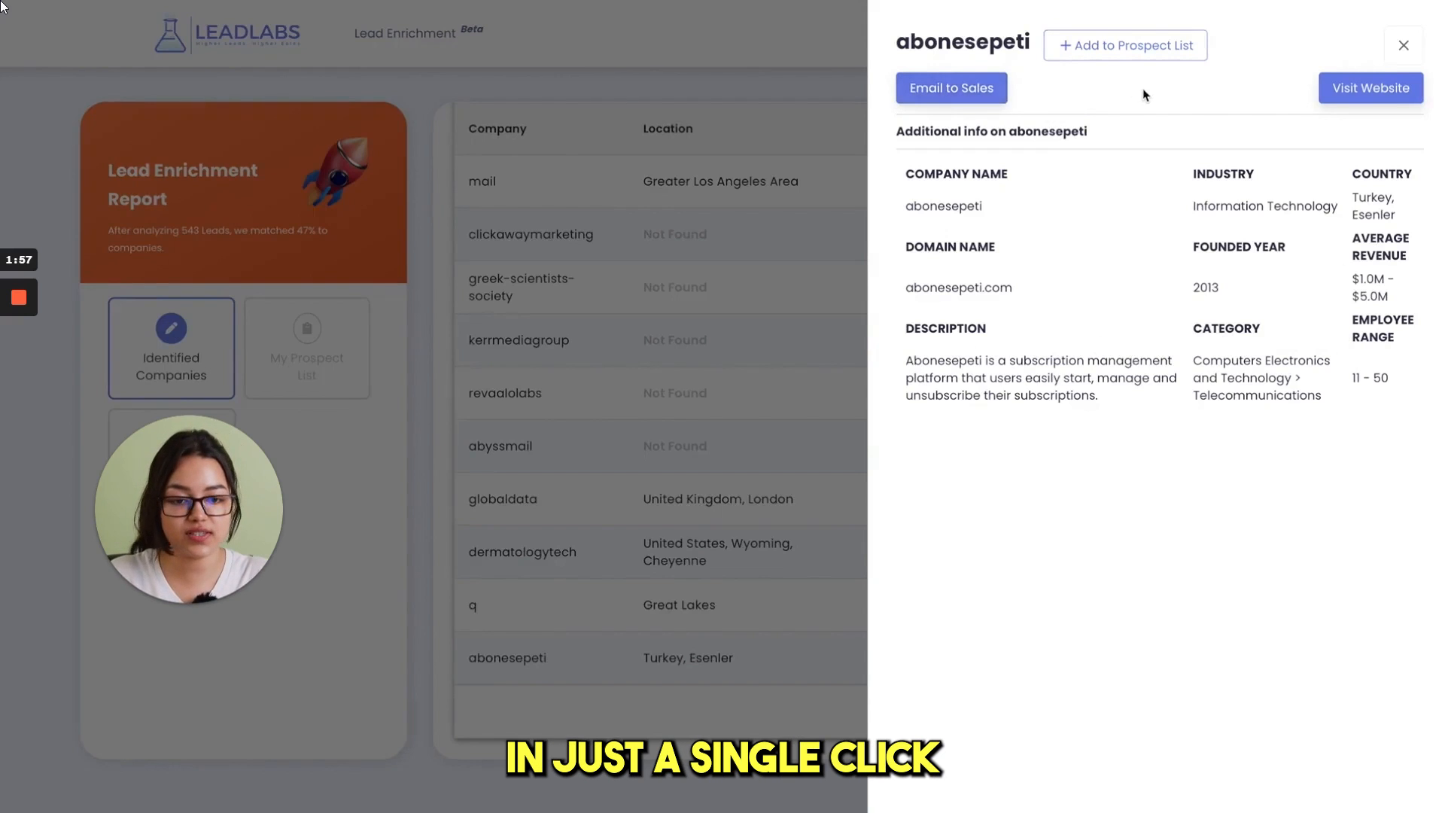
mouse_move(1085, 58)
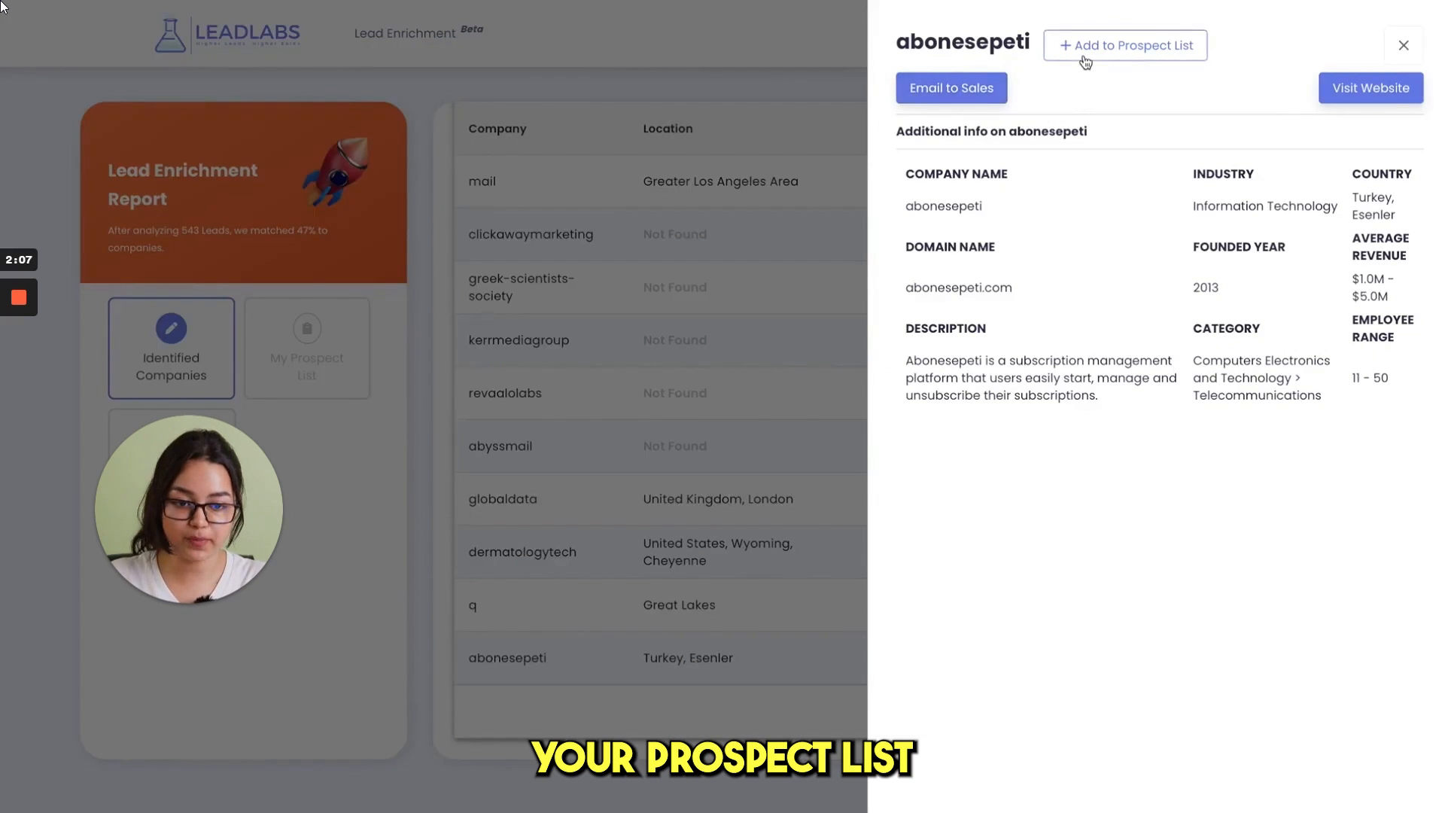
mouse_move(1295, 101)
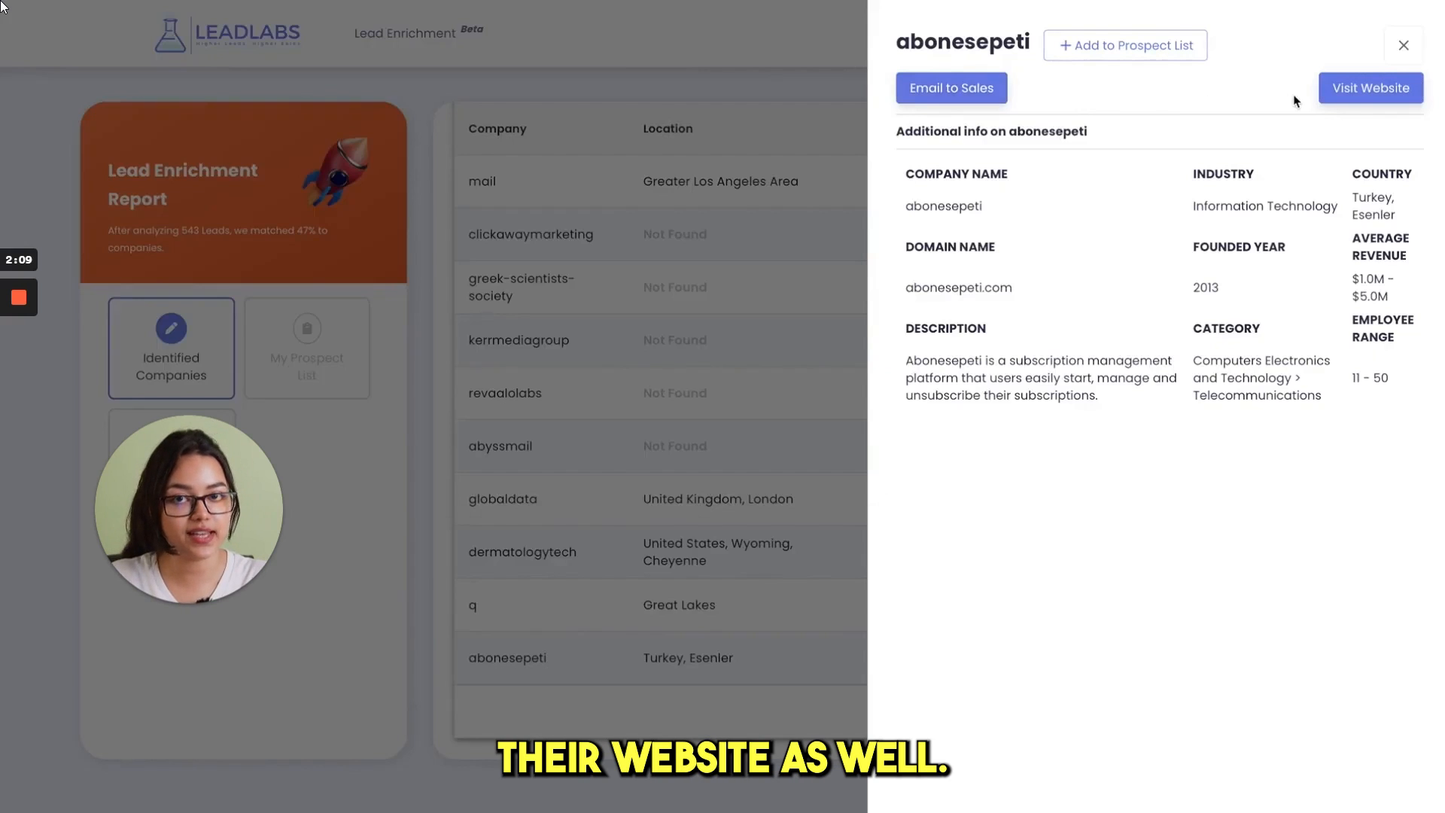
Review the Employee Ranges and Locations breakdowns in the Traffic Quality report.
click(1401, 44)
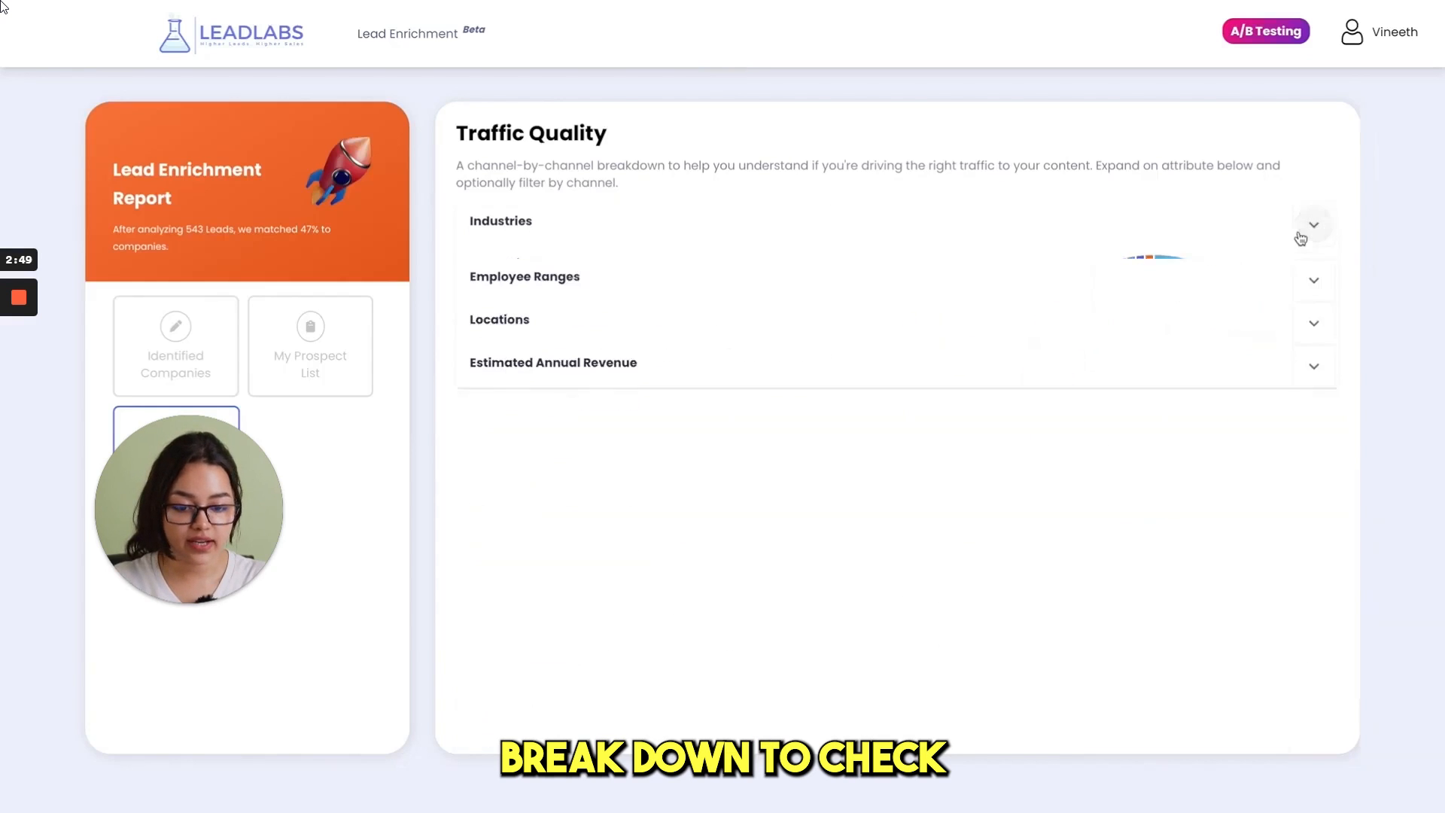
click(1312, 280)
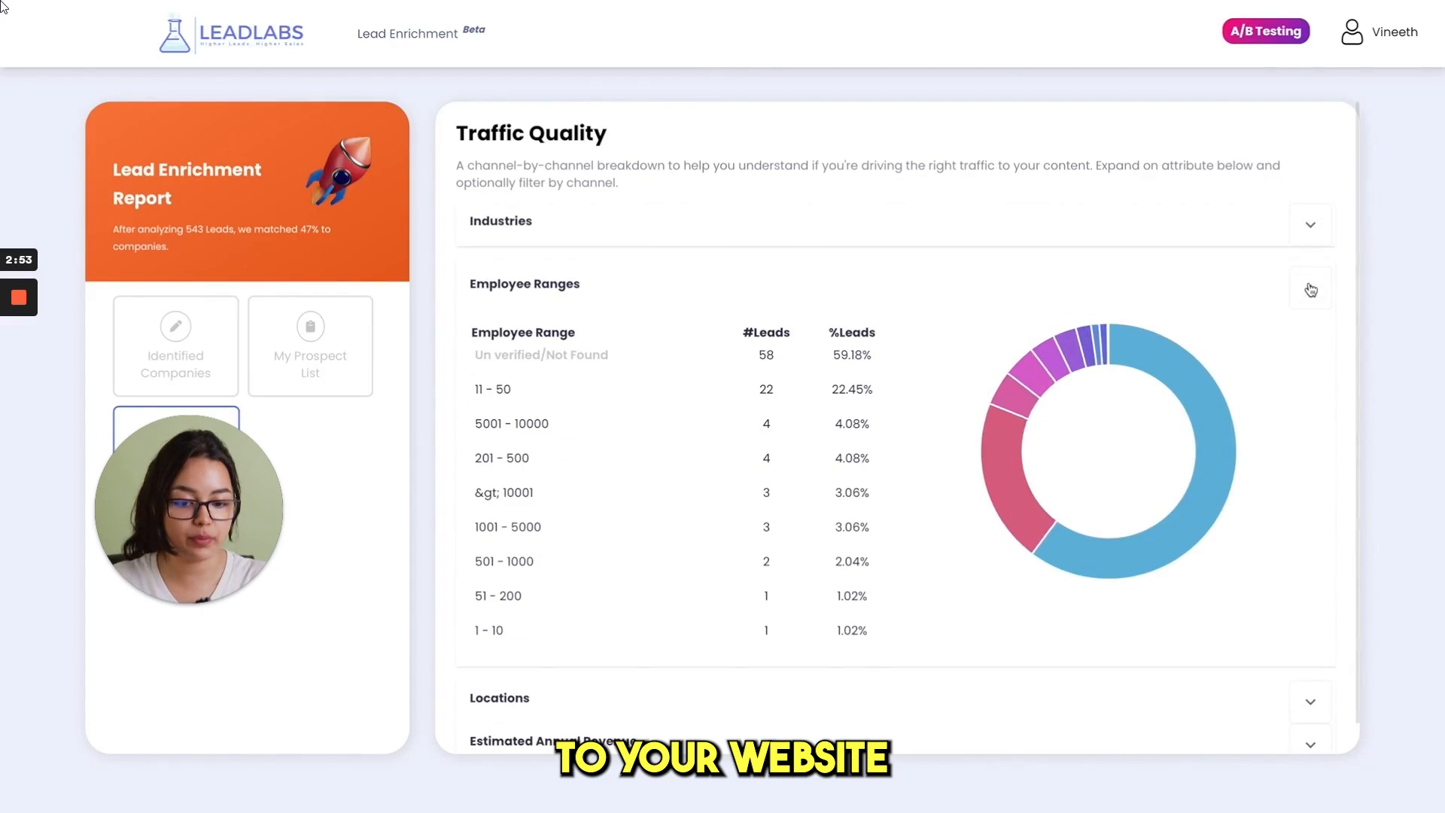
click(1310, 289)
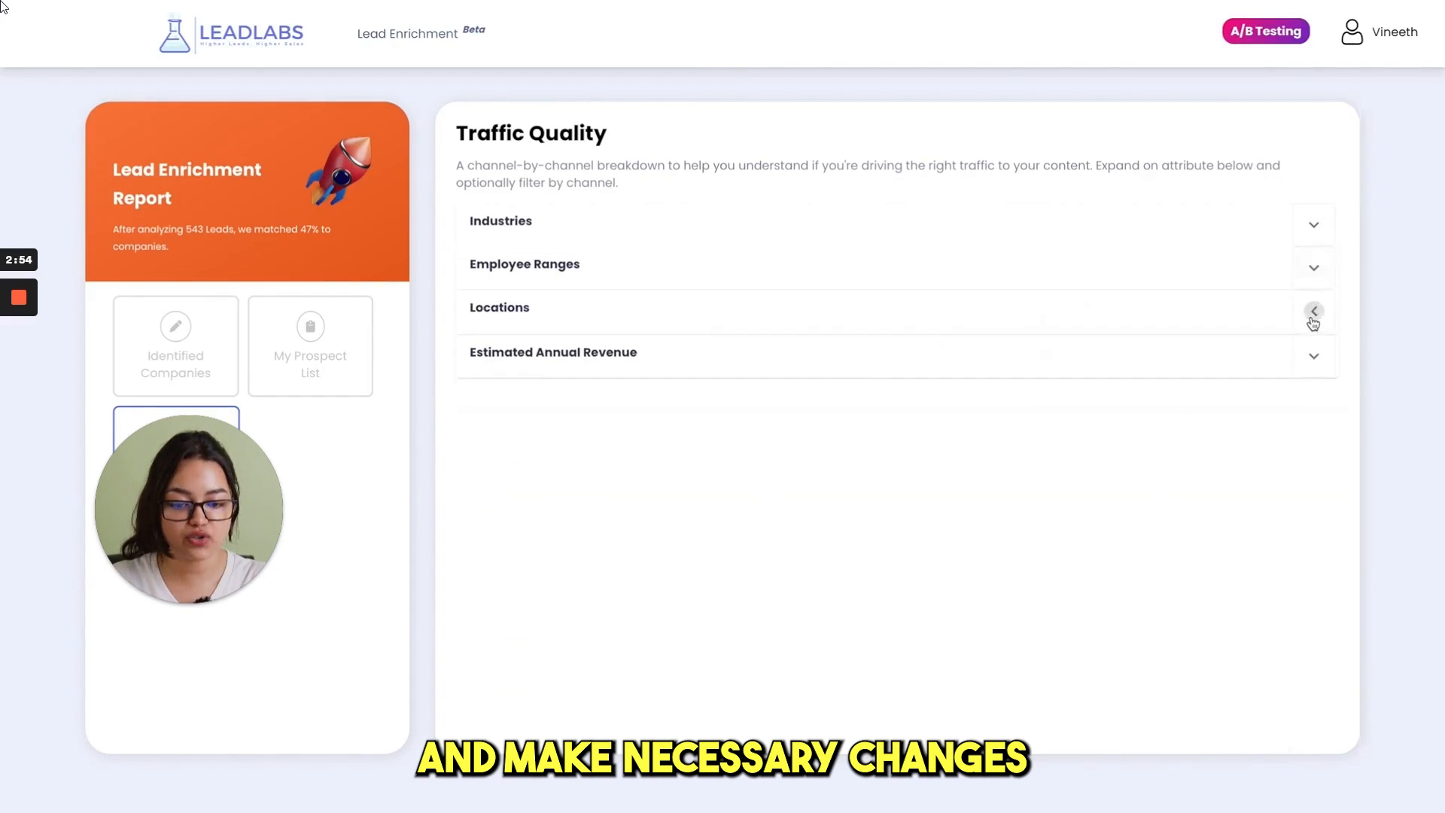
click(1313, 310)
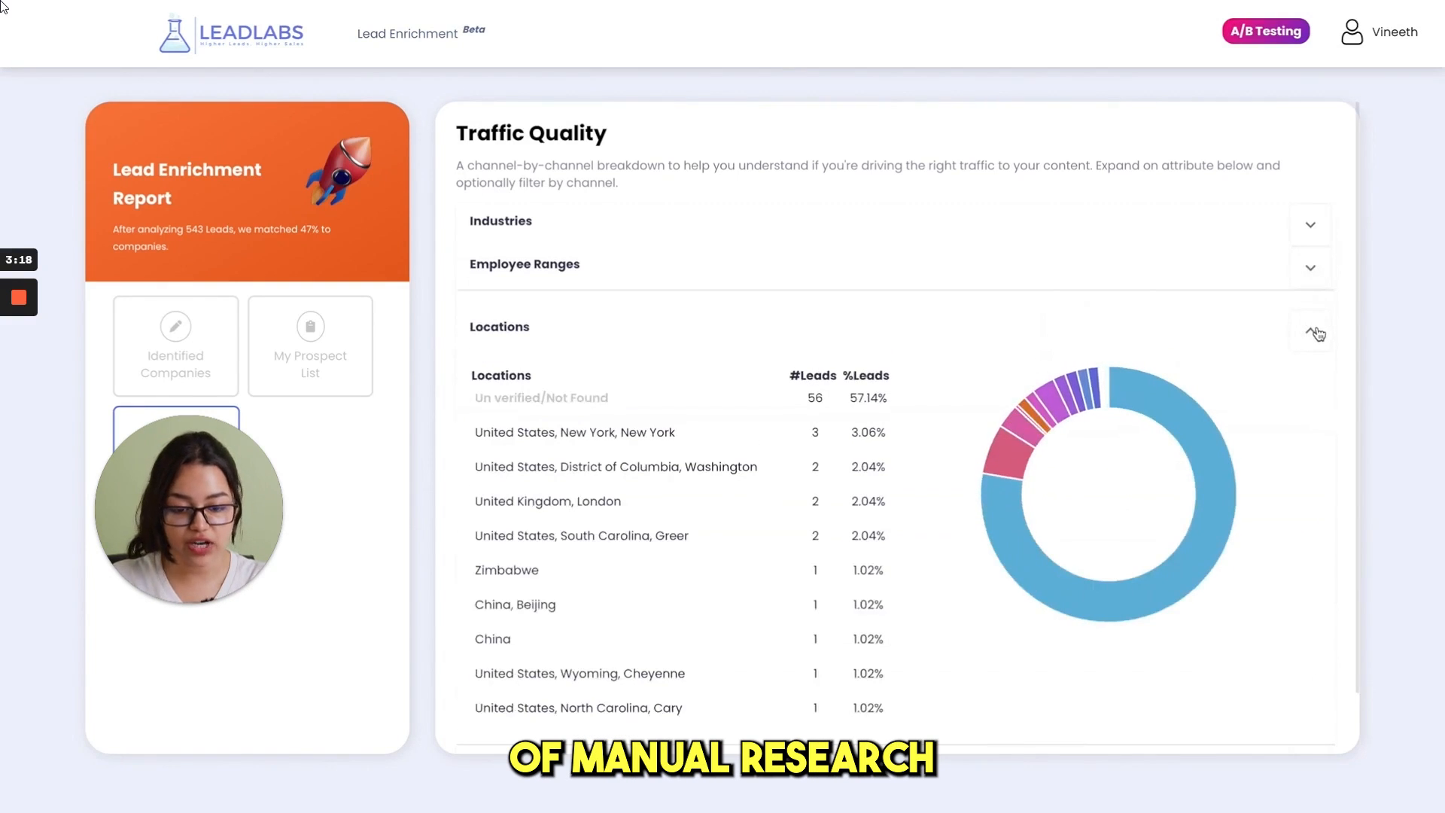
click(1313, 326)
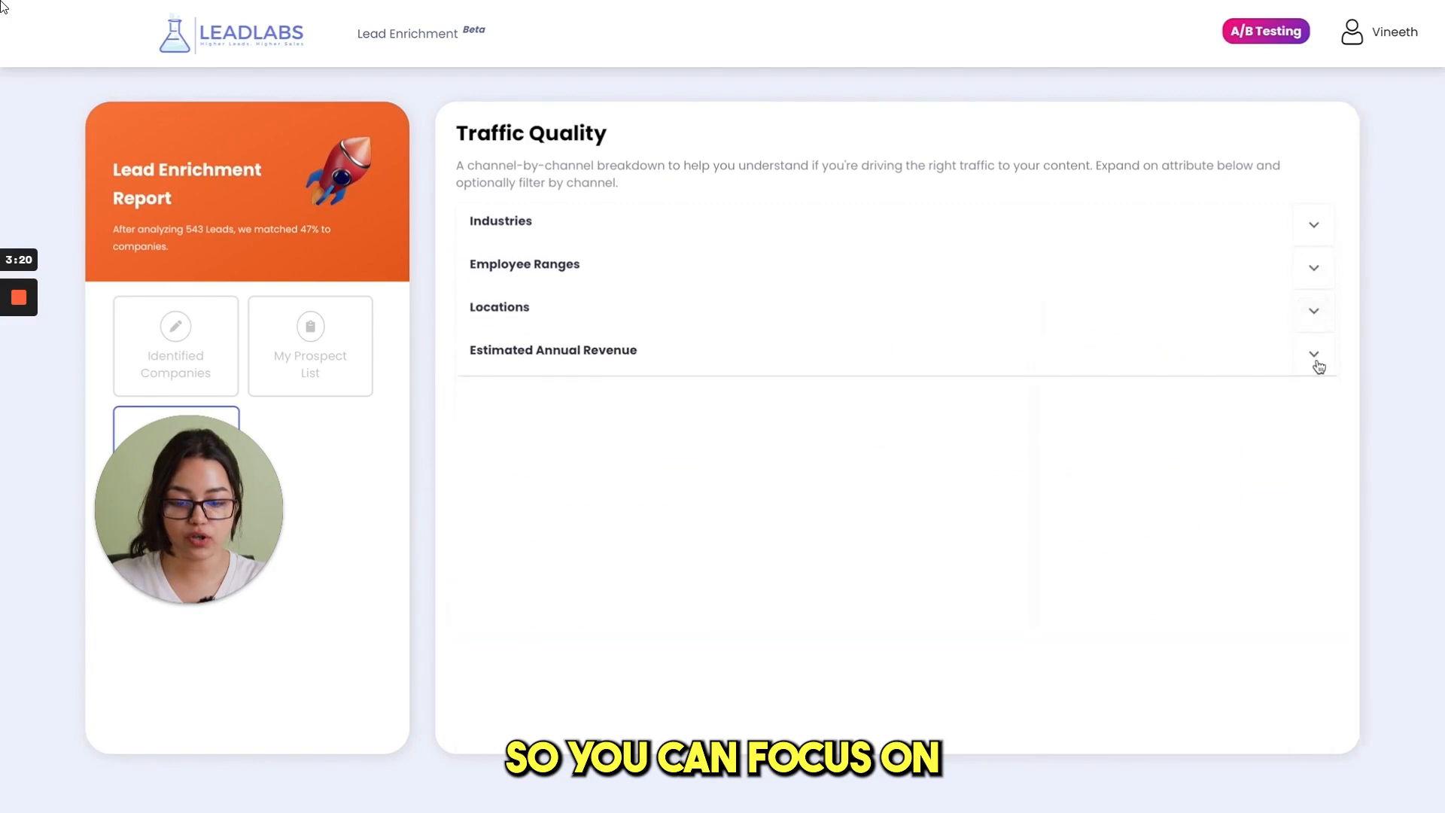
Start an A/B test named Widget Simple comparing Example Simple 1 with Example Simple 2.
click(1264, 30)
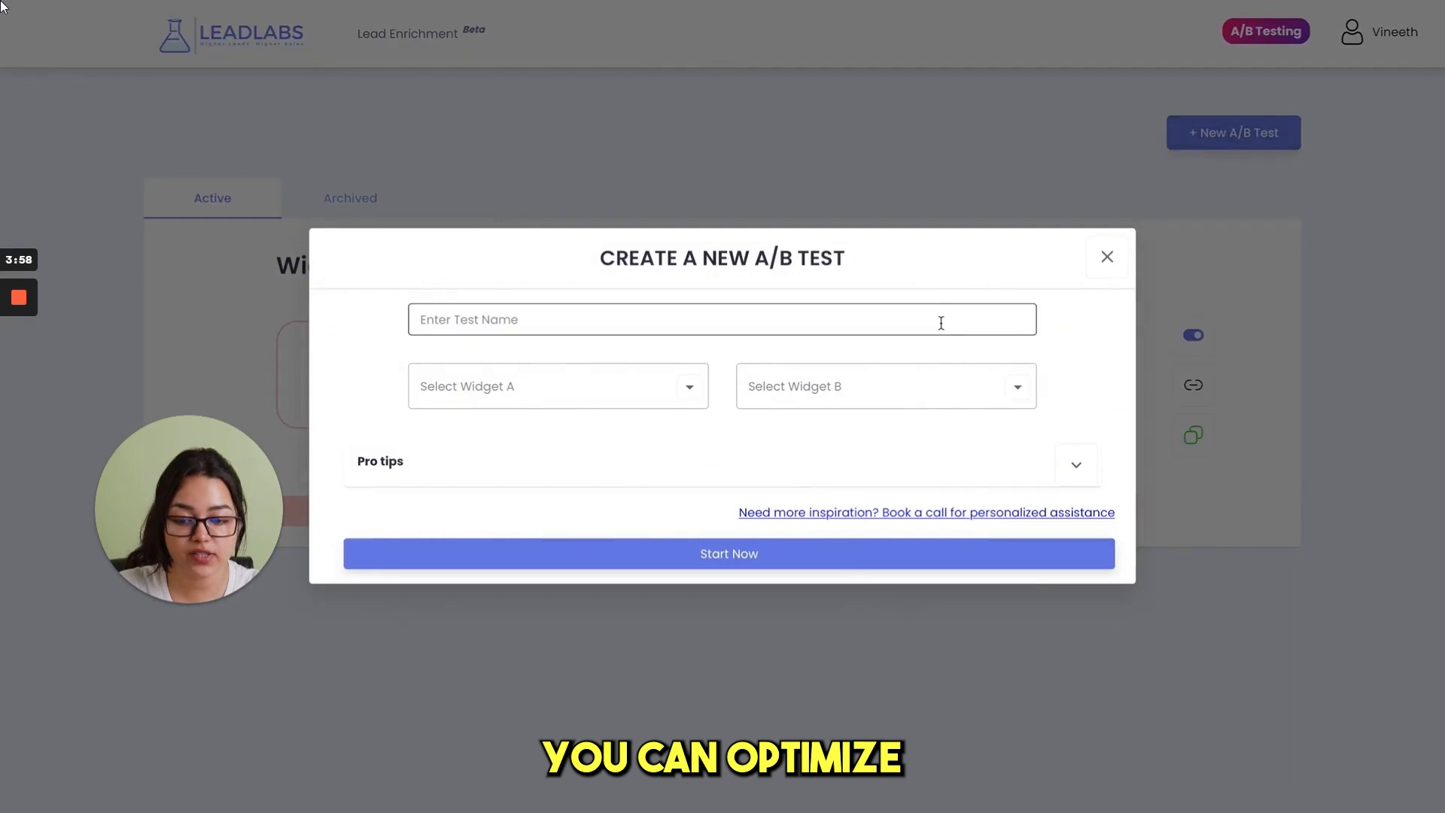
text(Widget Simple)
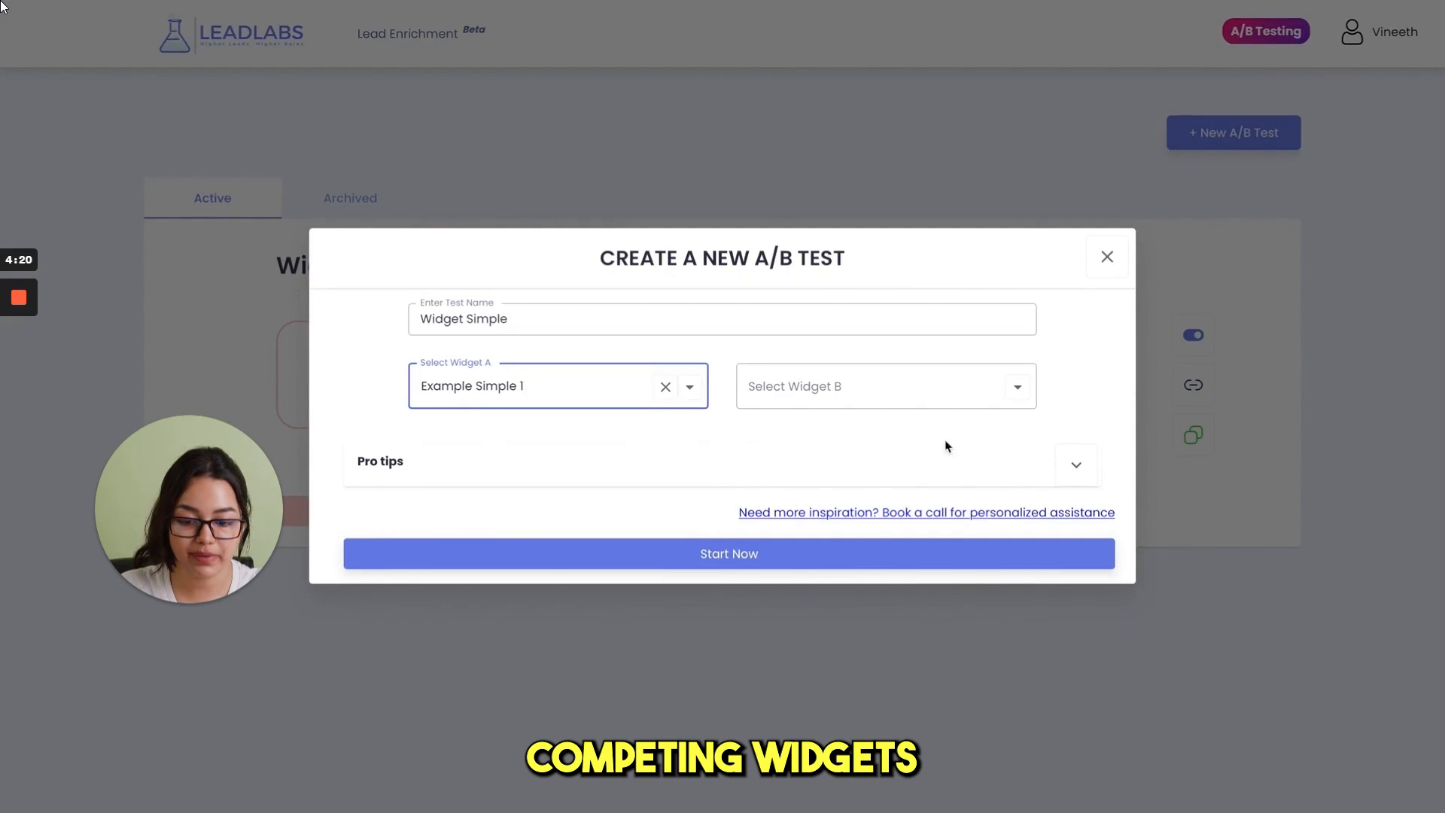
click(883, 387)
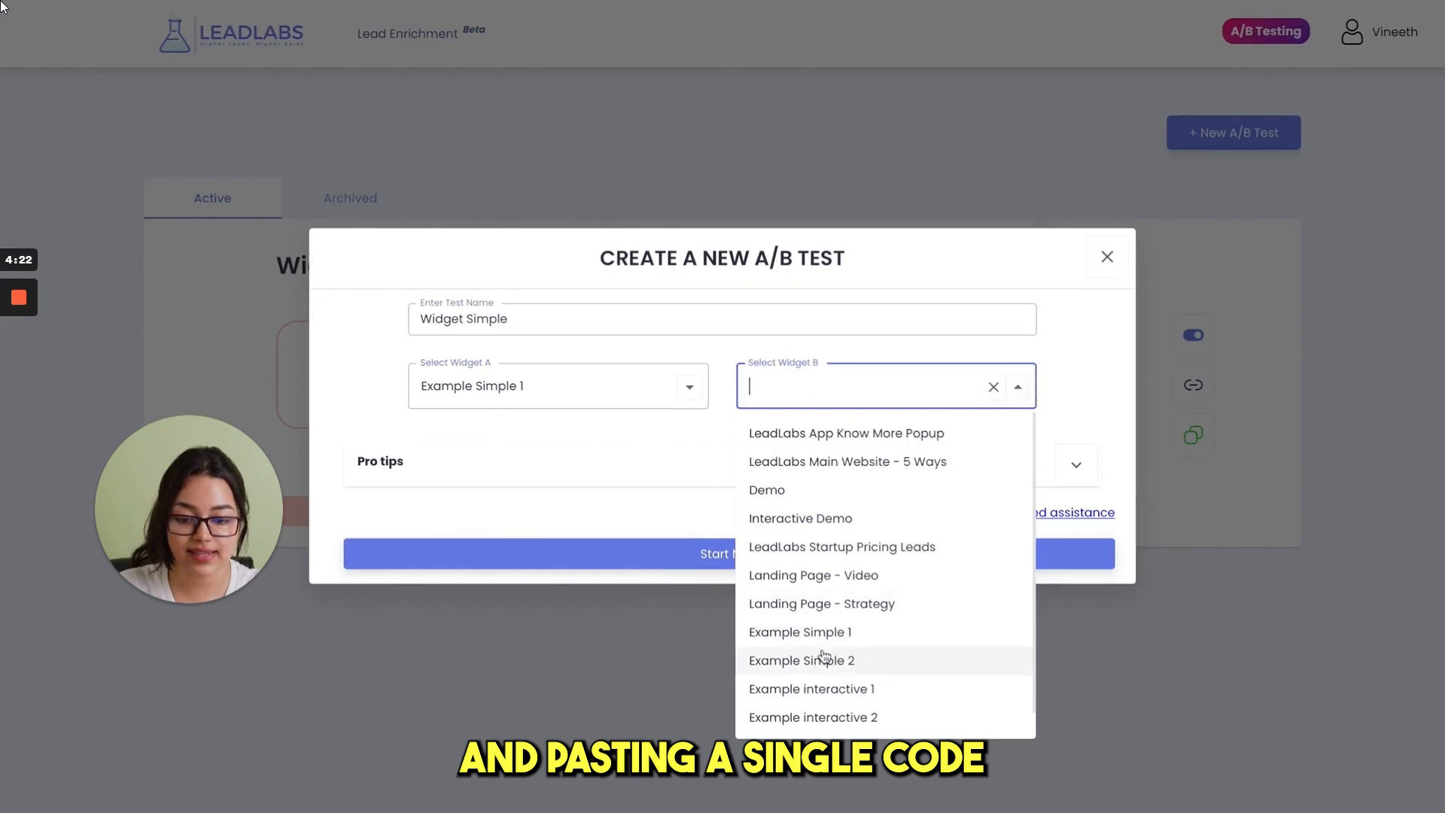
click(800, 660)
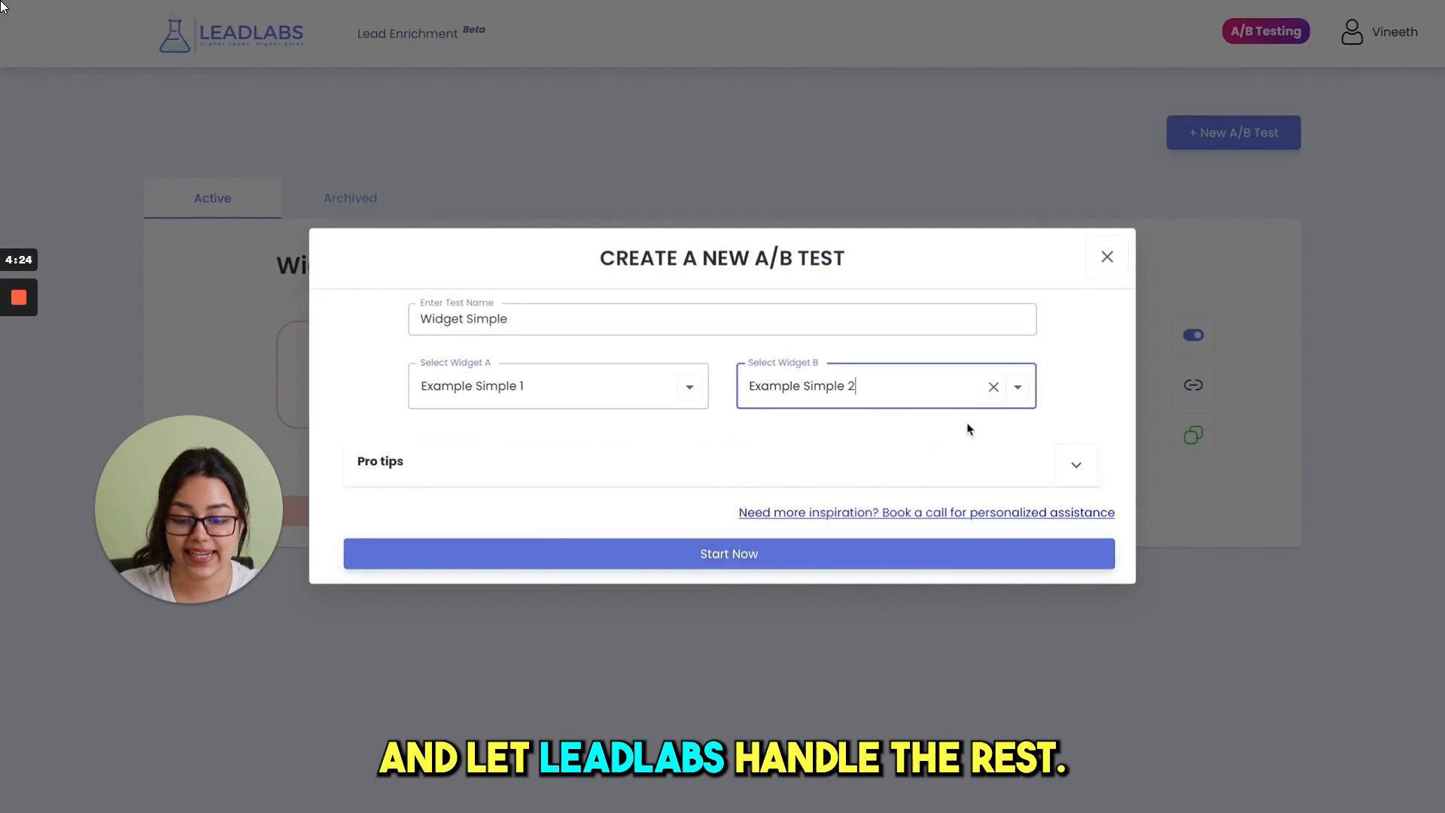
click(728, 552)
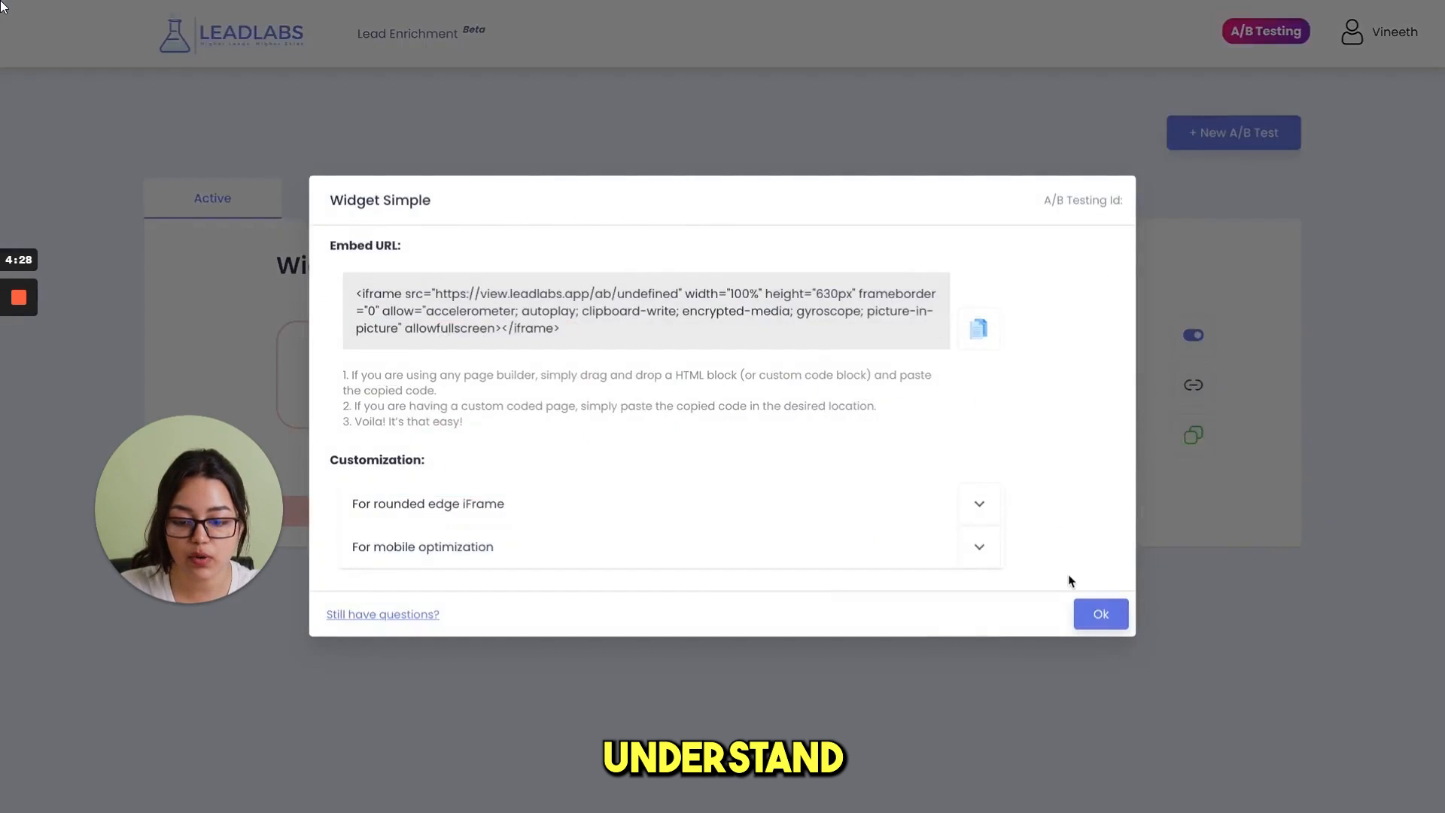
click(1099, 614)
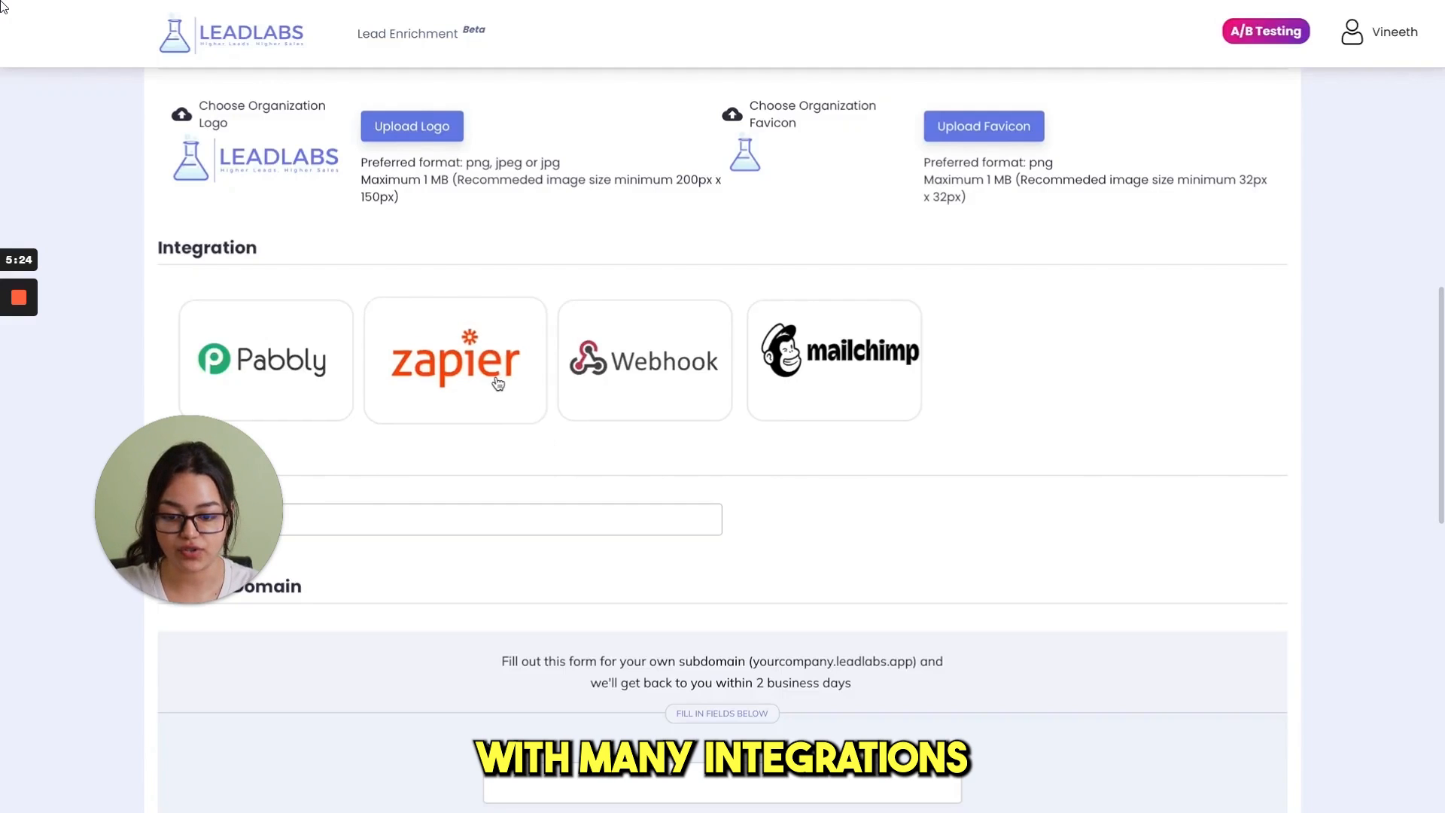
mouse_move(304, 370)
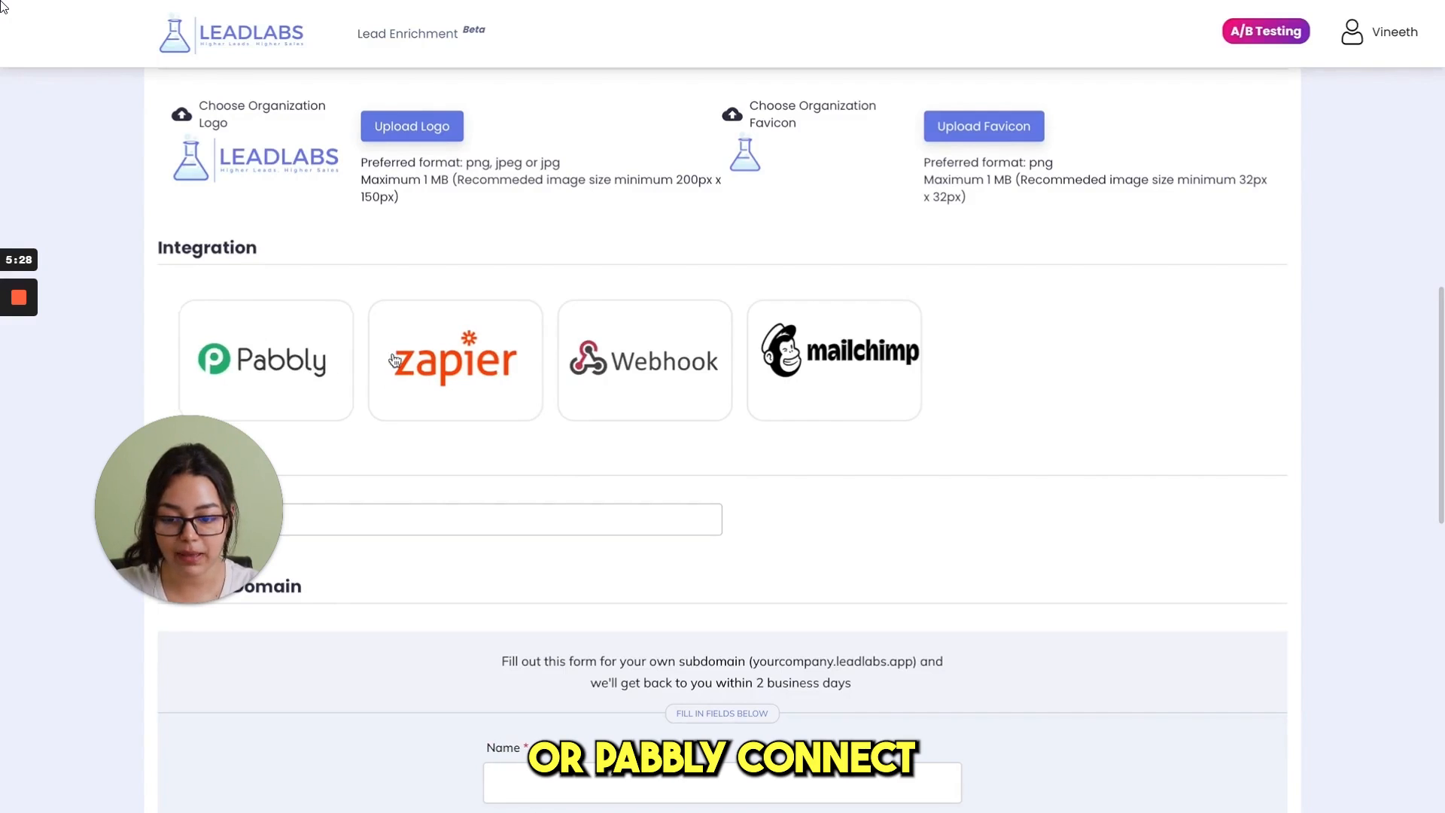
mouse_move(635, 379)
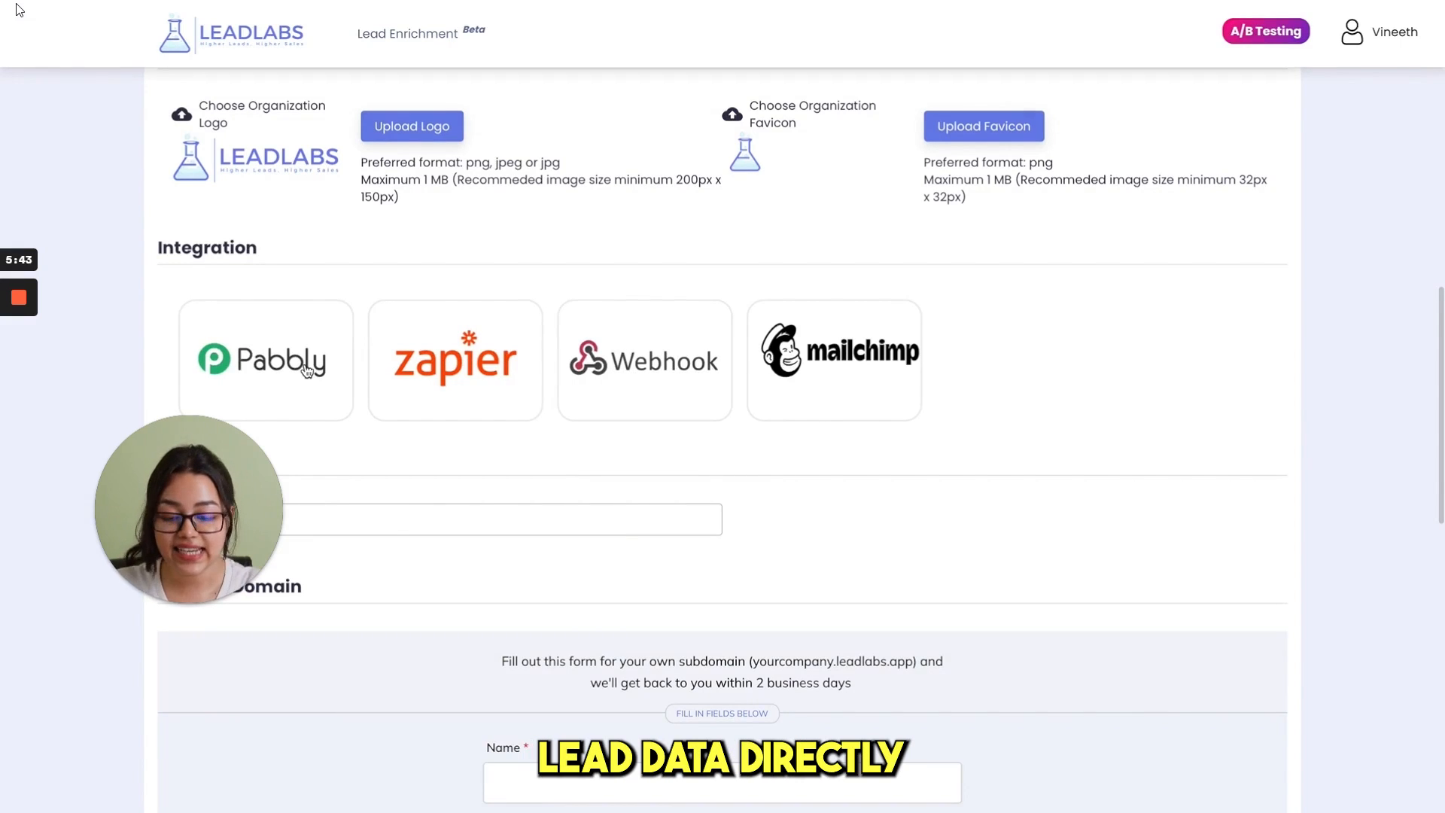
mouse_move(637, 379)
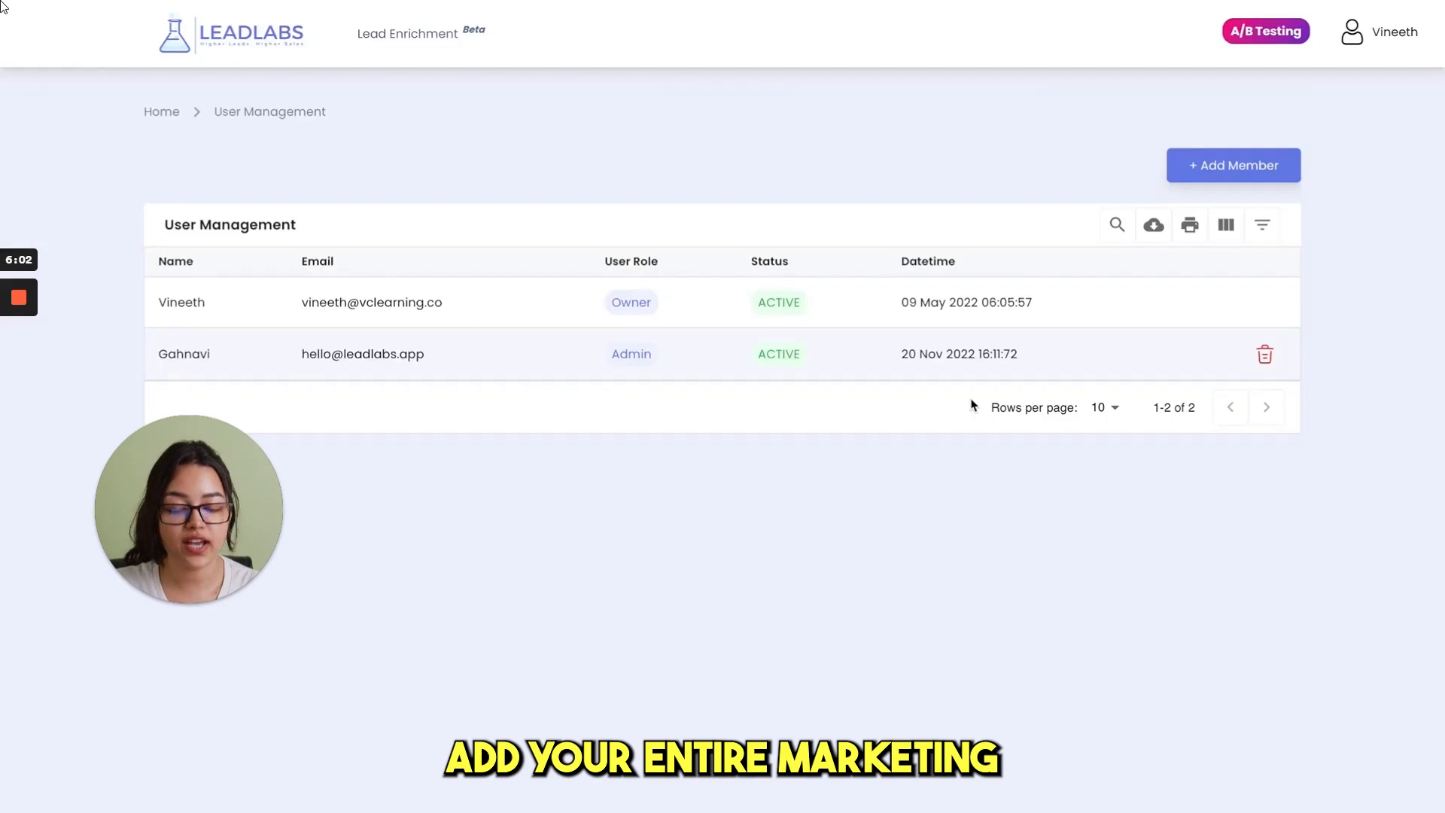
mouse_move(1232, 165)
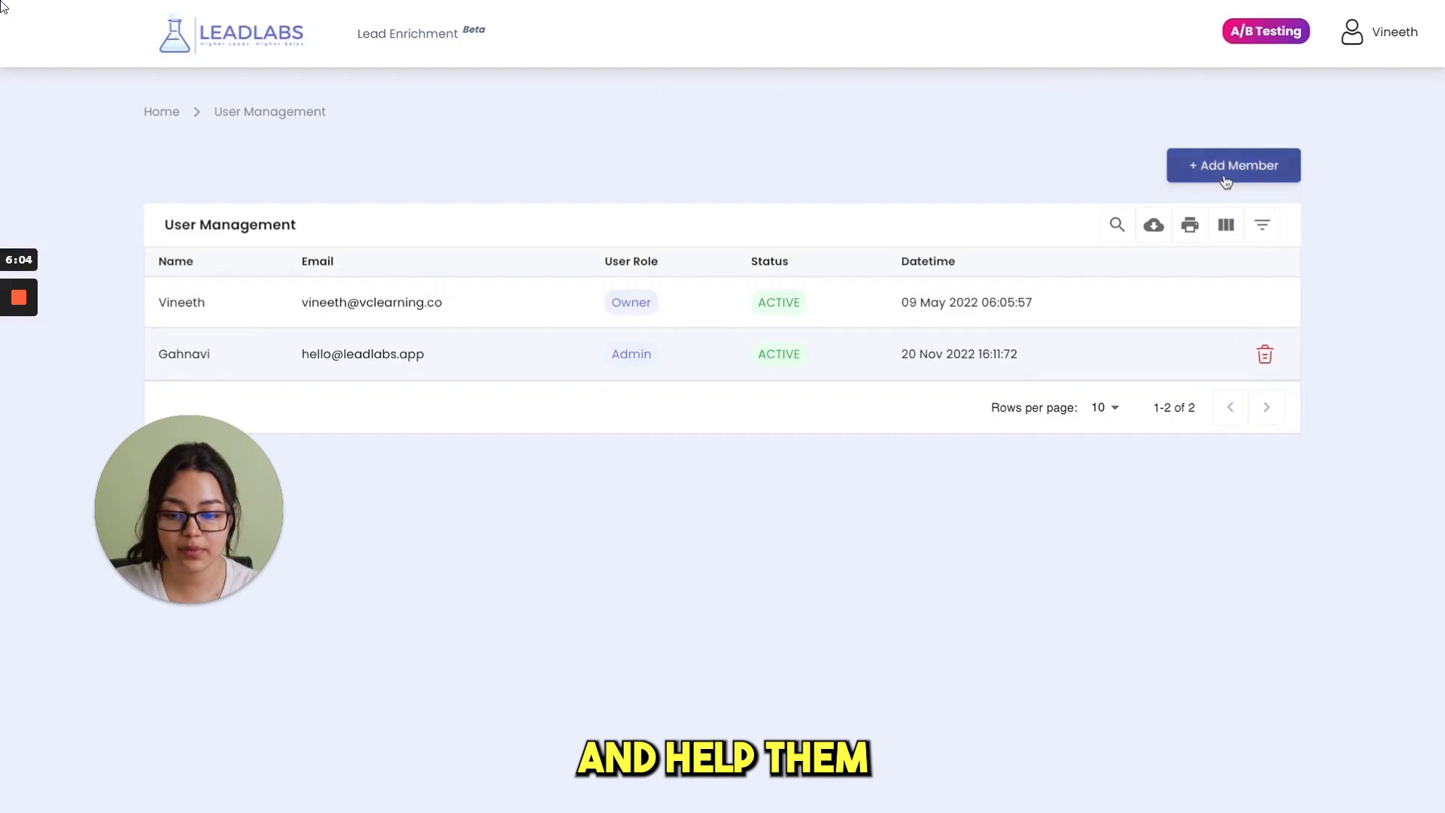
mouse_move(567, 338)
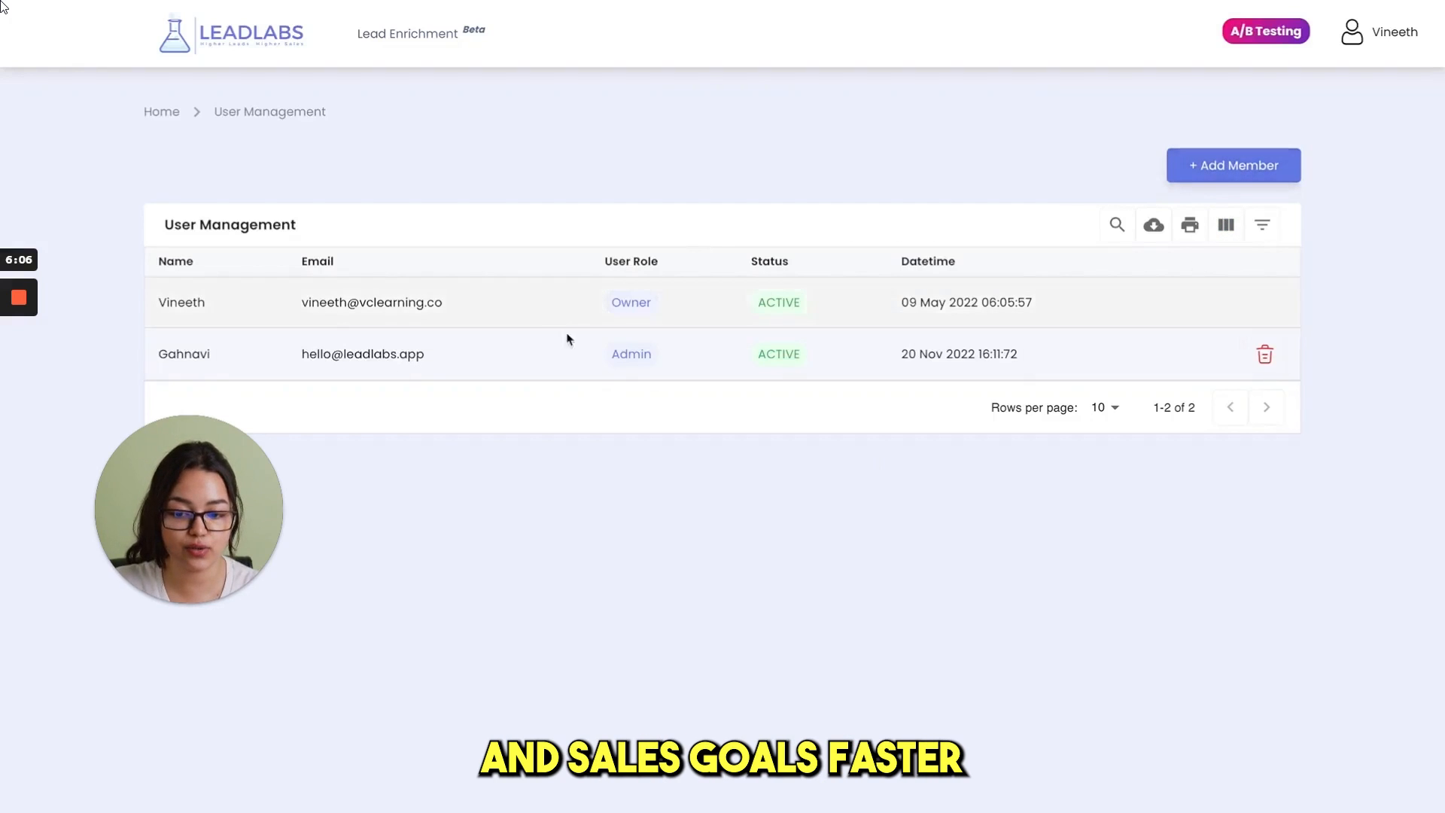
mouse_move(758, 421)
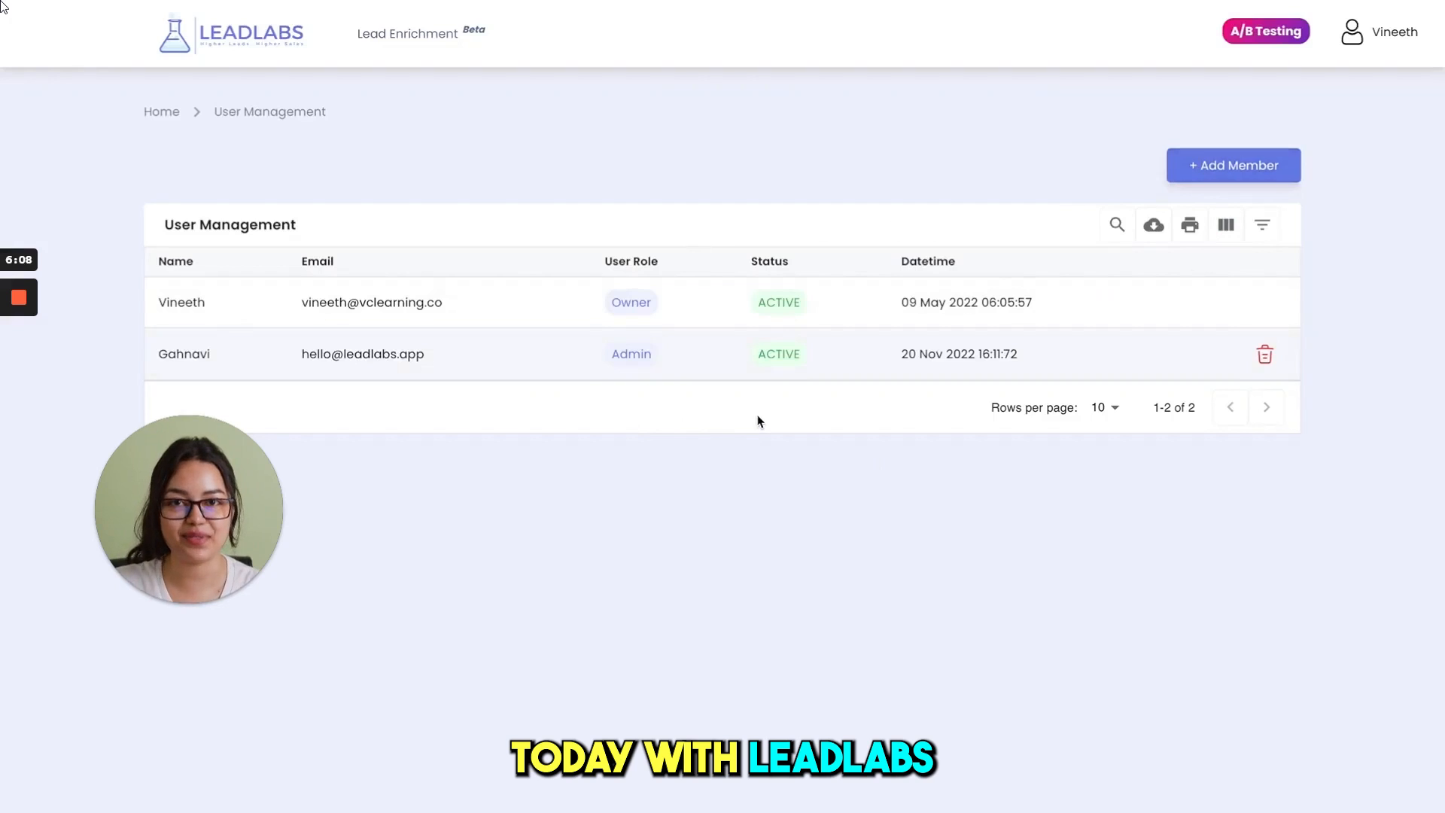